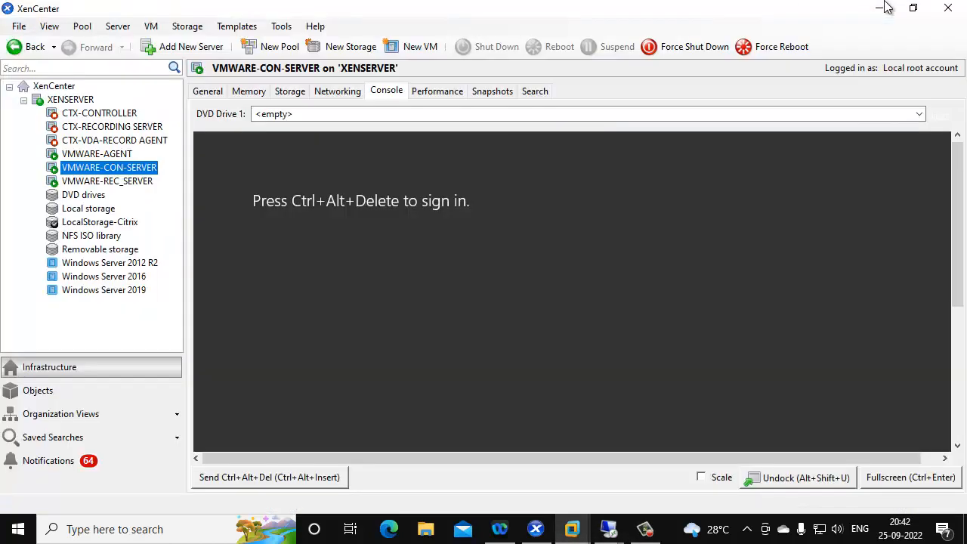
Check the VMWARE-AGENT and VMWARE-CON-SERVER consoles, then show the VMWARE-REC_SERVER console
click(96, 154)
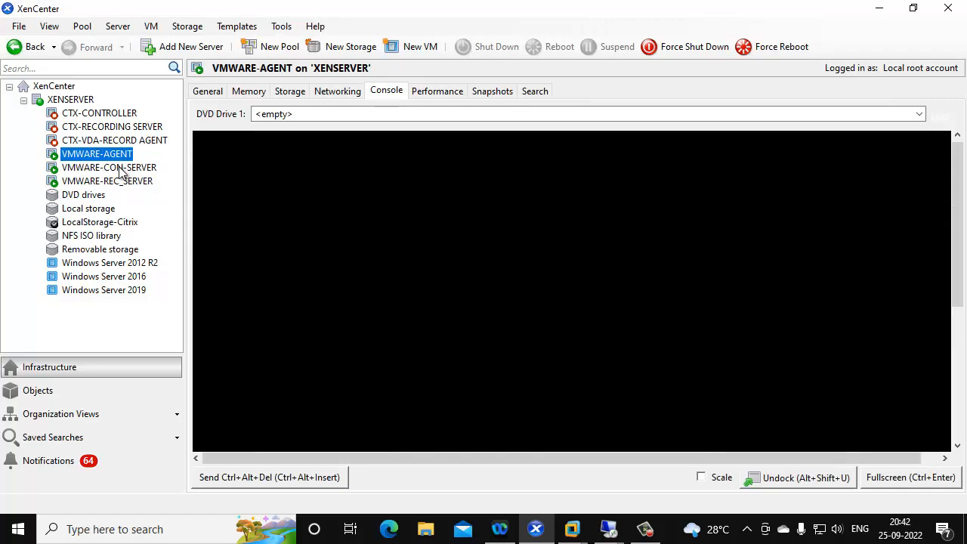
click(109, 166)
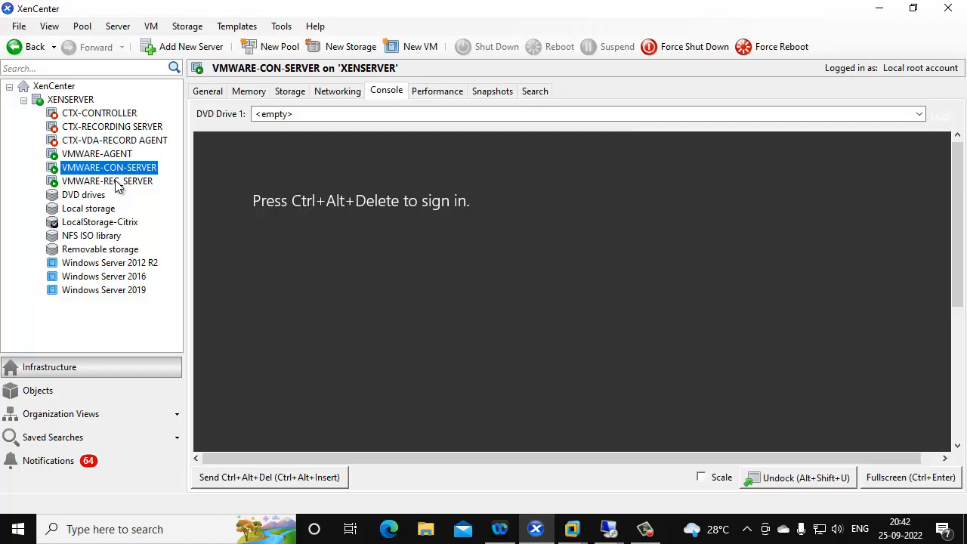
click(105, 181)
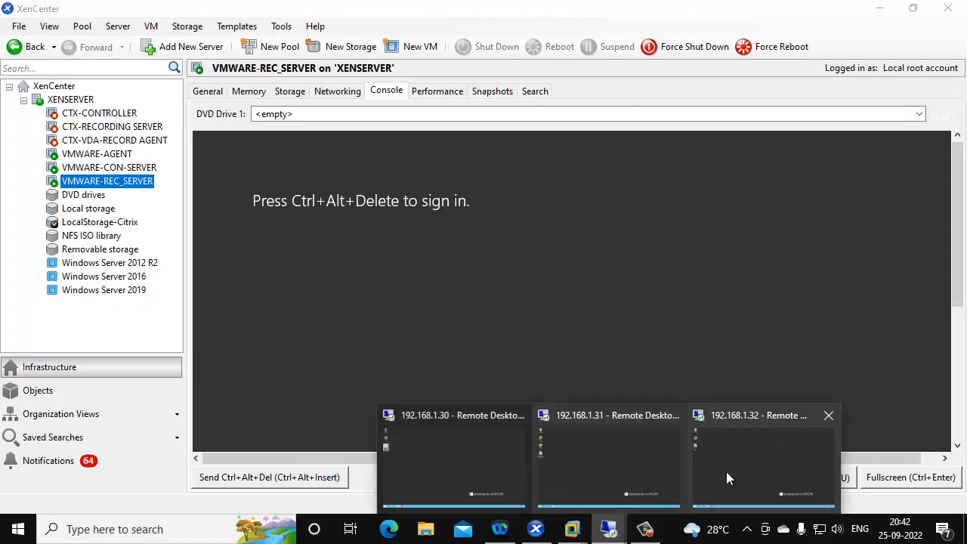
Launch the HorizonRecordingServer installer in the full-screen remote session to 192.168.1.32
click(763, 453)
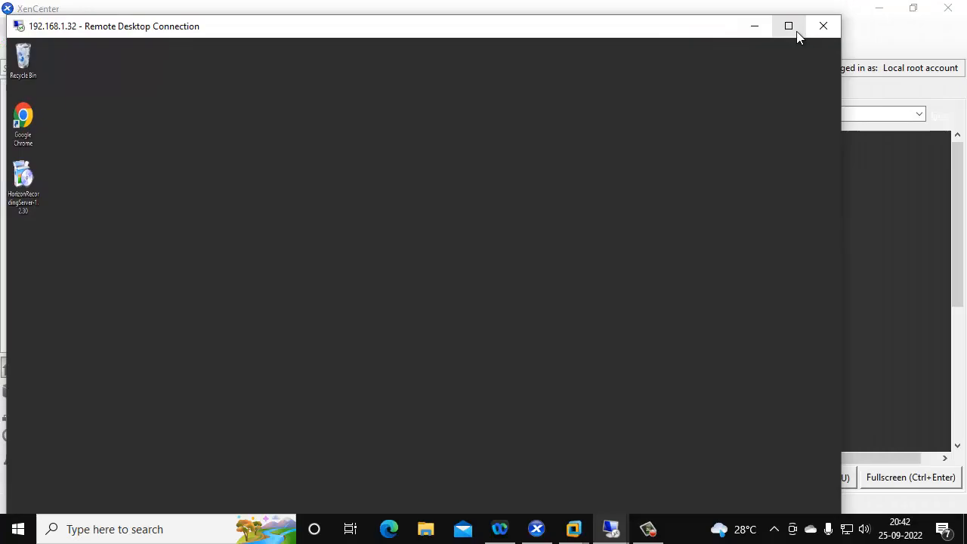
click(788, 26)
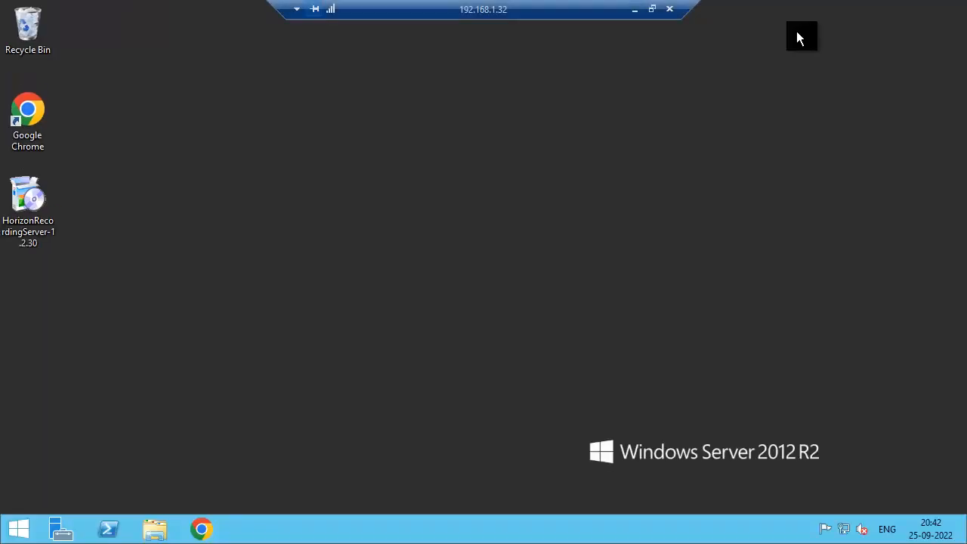
mouse_move(756, 57)
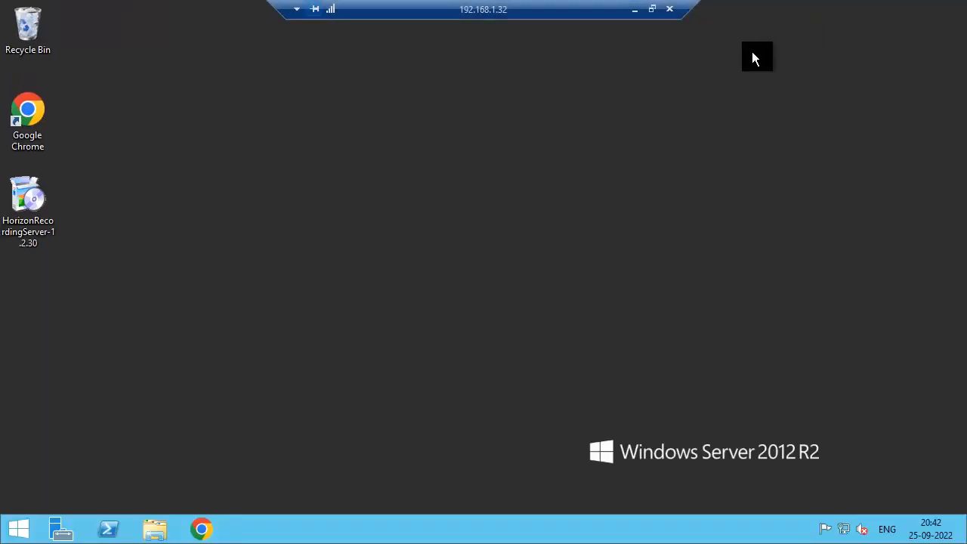
mouse_move(30, 198)
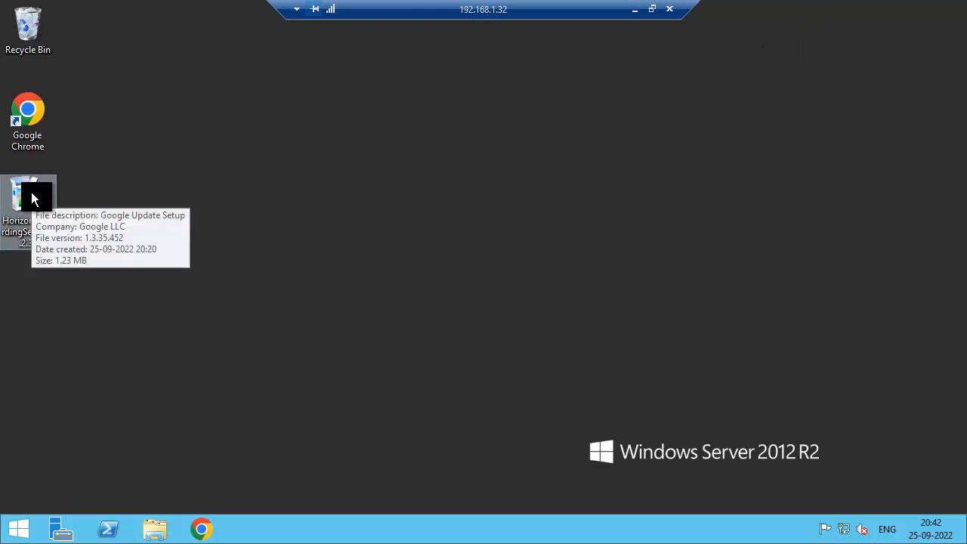
mouse_move(33, 195)
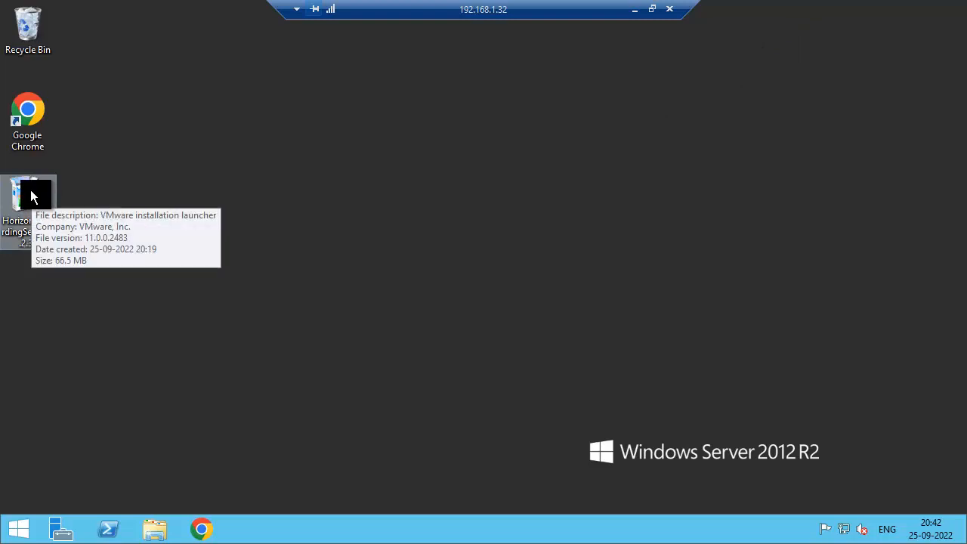
double_click(27, 194)
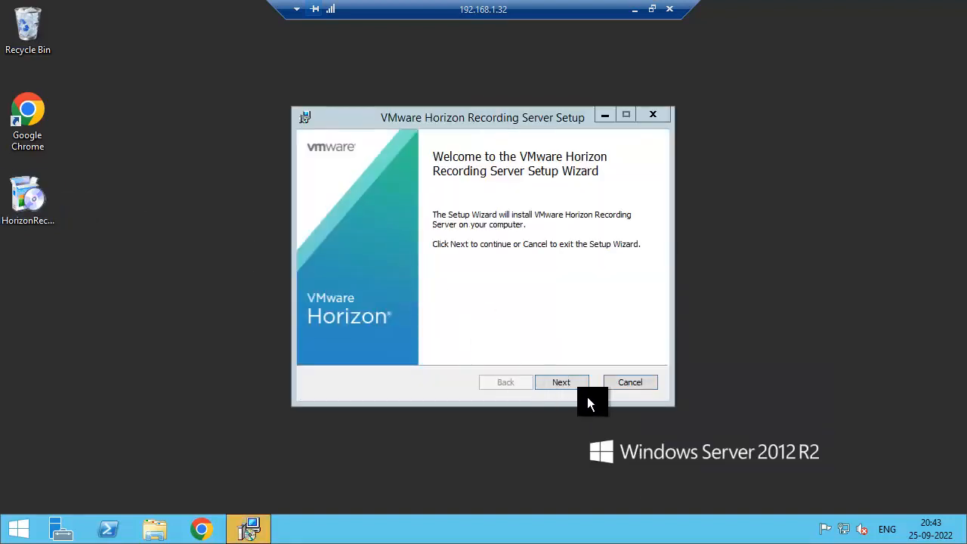
Accept the EULA and install Horizon Recording Server into the default folder, finishing the wizard
click(561, 381)
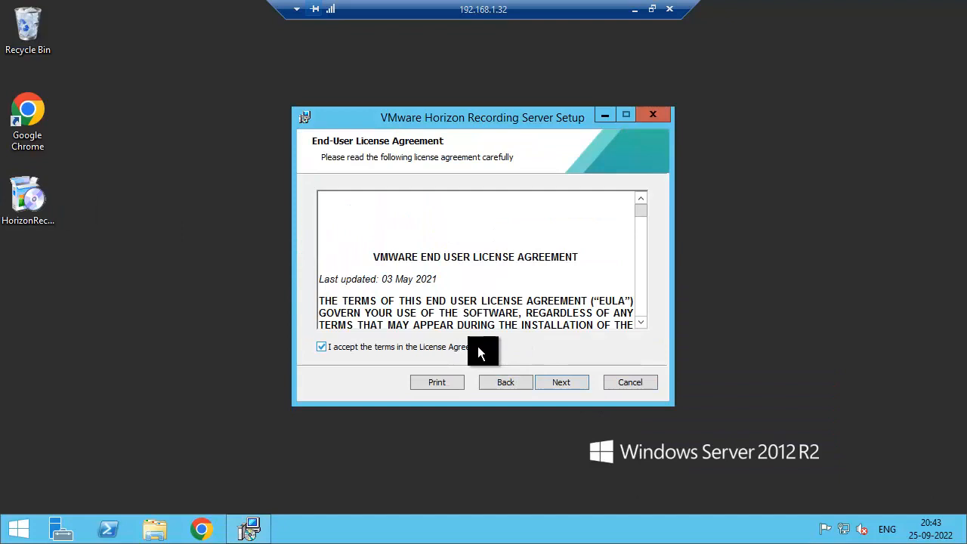
click(562, 381)
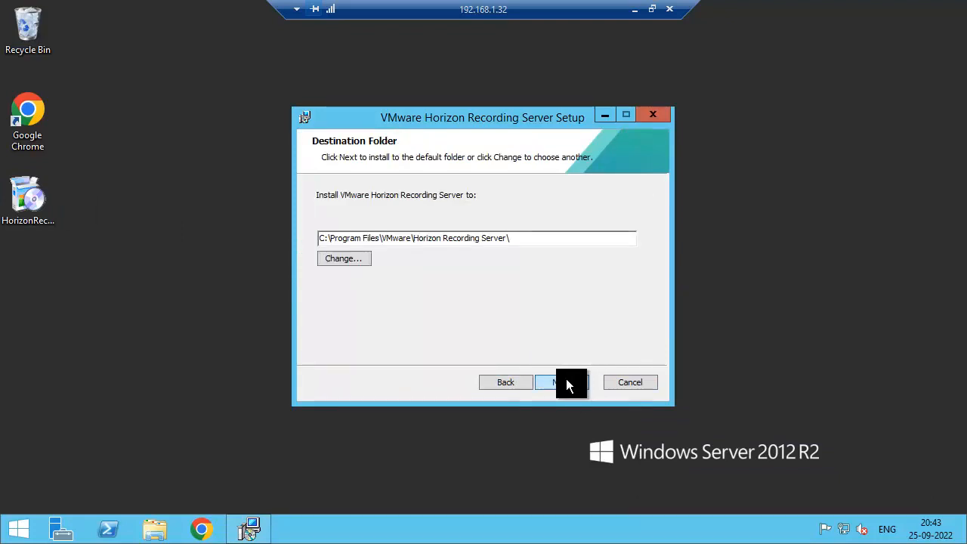
click(562, 380)
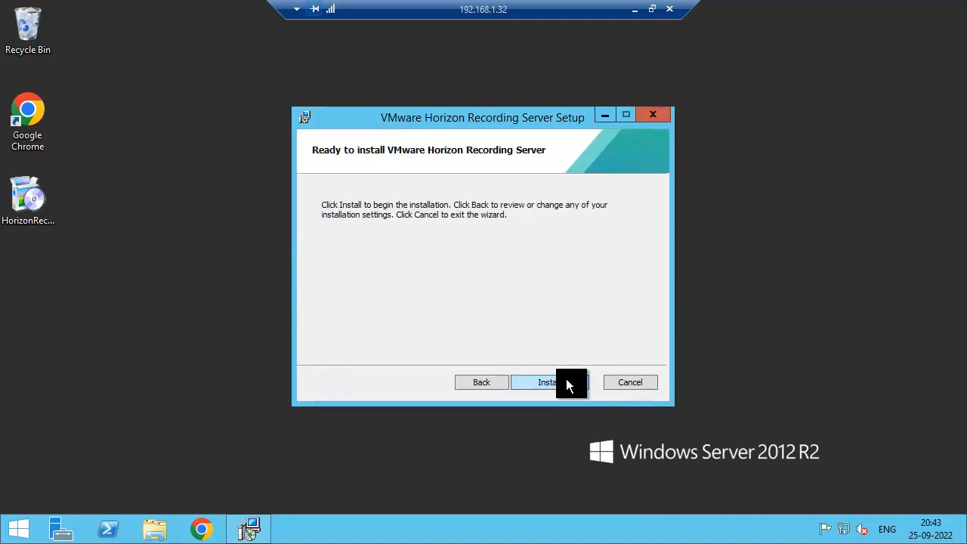
click(547, 380)
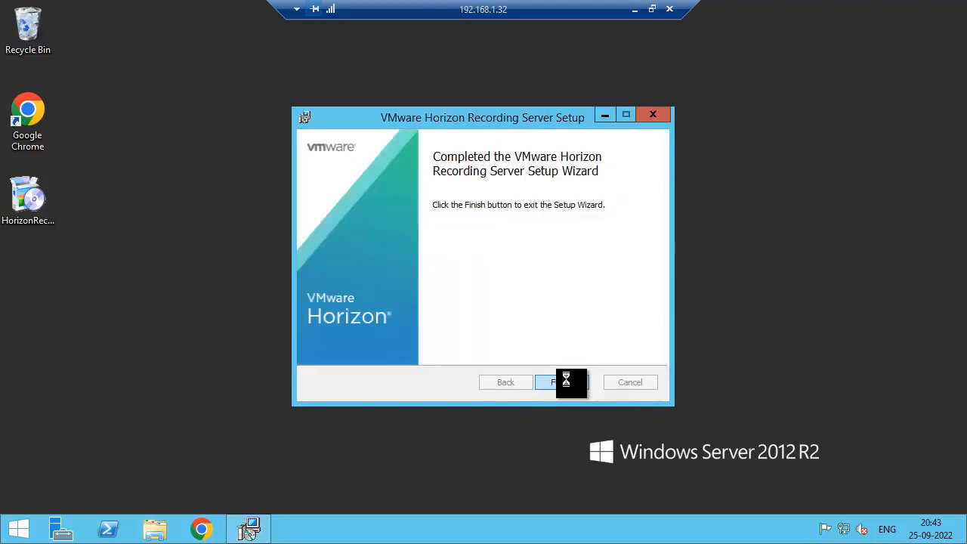
click(562, 381)
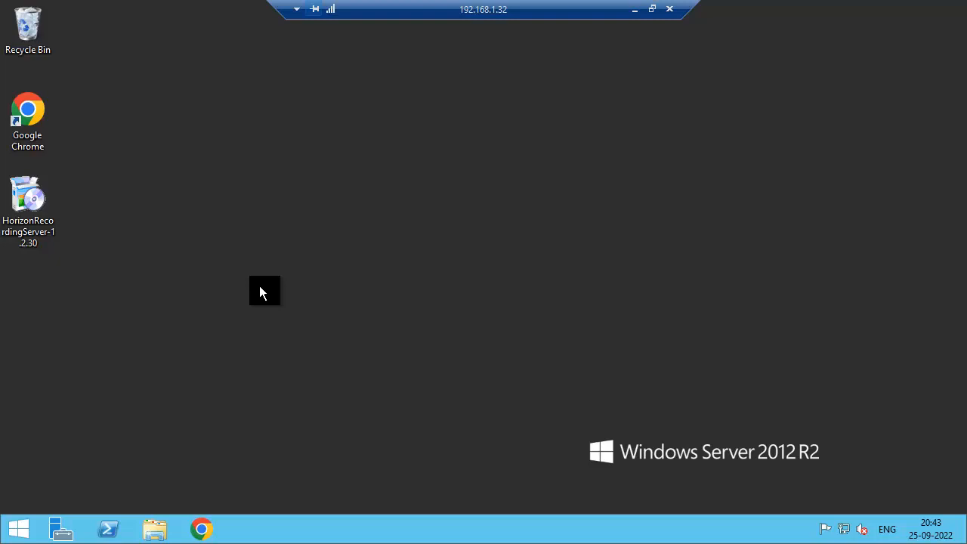
mouse_move(143, 285)
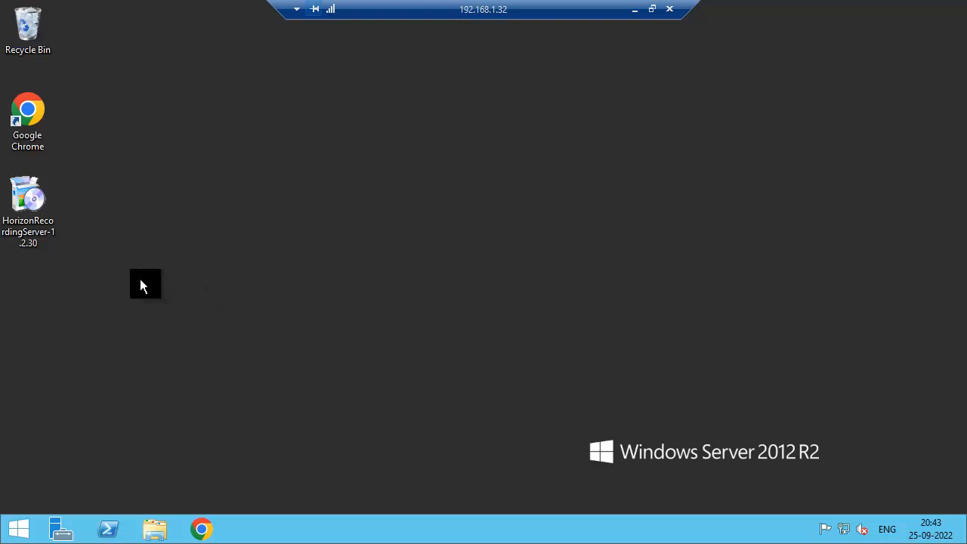
mouse_move(635, 9)
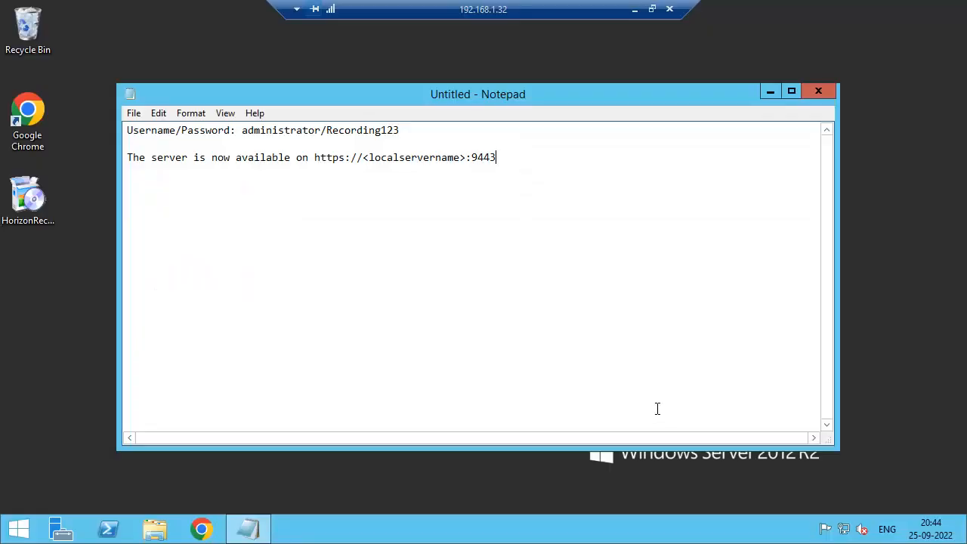
mouse_move(435, 293)
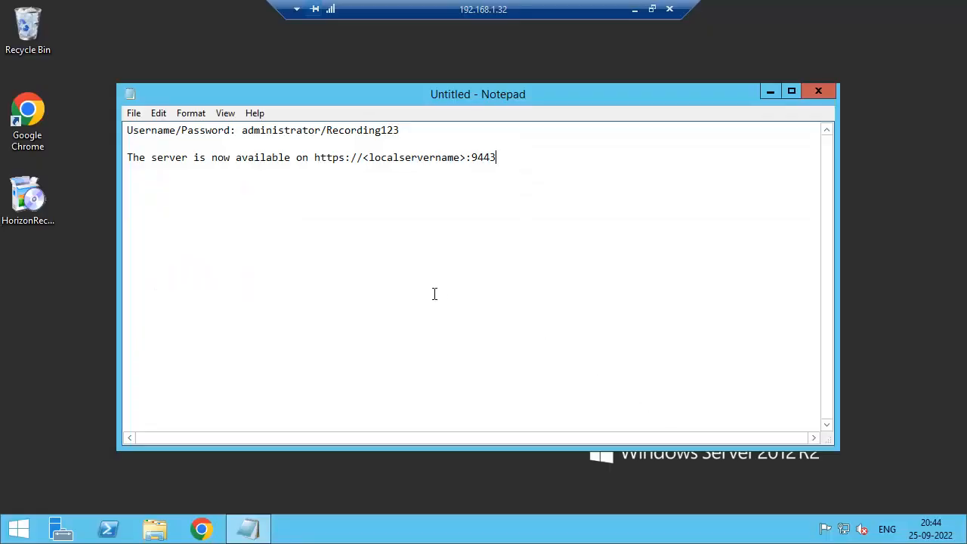
mouse_move(377, 196)
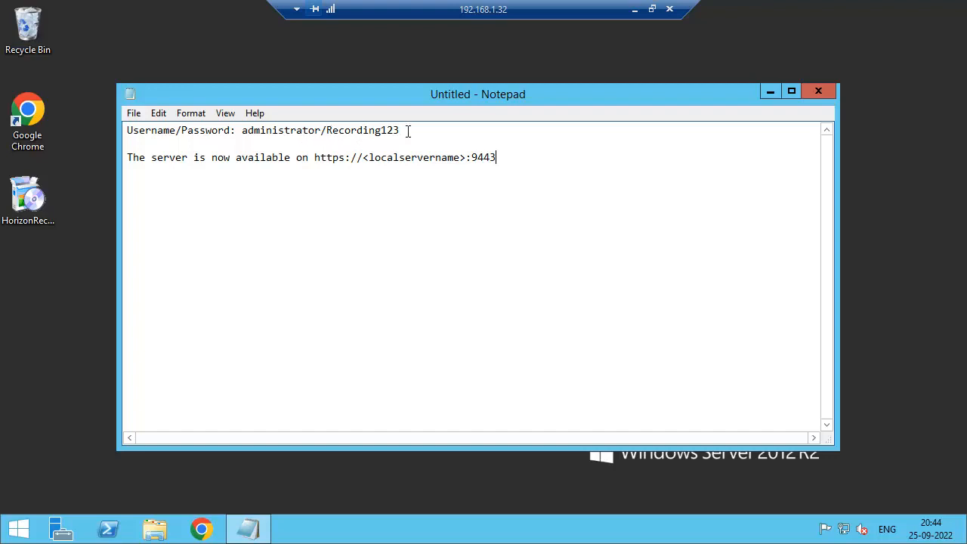
mouse_move(395, 145)
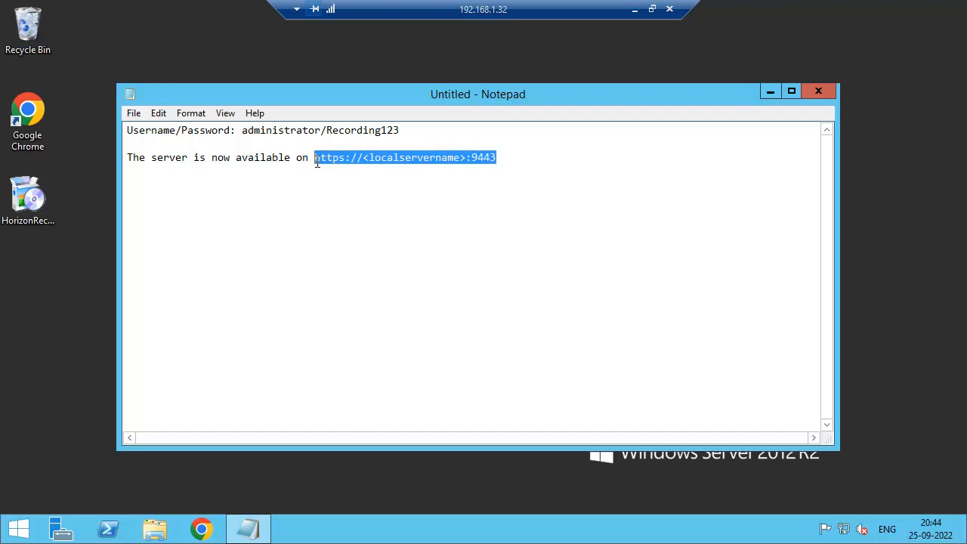
mouse_move(27, 118)
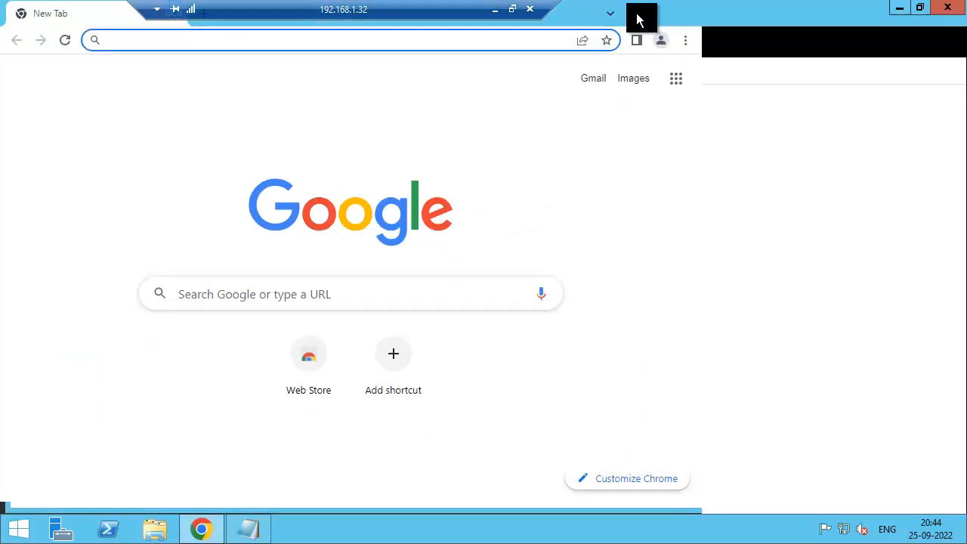
text(https://<localservername>:9443)
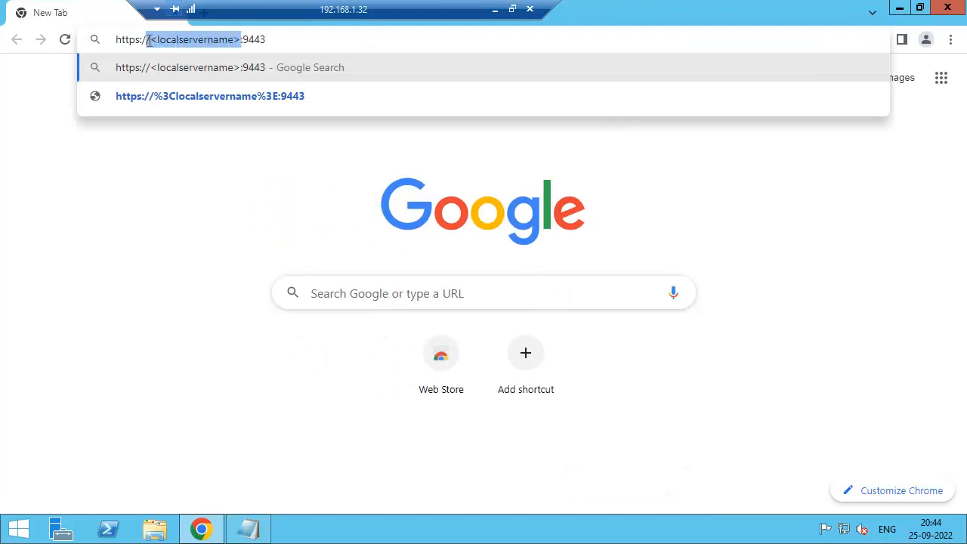
key(Delete)
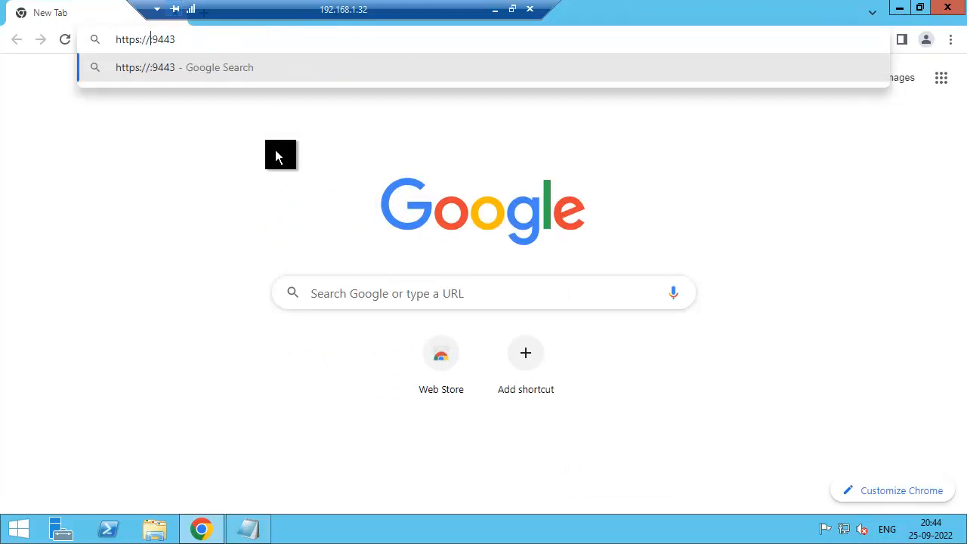
text(192.168.1.3)
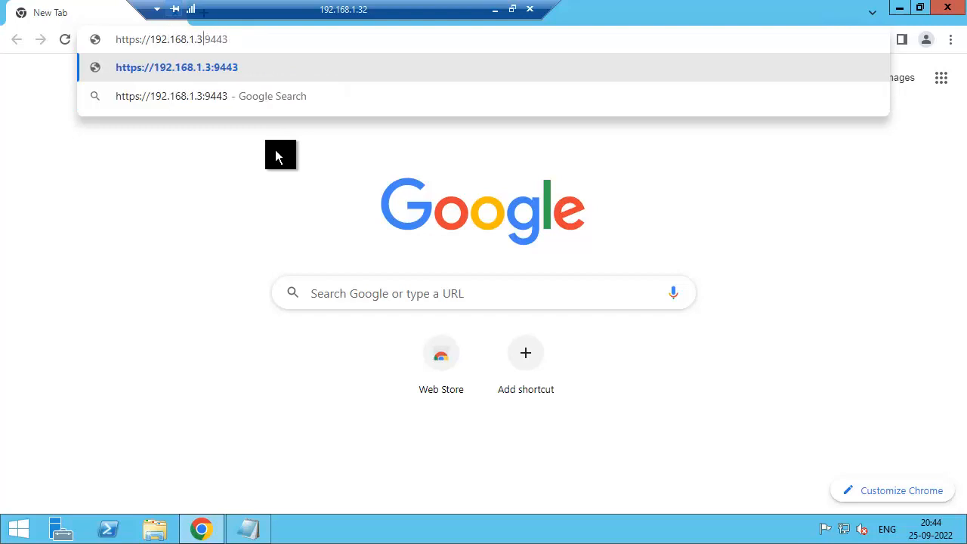
text(2)
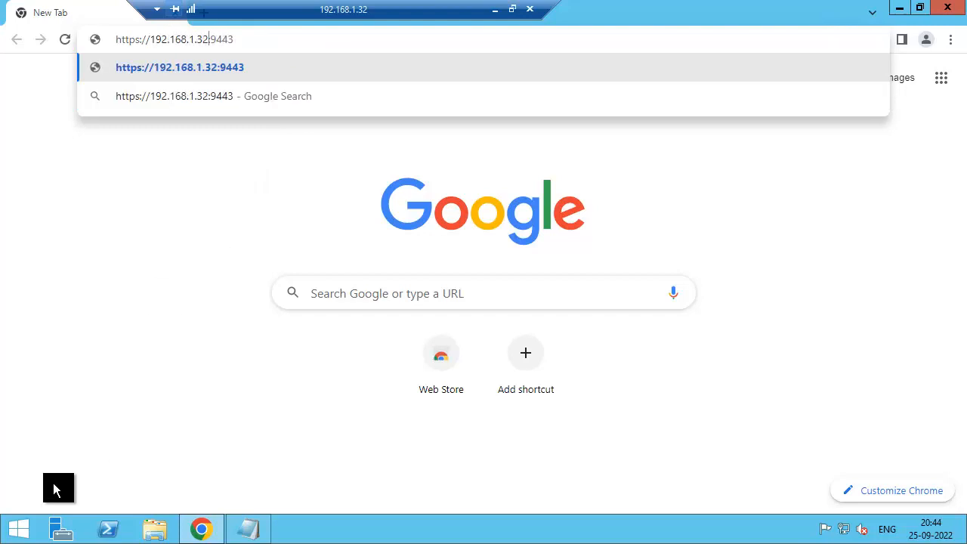
right_click(18, 528)
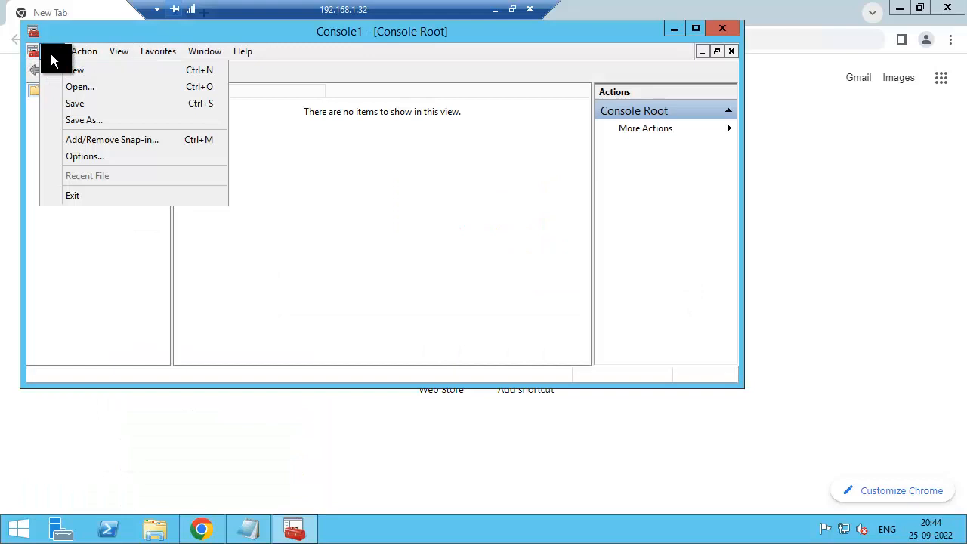
Add the Certificates snap-in for the local computer and start a new certificate request on the Personal store
click(112, 139)
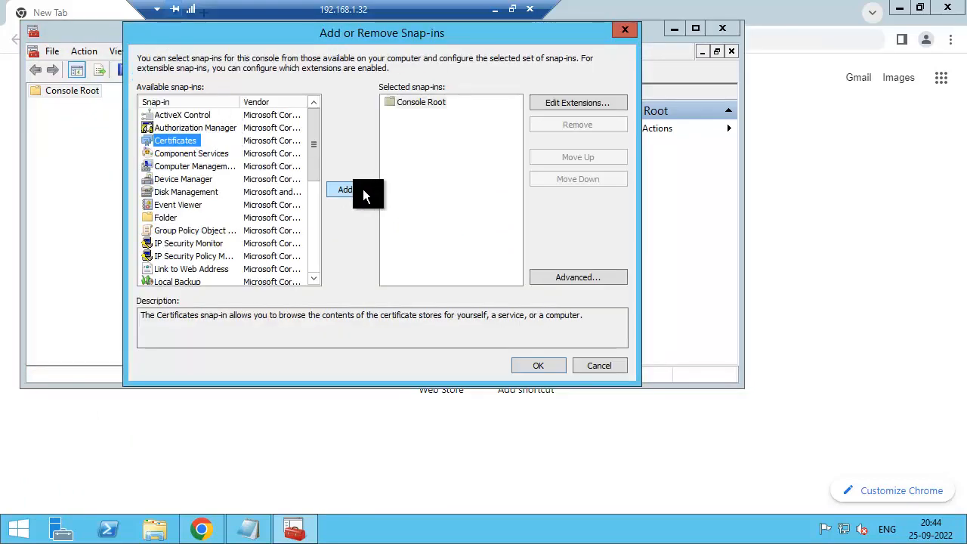
click(344, 190)
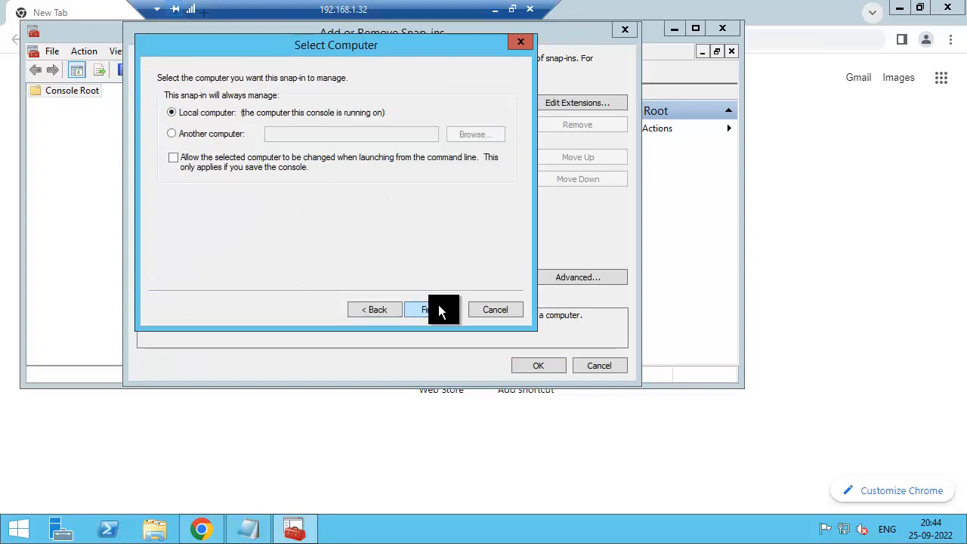
click(431, 308)
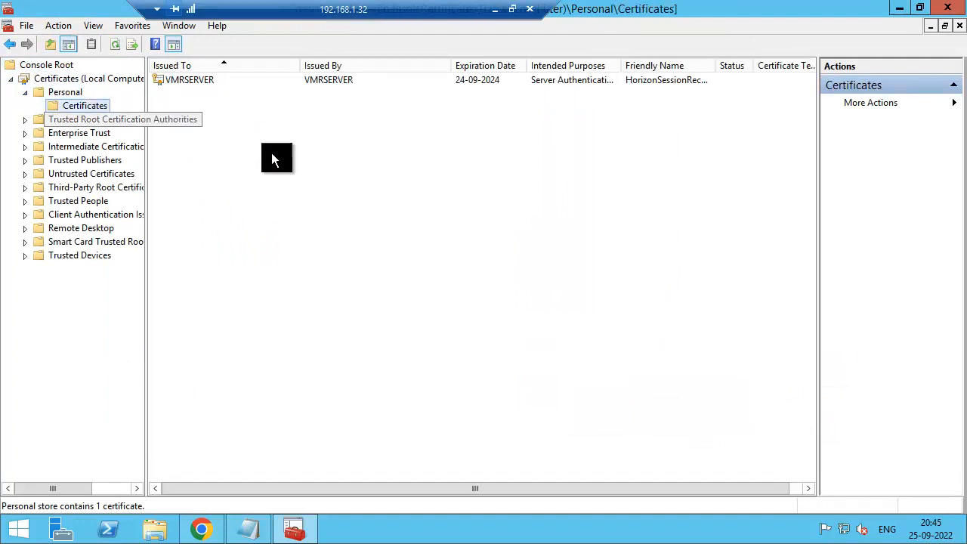
right_click(275, 159)
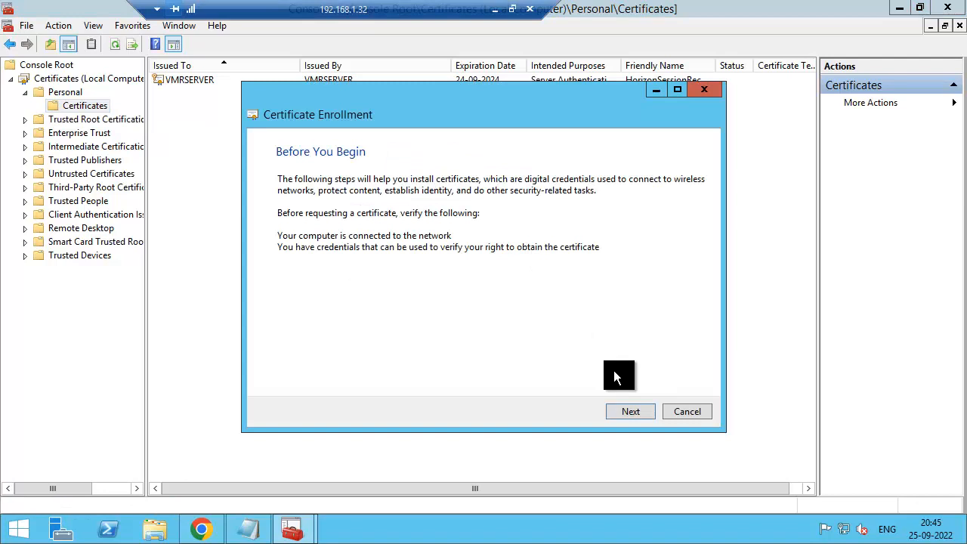
Enroll a Computer certificate through the Active Directory Enrollment Policy
click(630, 411)
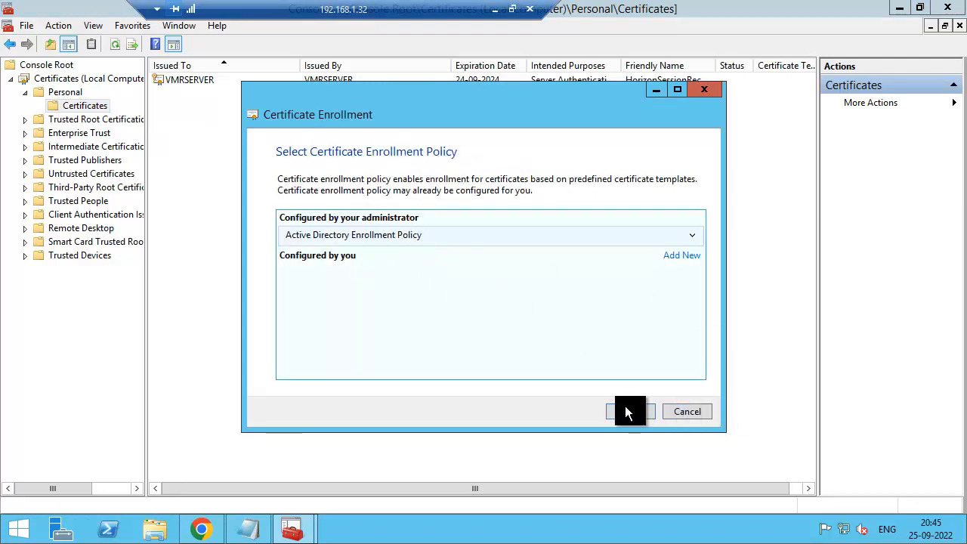
click(631, 410)
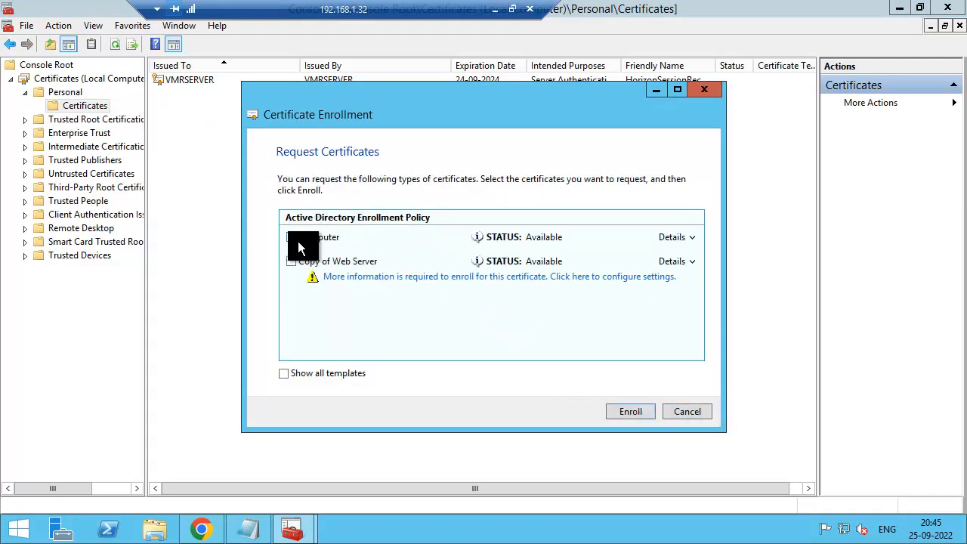
click(630, 411)
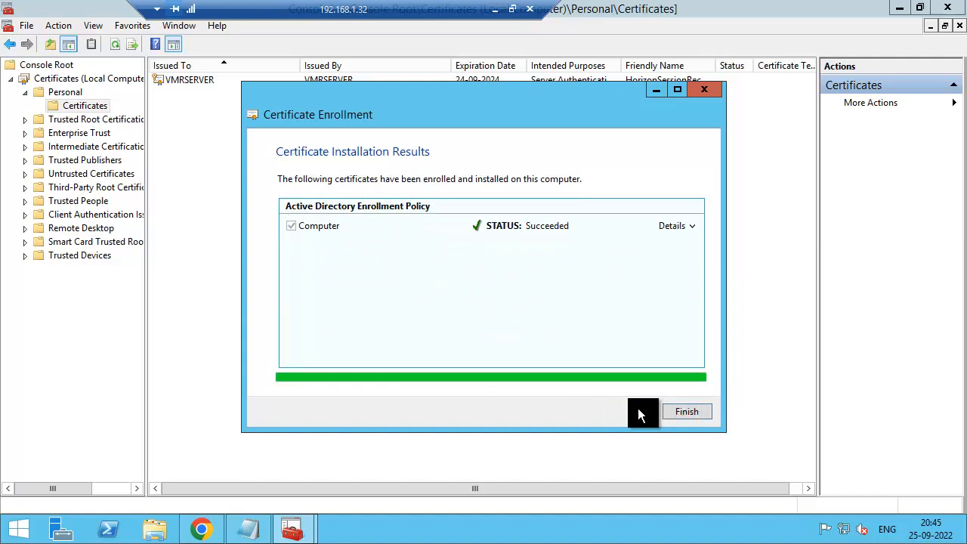
click(685, 410)
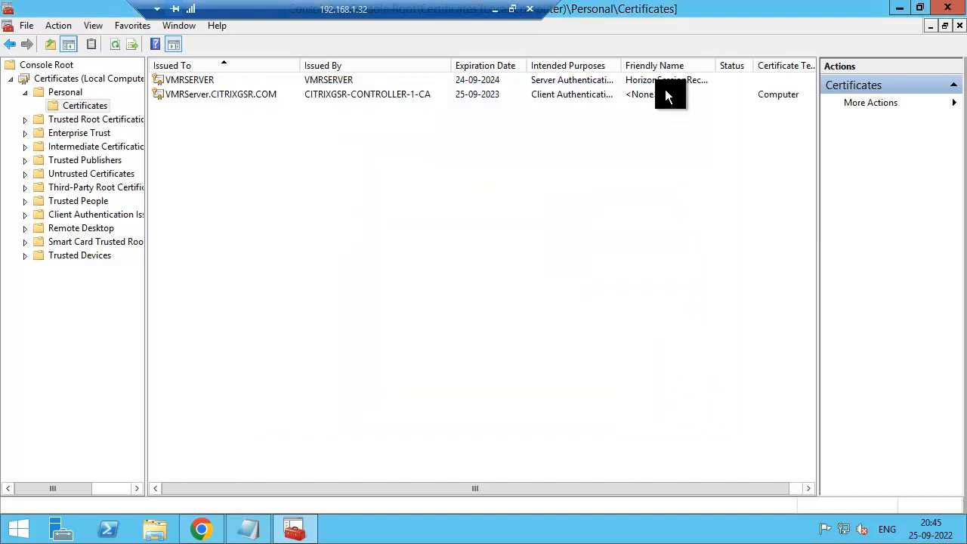
Clear the friendly name on the self-signed VMRSERVER certificate
double_click(187, 78)
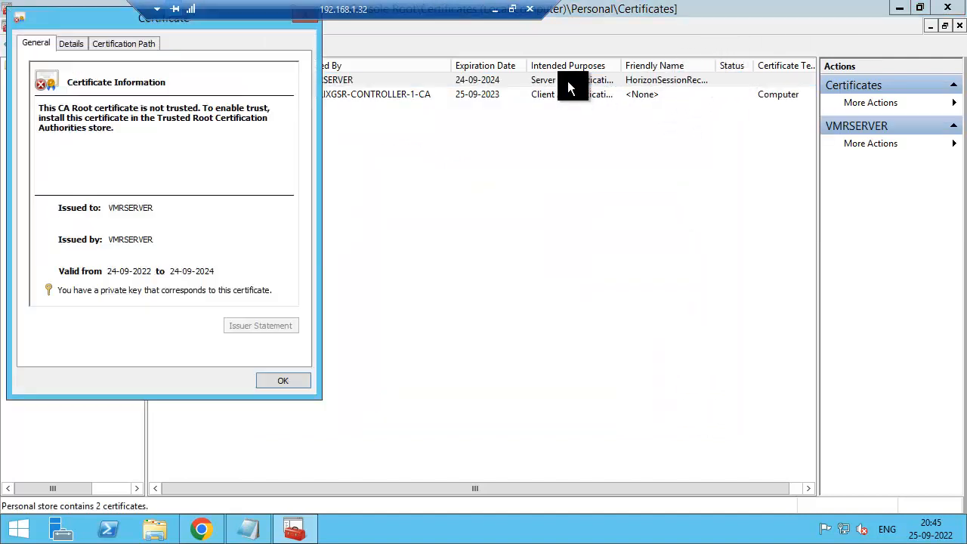
mouse_move(317, 31)
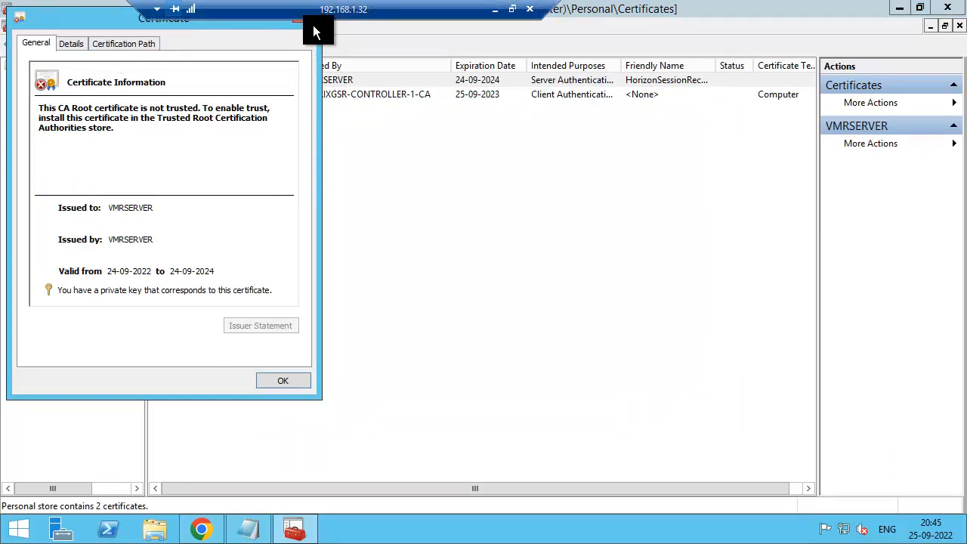
drag(163, 18, 169, 83)
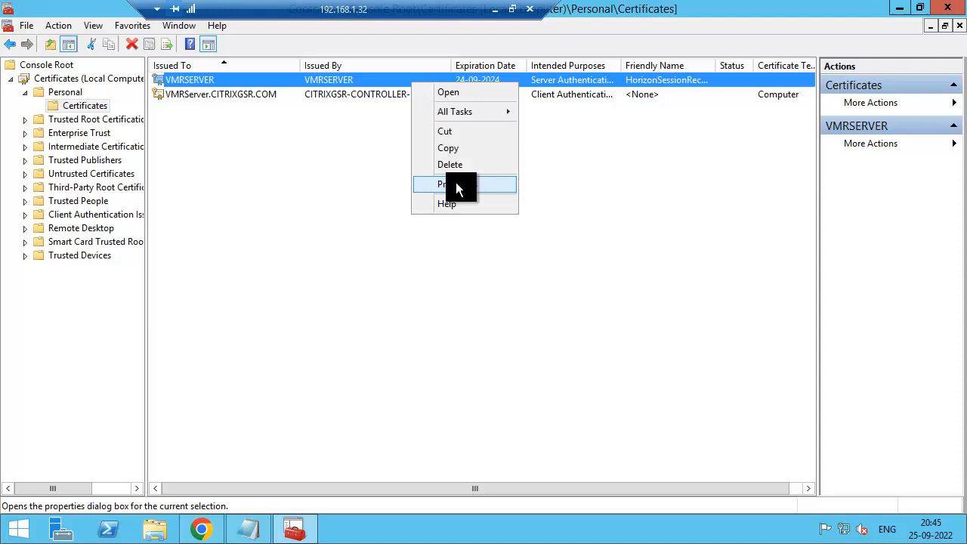
click(450, 184)
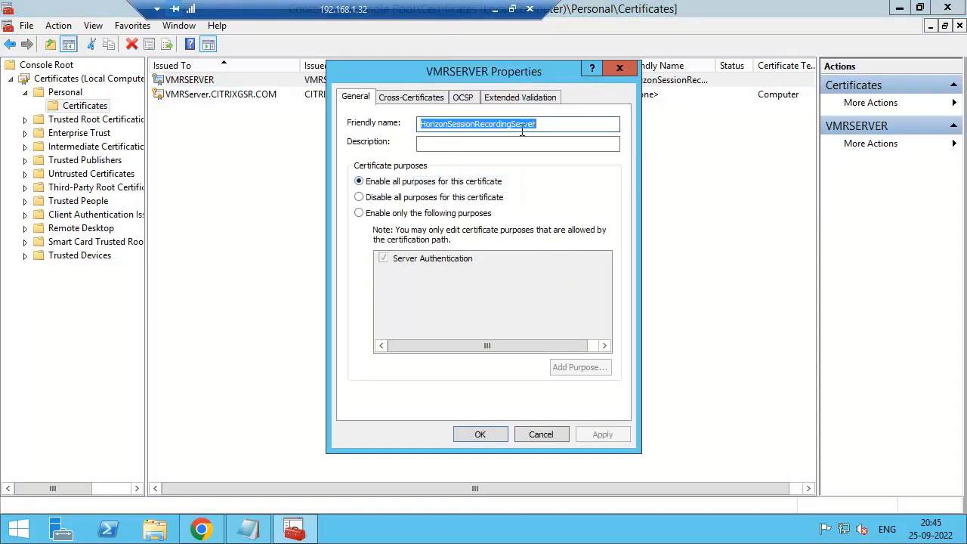
click(517, 143)
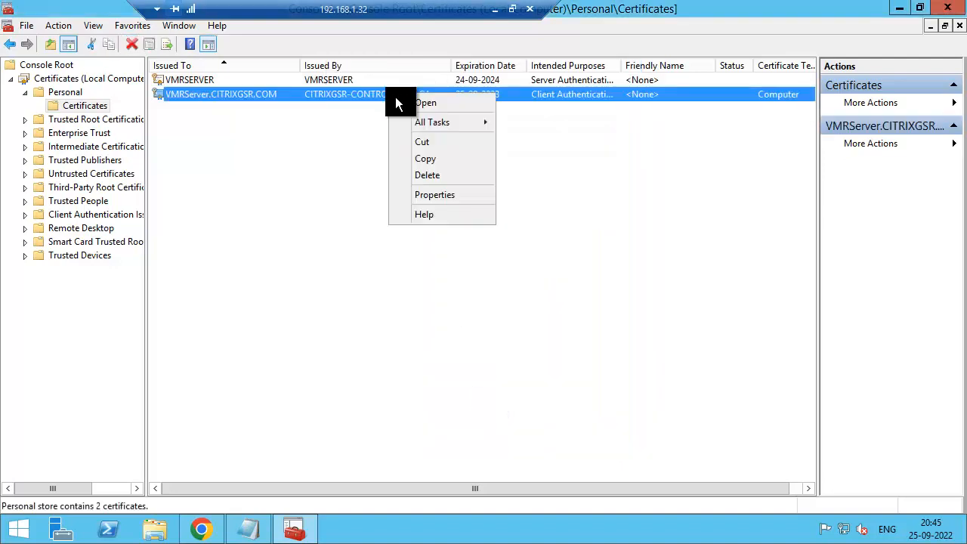
Give the CA-issued VMRServer.CITRIXGSR.COM certificate the friendly name HorizonSessionRecordingServer
click(435, 194)
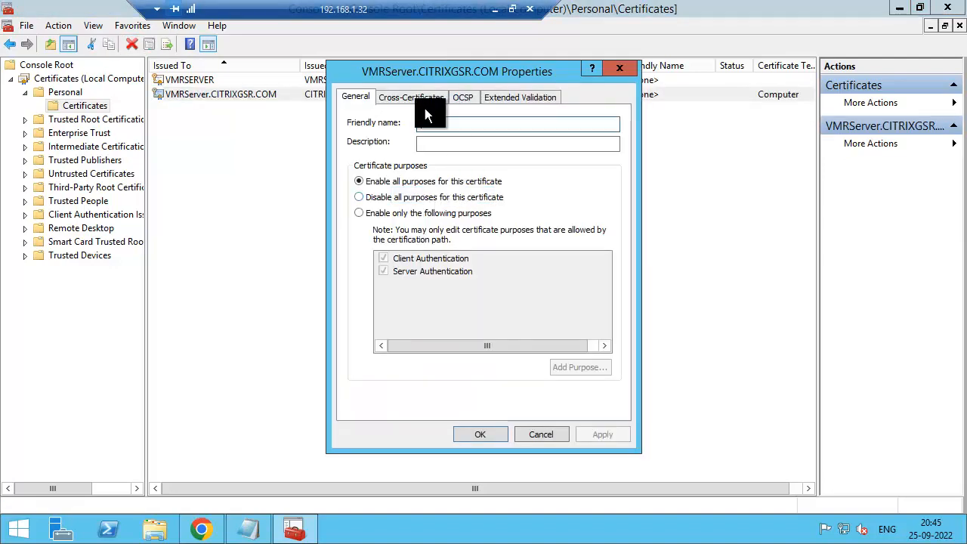
text(HorizonSessionRecordingServer)
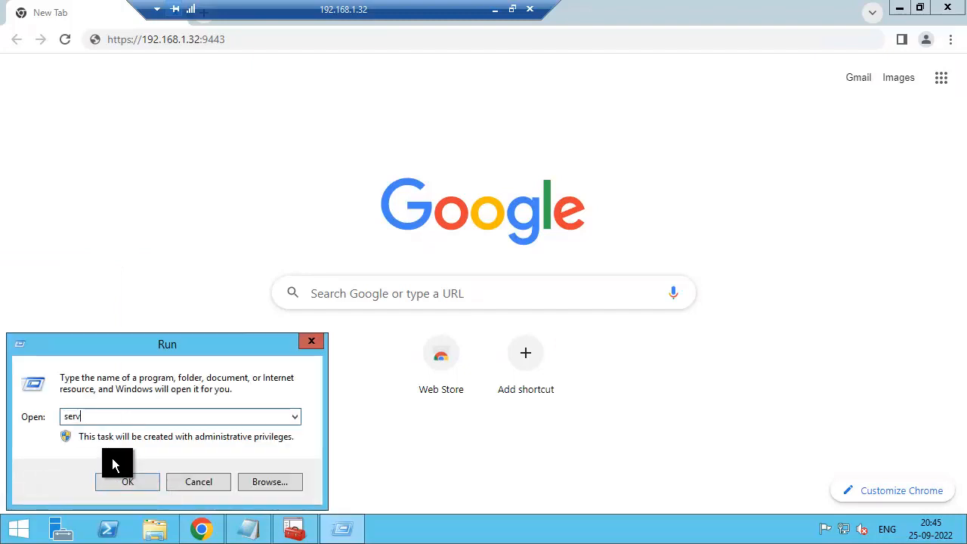
Run services.msc and restart the VMware Horizon Recording Server service, then close Services
text(ices.)
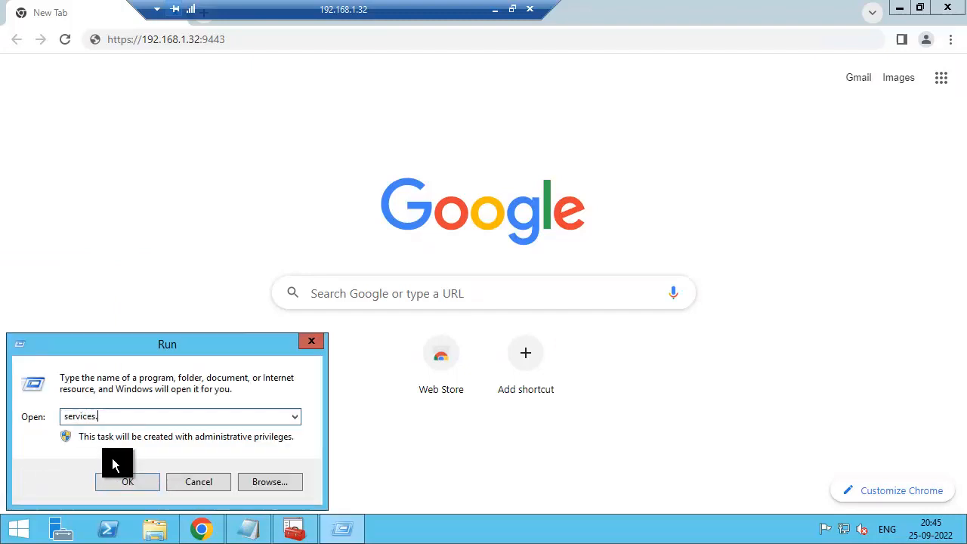
click(127, 480)
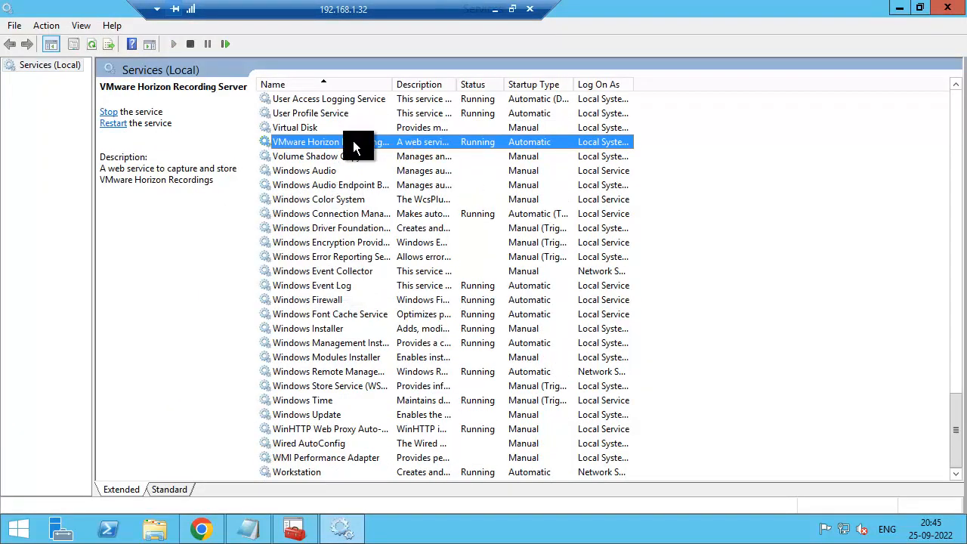
click(108, 112)
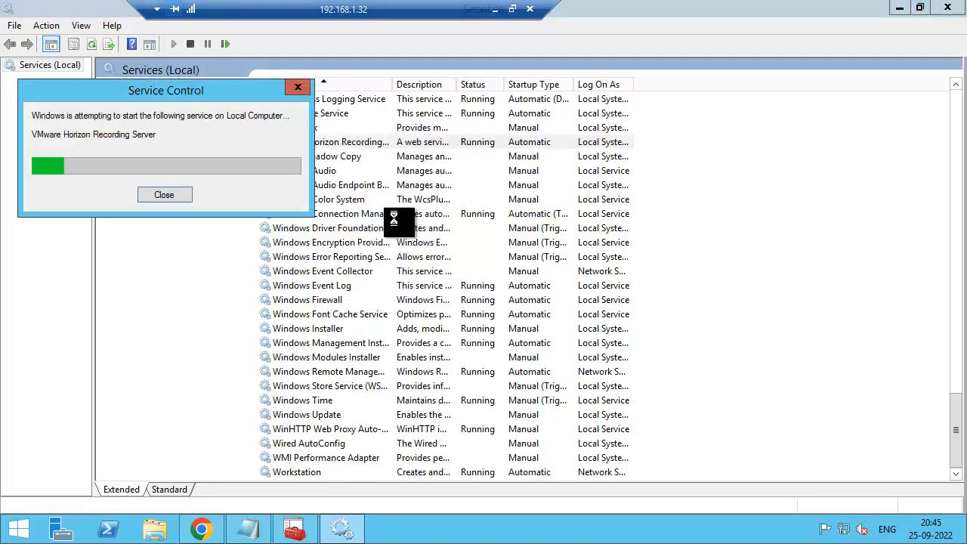
click(163, 193)
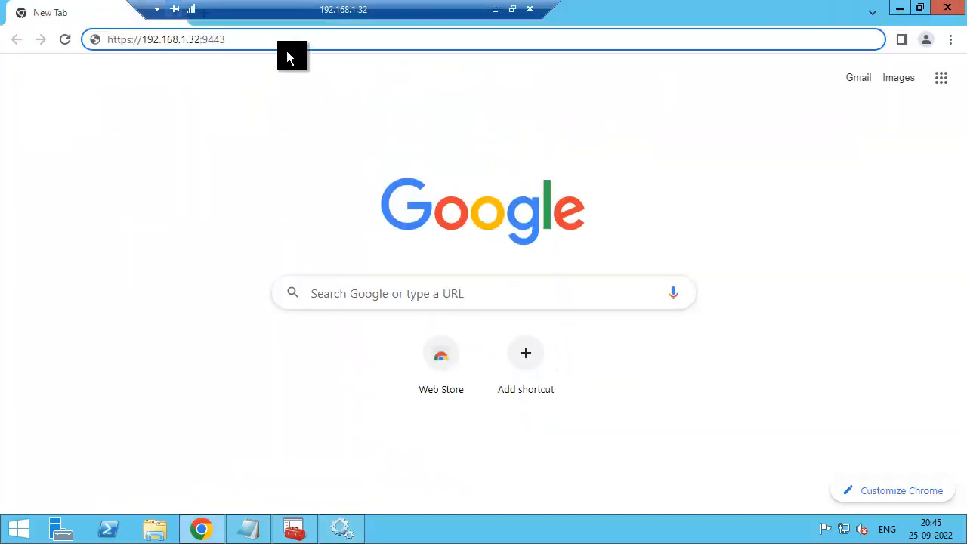
key(Return)
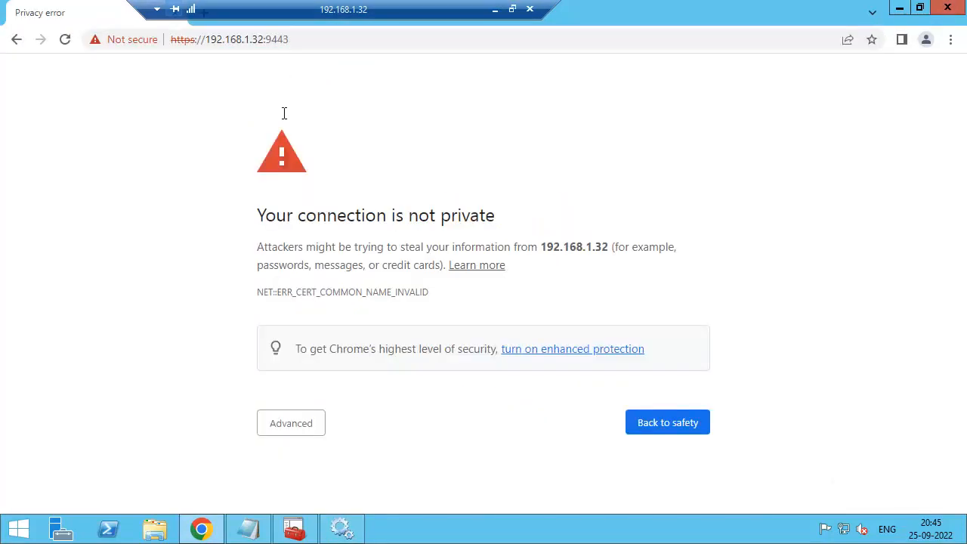
click(290, 423)
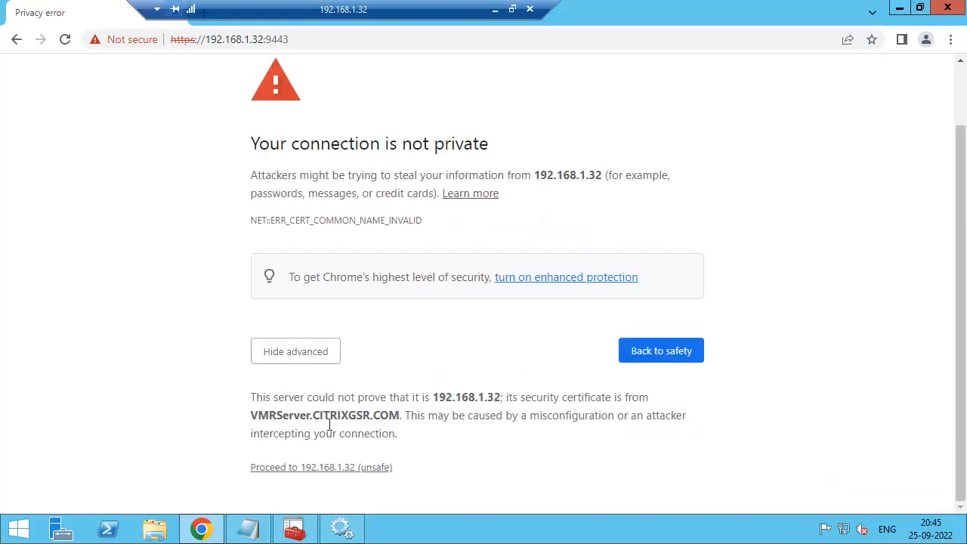
click(320, 467)
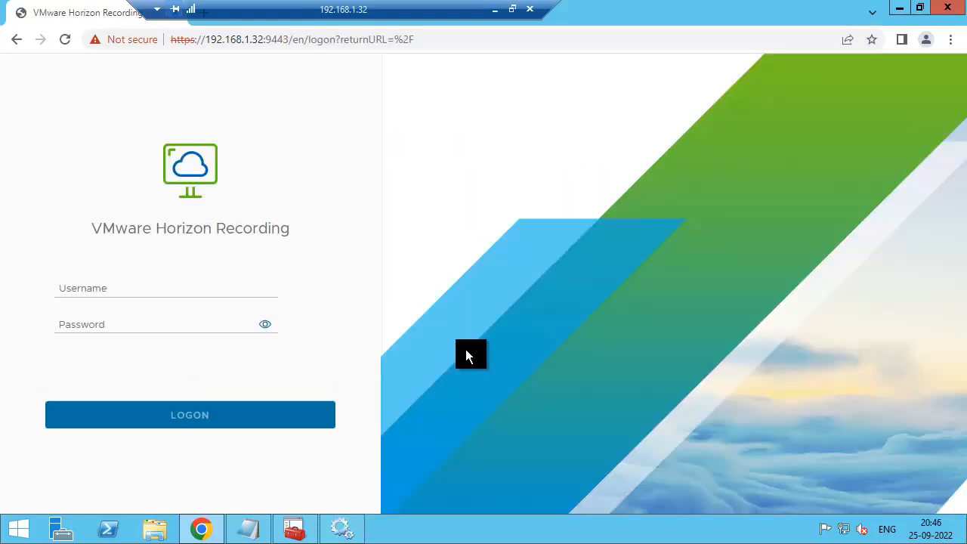
mouse_move(275, 194)
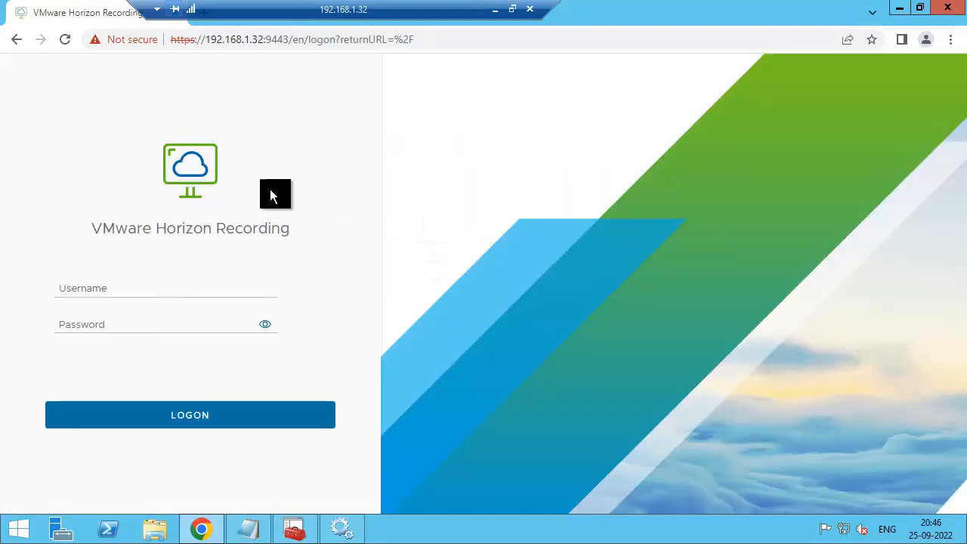
Sign in to the Horizon Recording web console as administrator
click(166, 287)
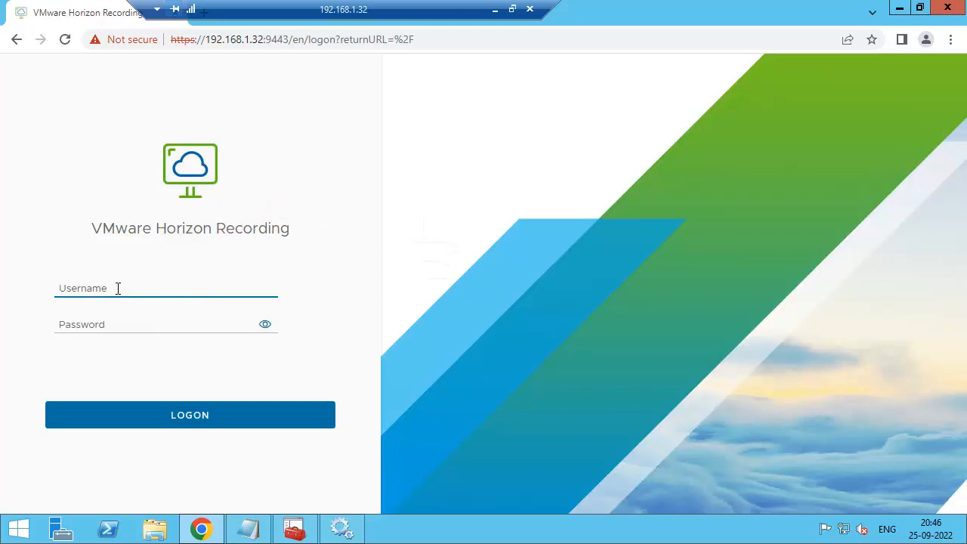
text(administrator)
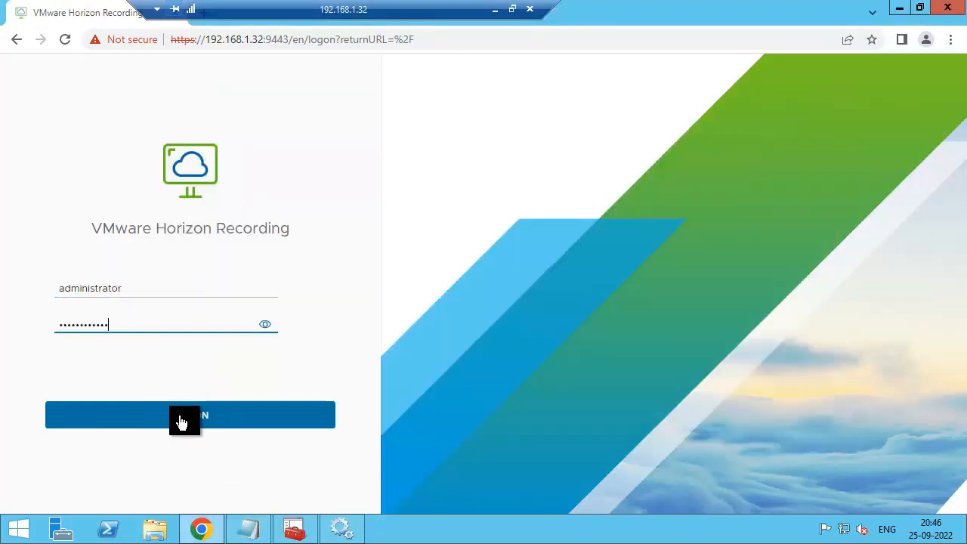
click(190, 414)
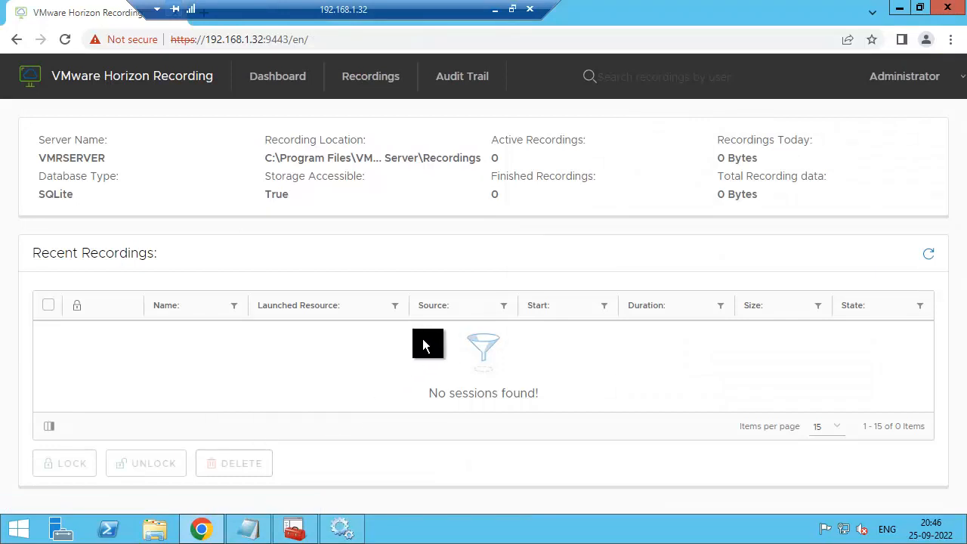
mouse_move(846, 84)
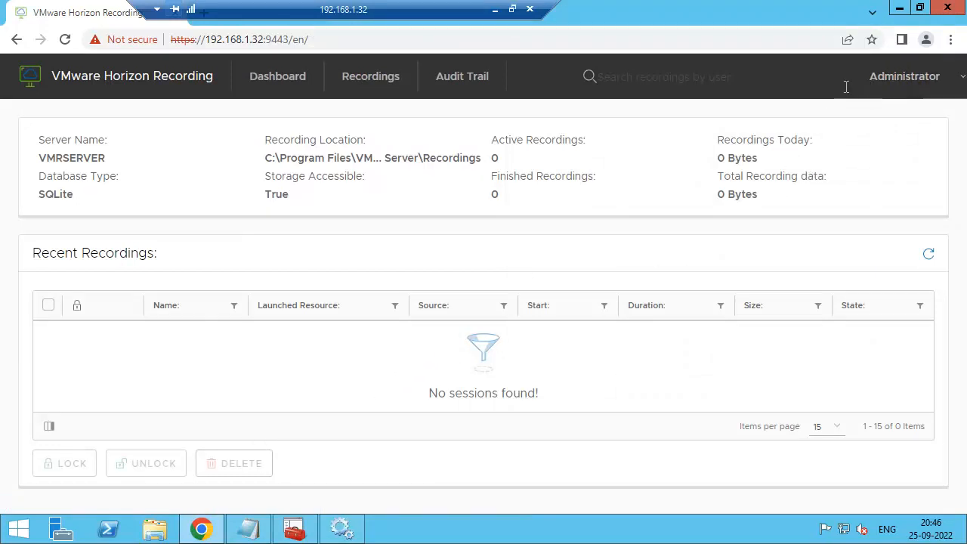
mouse_move(816, 103)
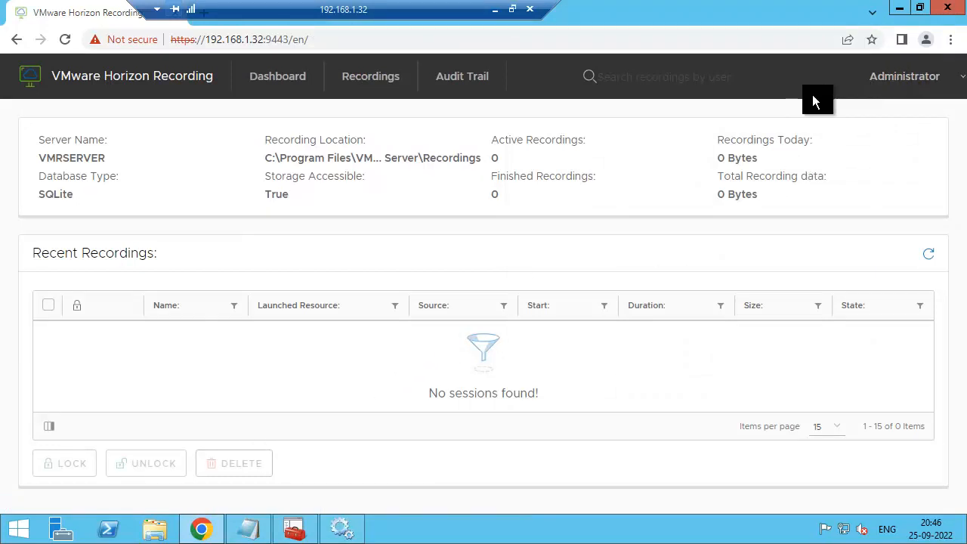
Choose Service Settings from the Administrator account menu
click(903, 75)
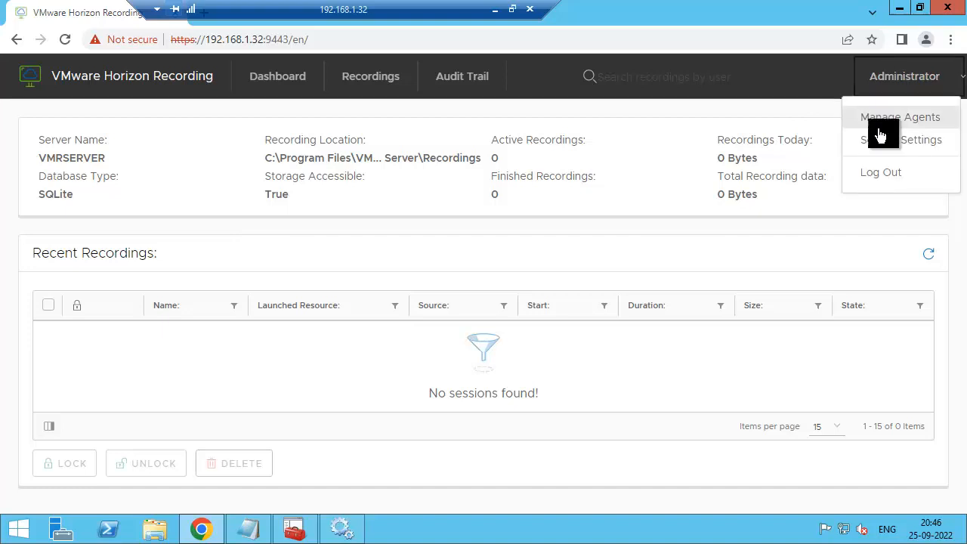
mouse_move(879, 144)
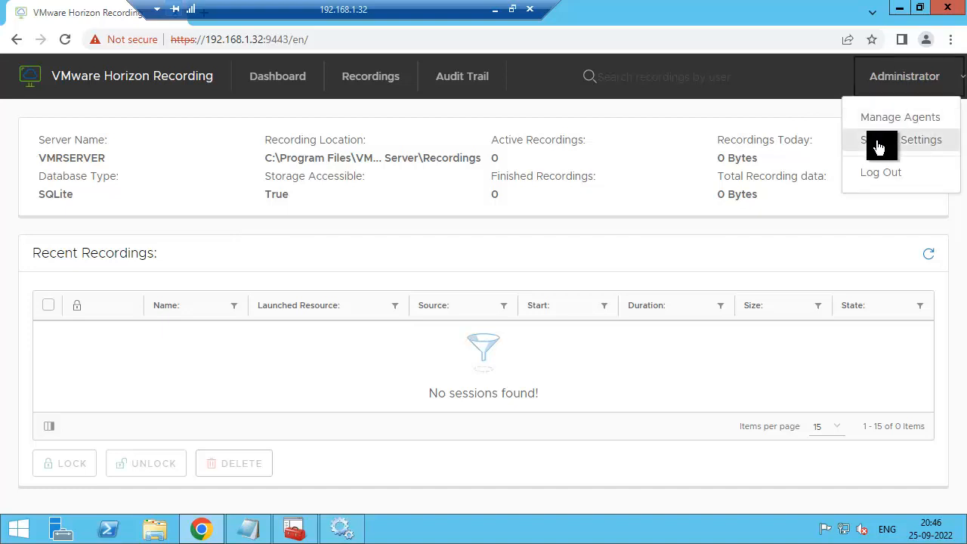
click(900, 139)
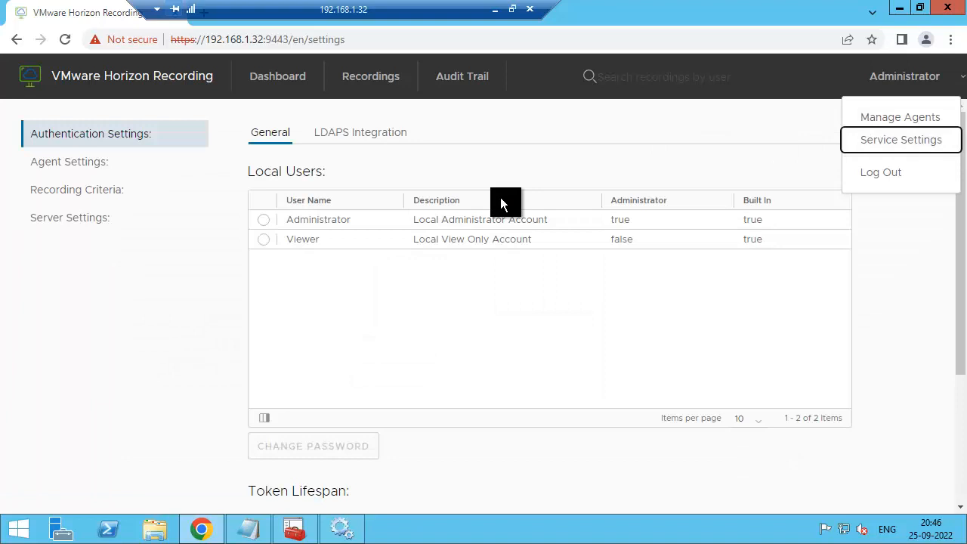
Change the password of the local Administrator account
click(263, 219)
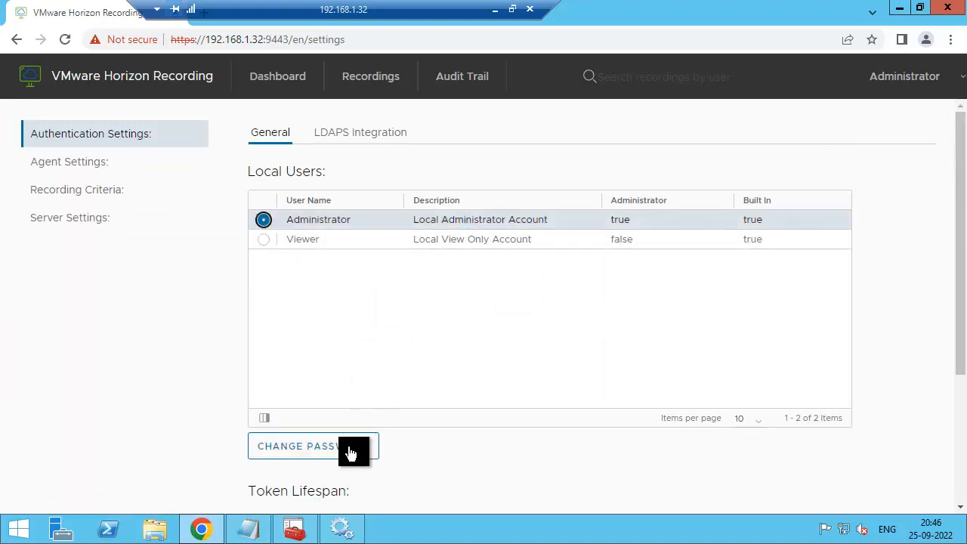
click(312, 446)
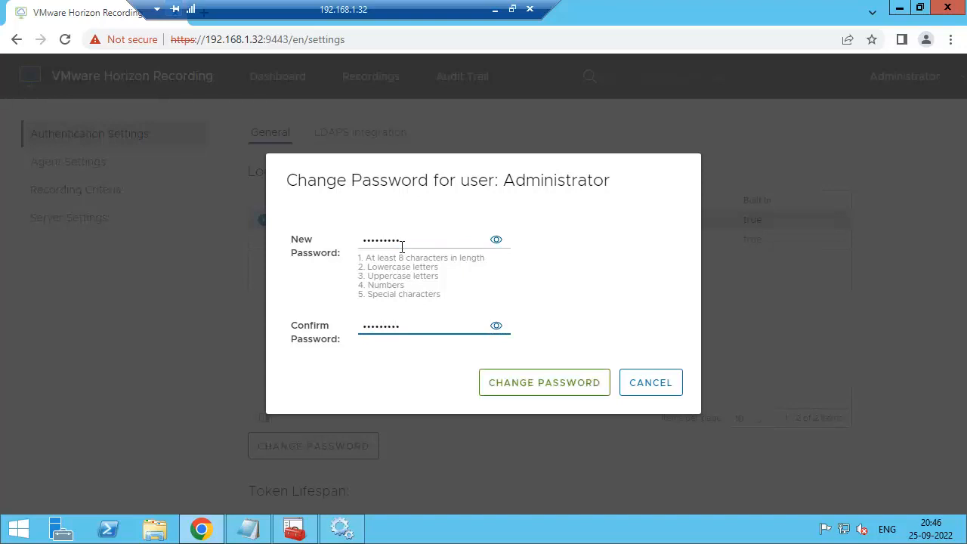
click(544, 382)
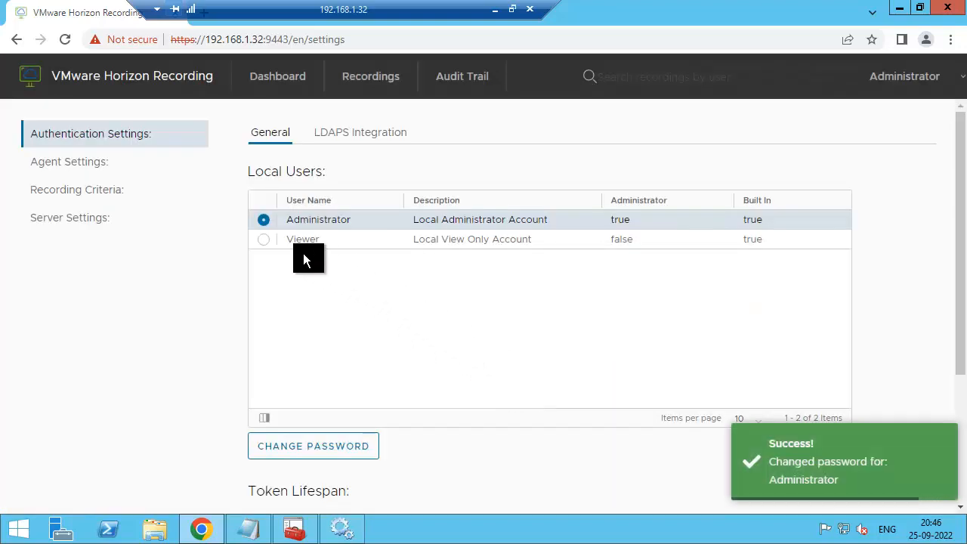
mouse_move(269, 247)
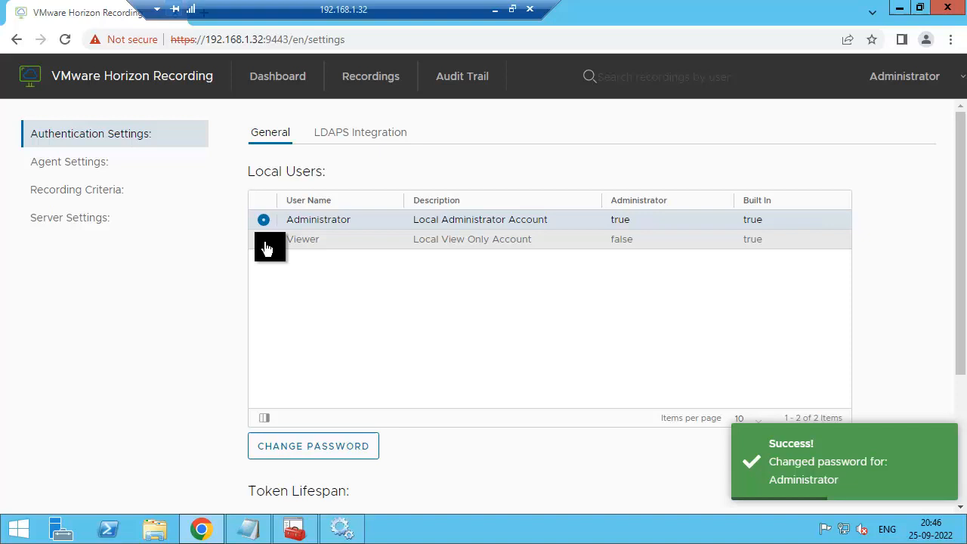
Change the password of the local Viewer account
click(263, 238)
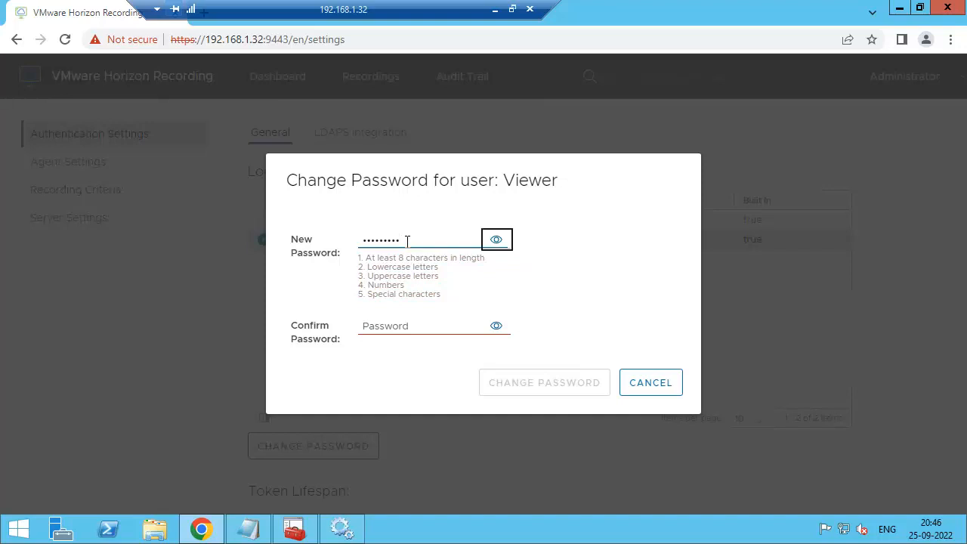
text(•••)
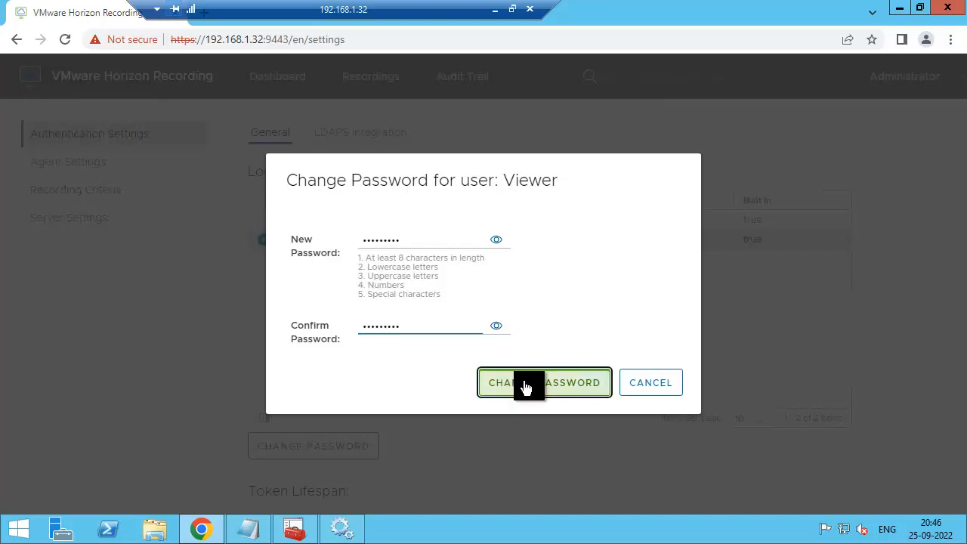
click(543, 382)
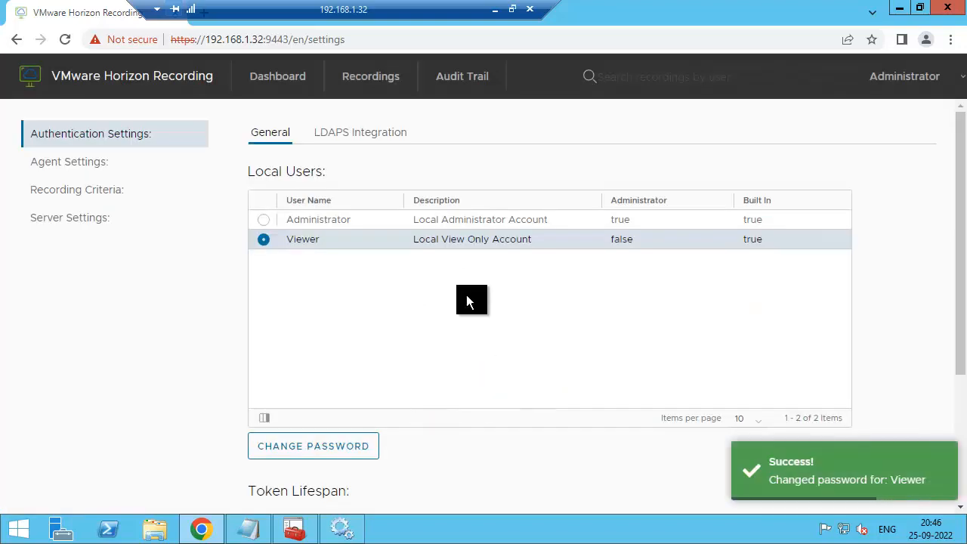
scroll(down, 3)
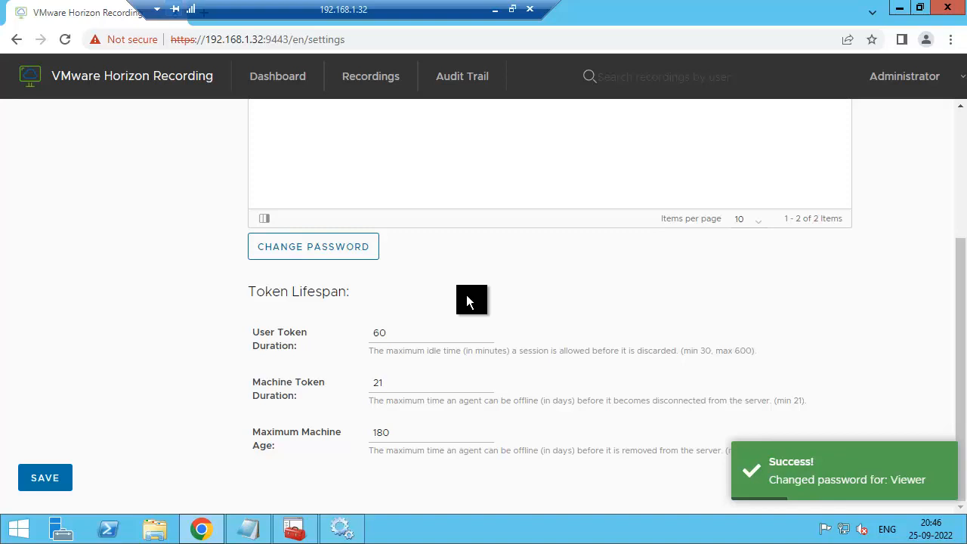
click(45, 477)
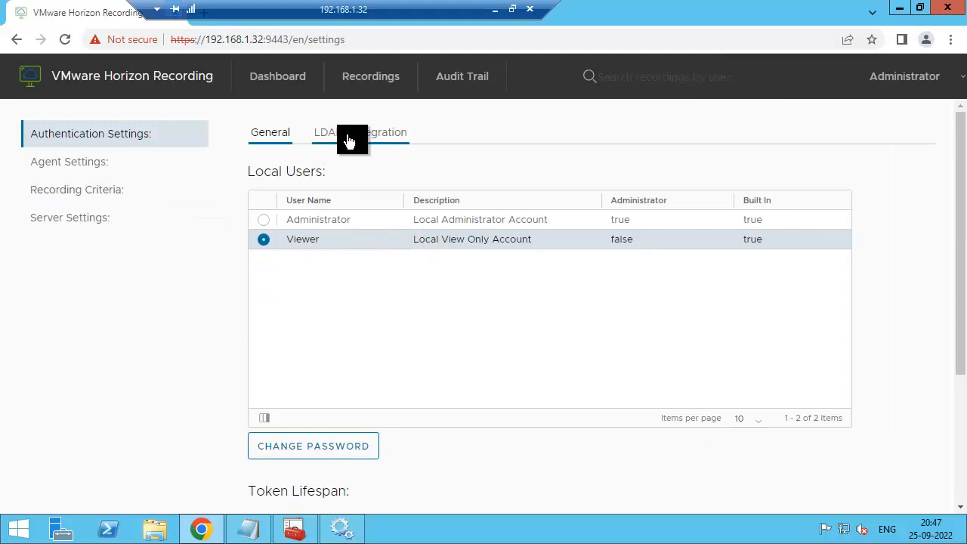
Switch on Enable LDAPS Integration and review the prefilled exampledomain.local connection and group settings
click(359, 133)
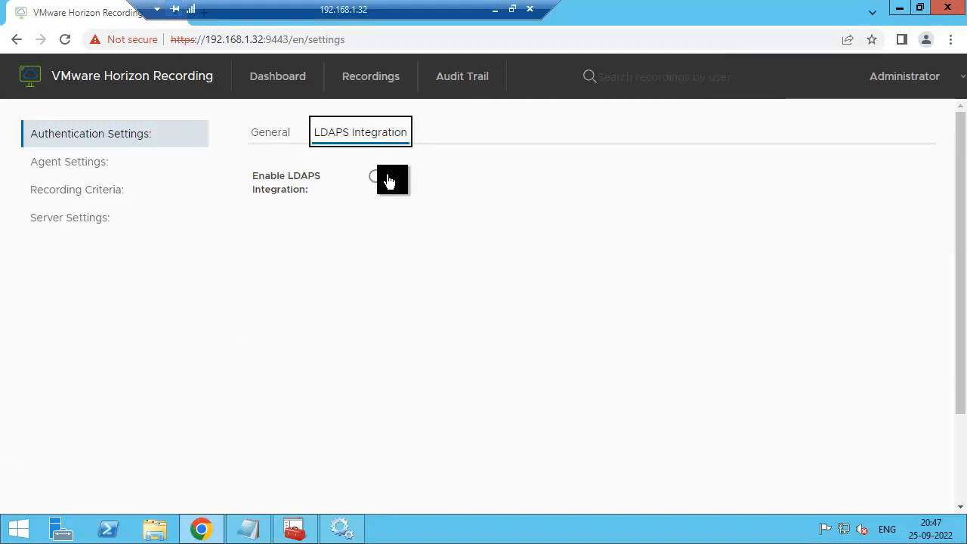
click(386, 181)
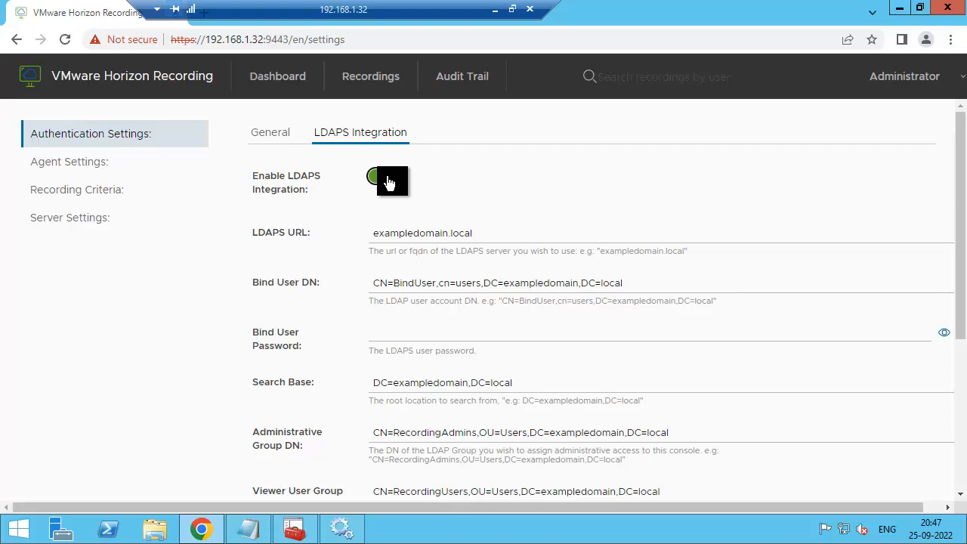
click(380, 181)
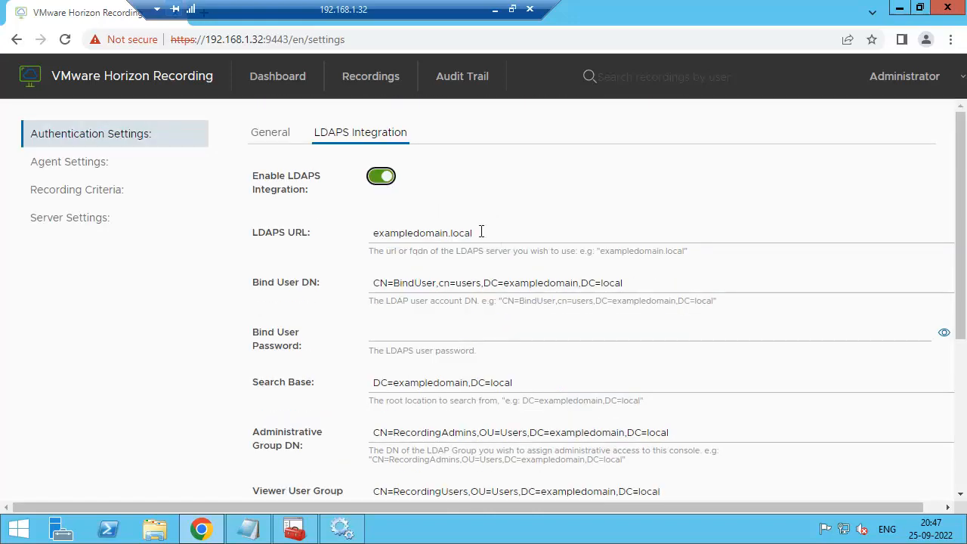
scroll(down, 3)
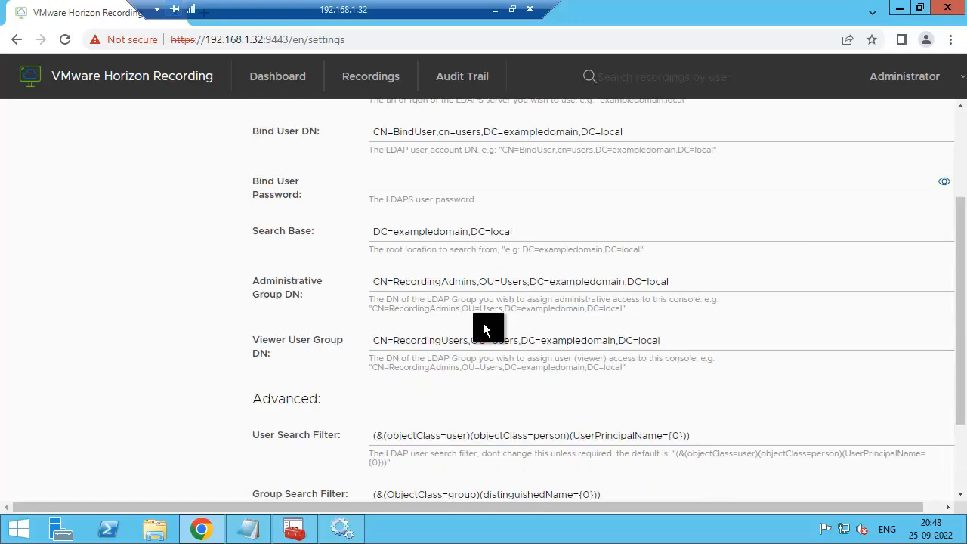
mouse_move(476, 312)
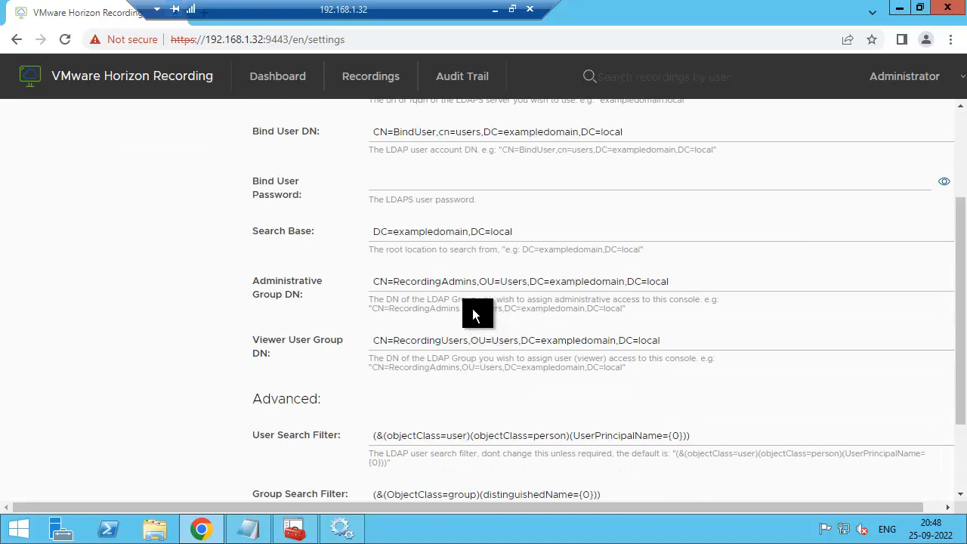
mouse_move(468, 338)
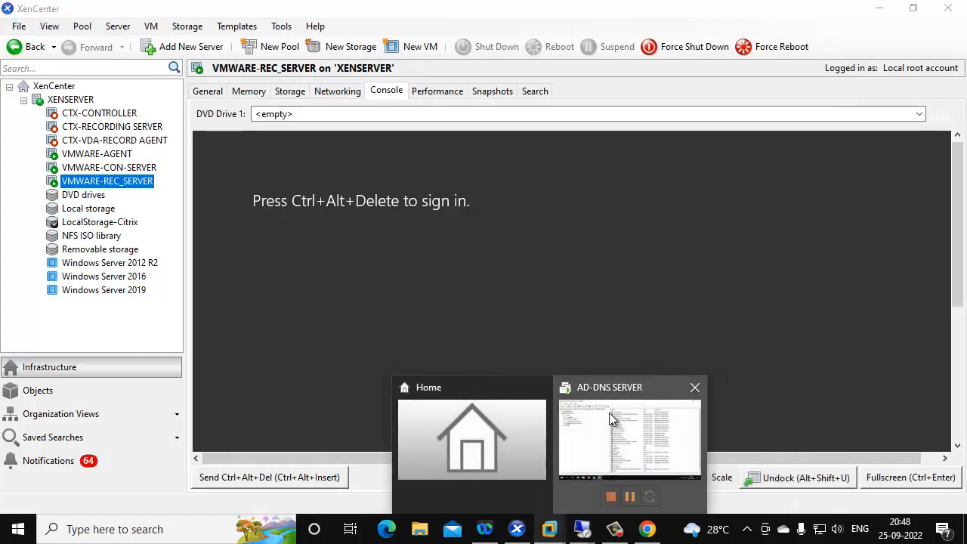
Create an unprotected organizational unit named user1 under CITRIXGSR.COM in the AD-DNS server console
click(628, 438)
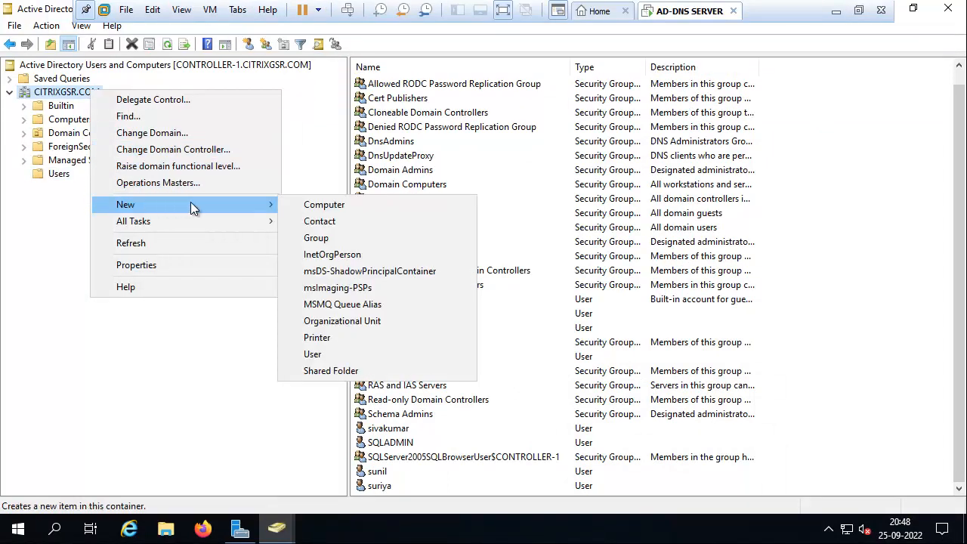
click(341, 320)
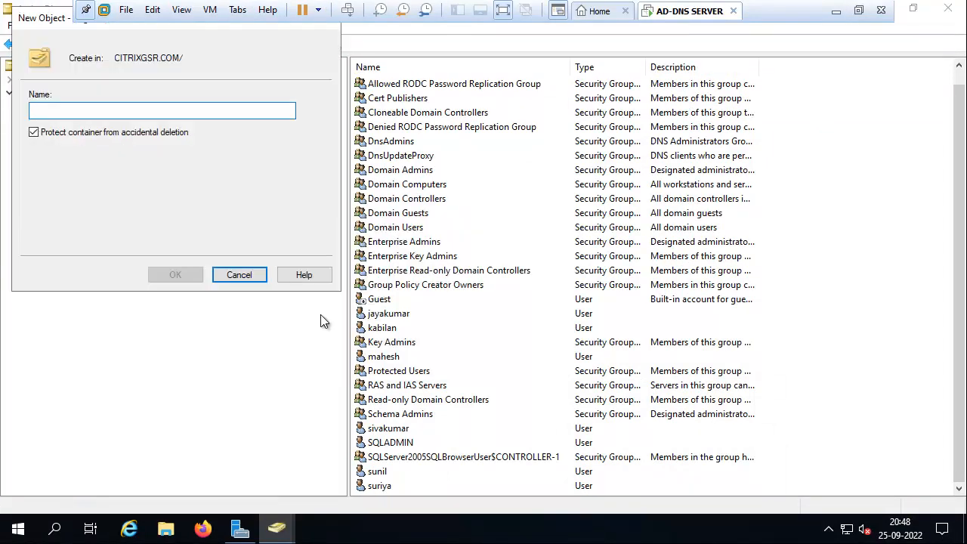
click(33, 131)
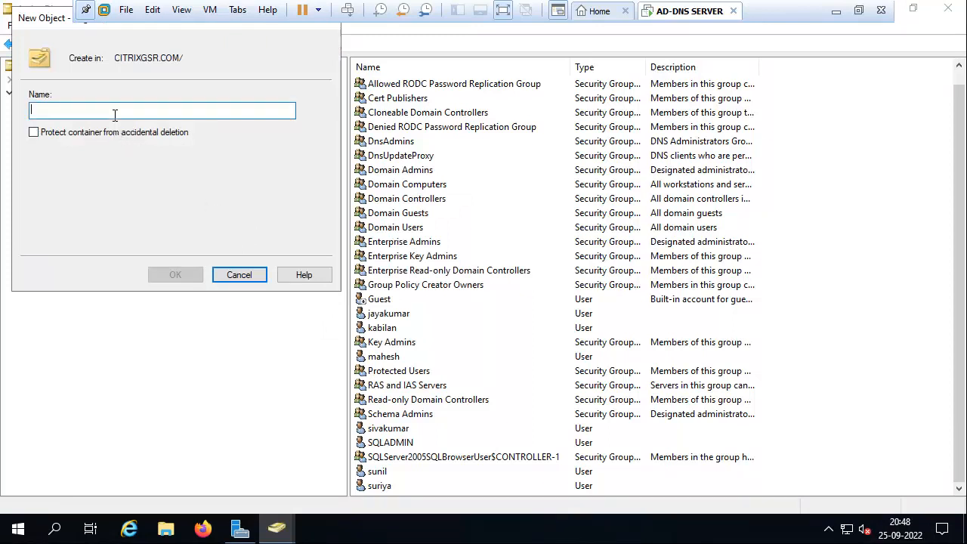
text(user)
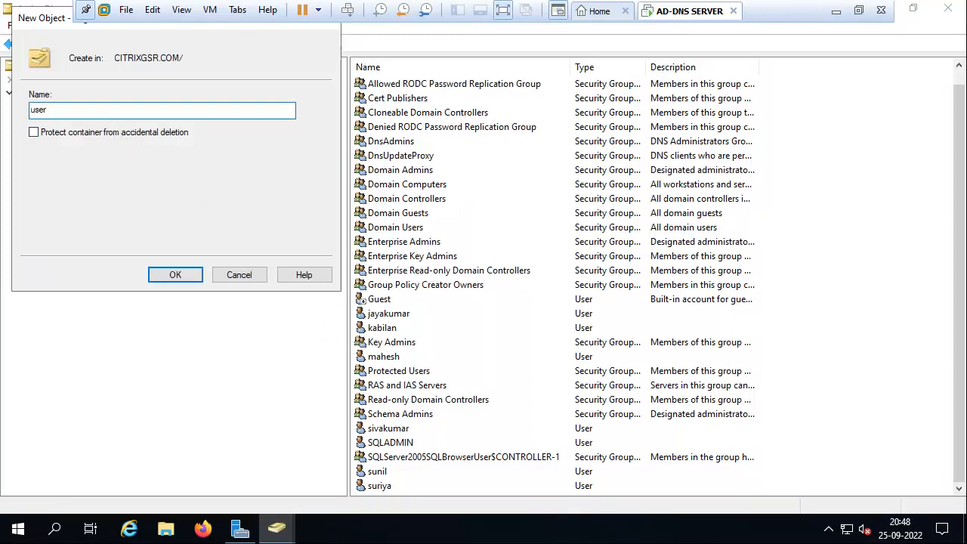
text(1)
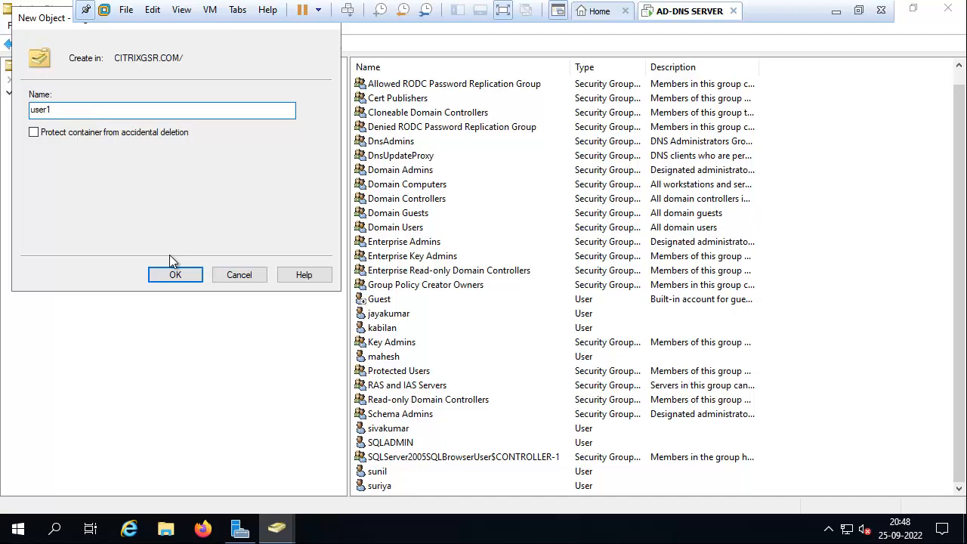
click(176, 275)
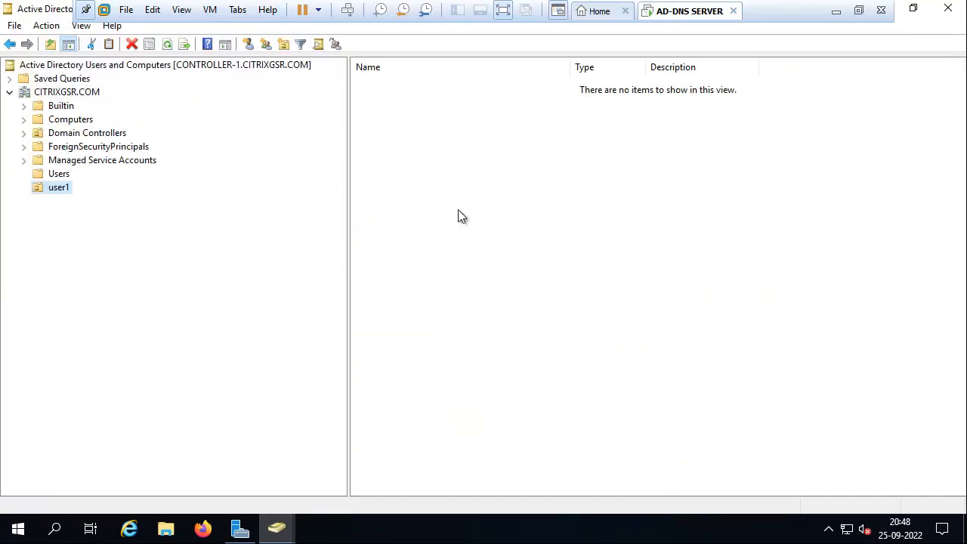
Create a global security group named RecordingAdmins inside the user1 unit
right_click(462, 216)
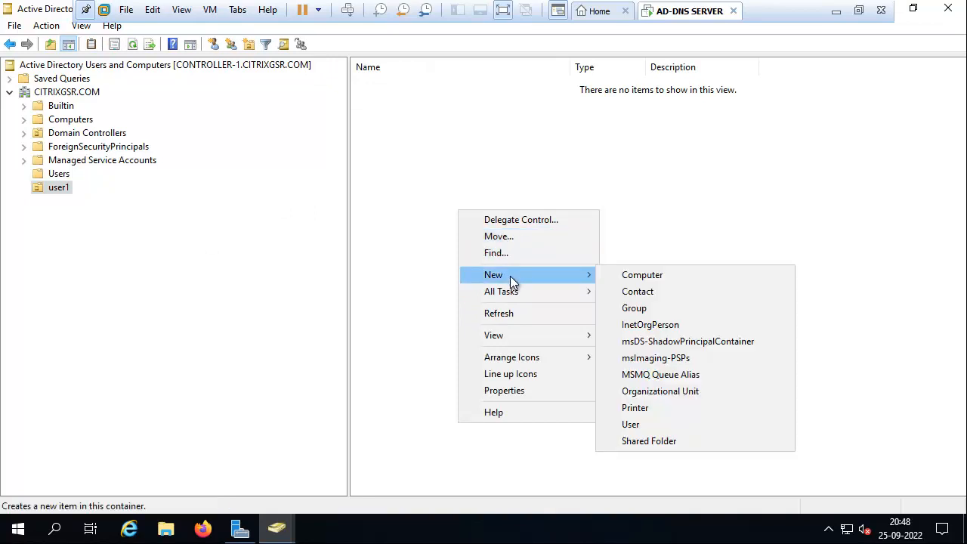
mouse_move(635, 308)
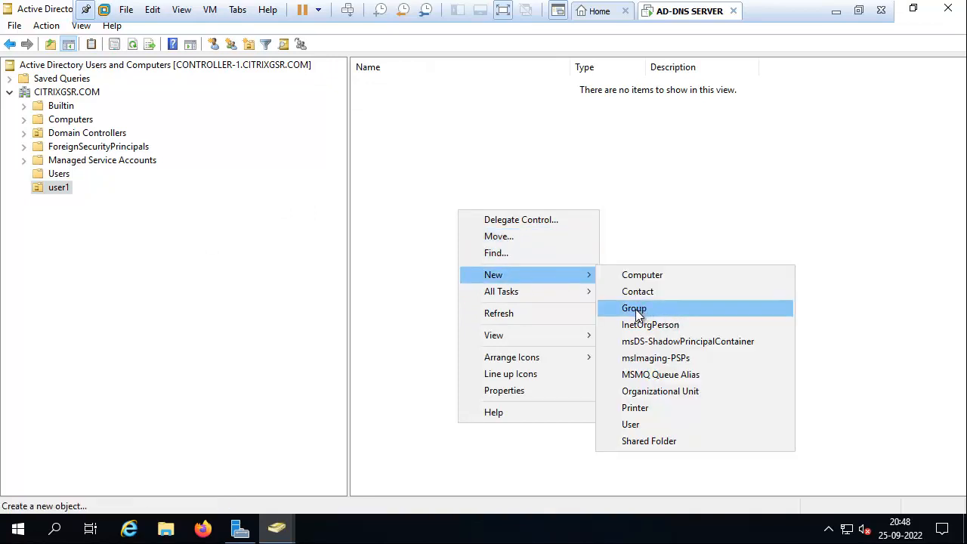
click(634, 308)
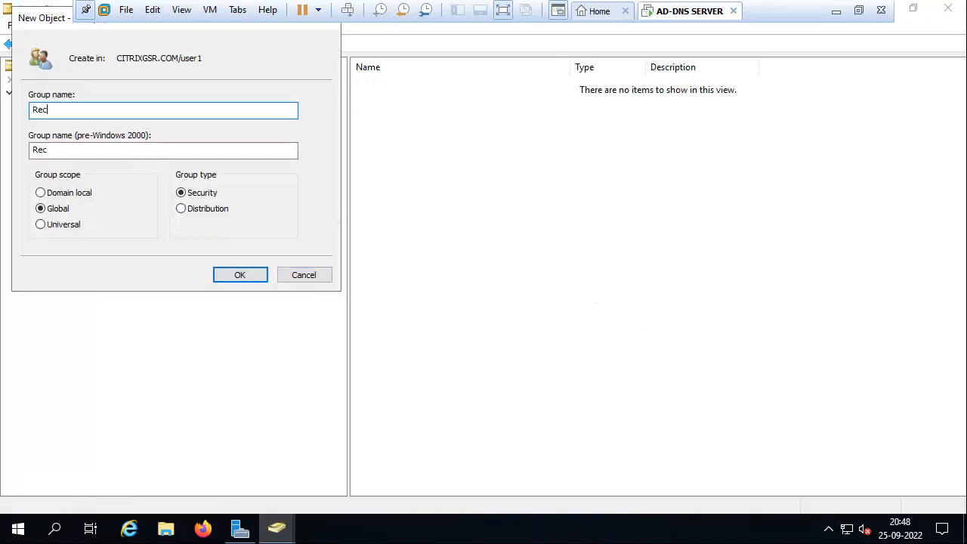
text(ord)
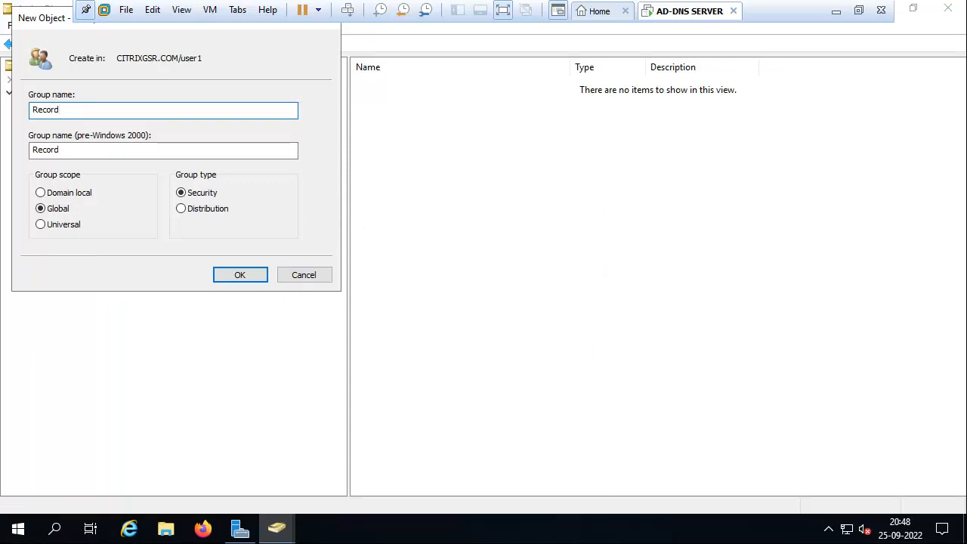
text(ingA)
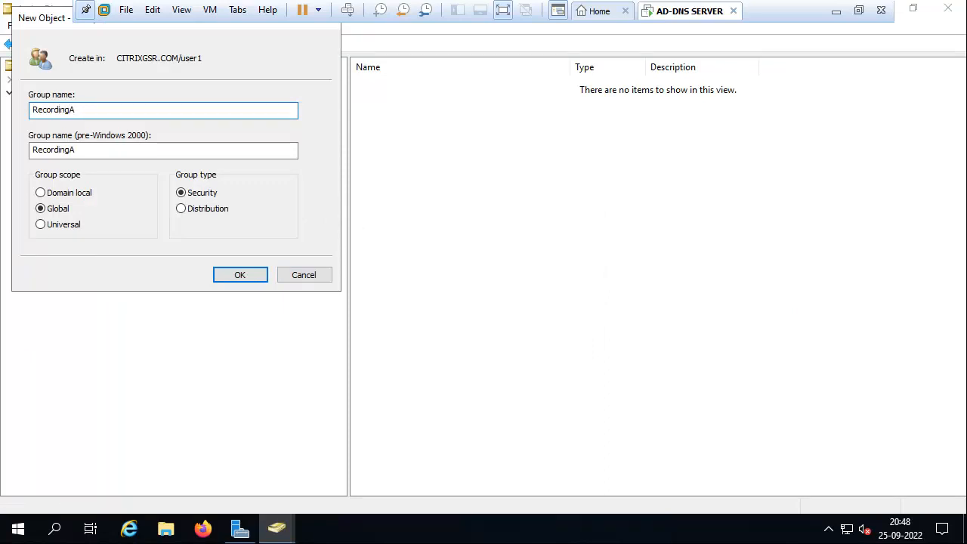
text(d)
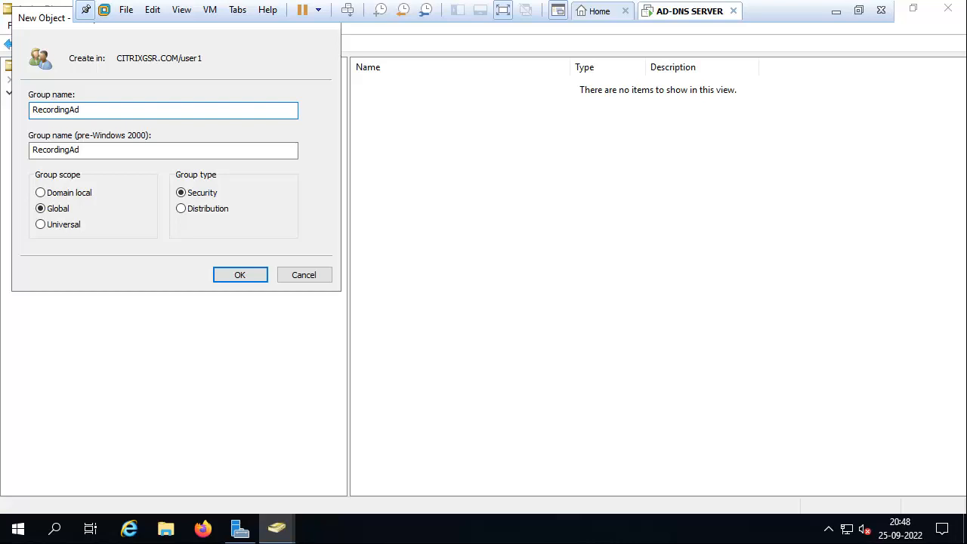
text(mins)
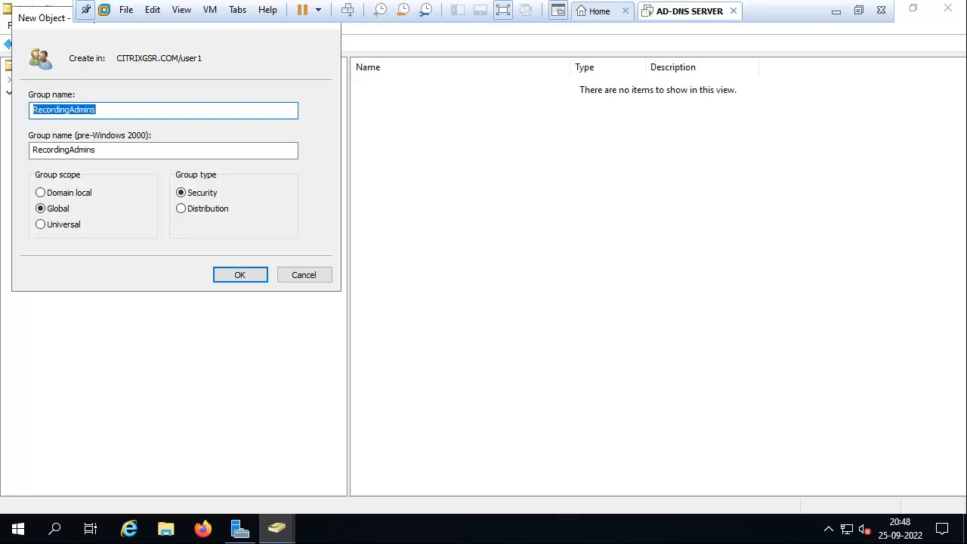
click(239, 274)
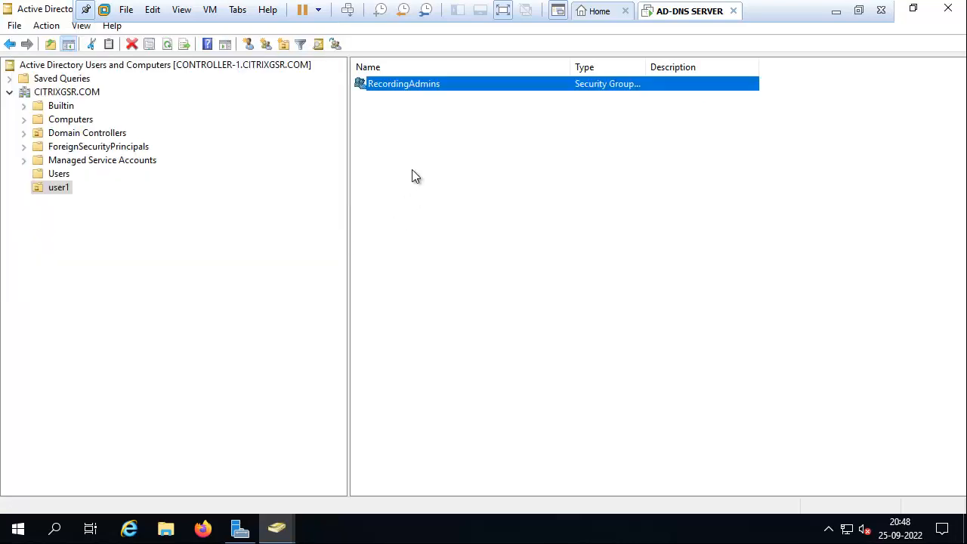
Create a second group Recordingusers inside user1, then switch to the recording server's remote session
right_click(413, 177)
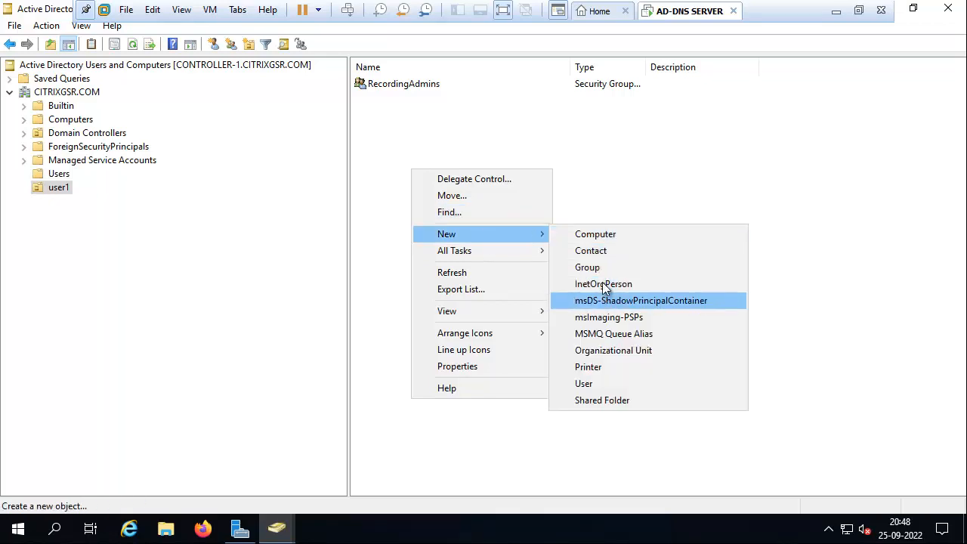
click(586, 266)
text(Recording)
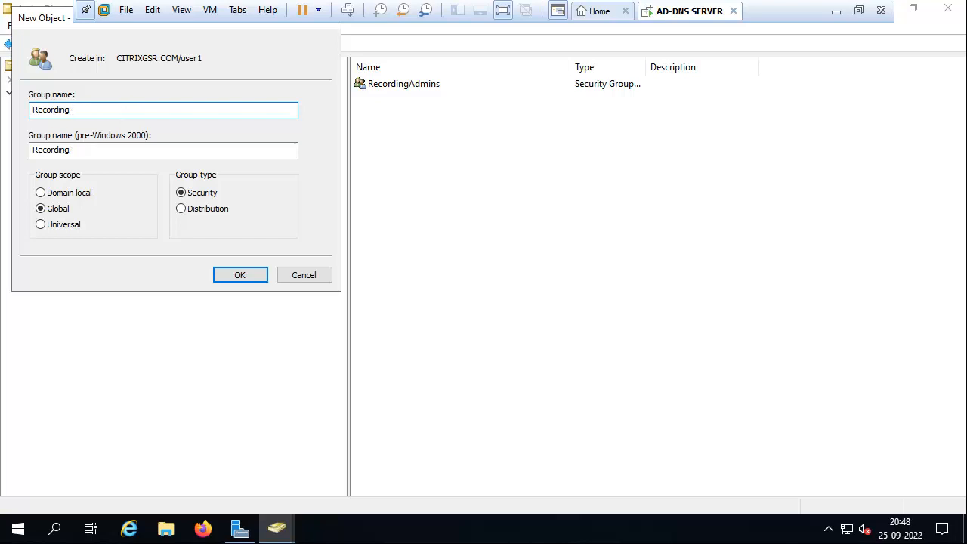
text(users)
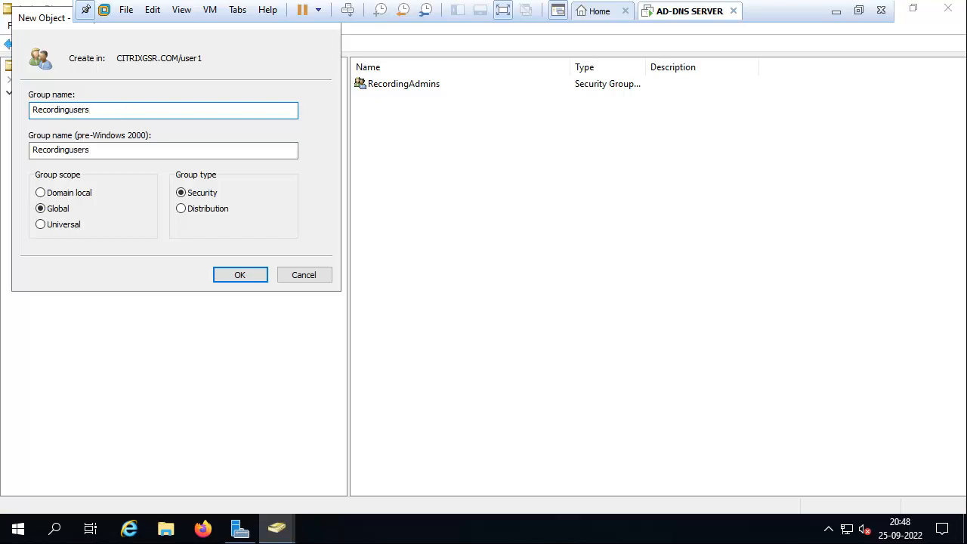
click(240, 275)
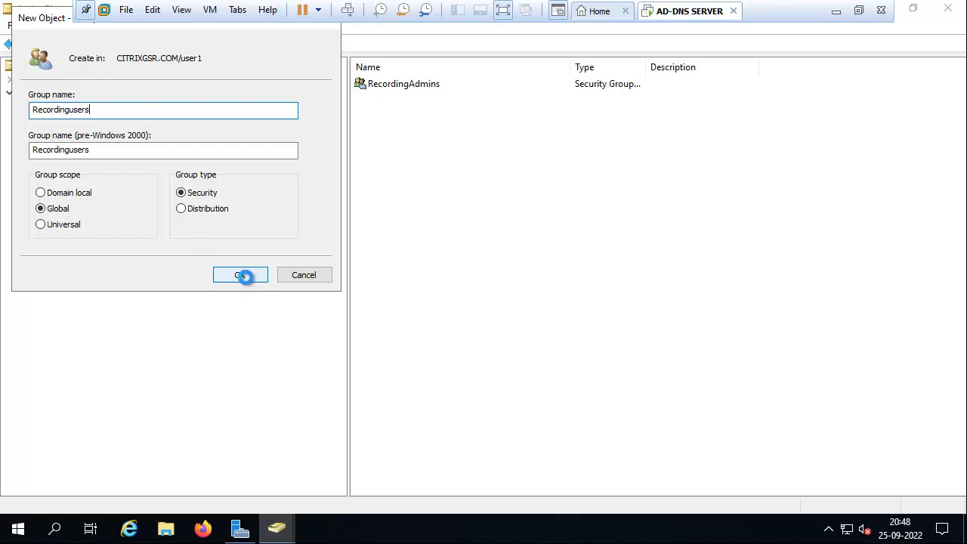
click(240, 275)
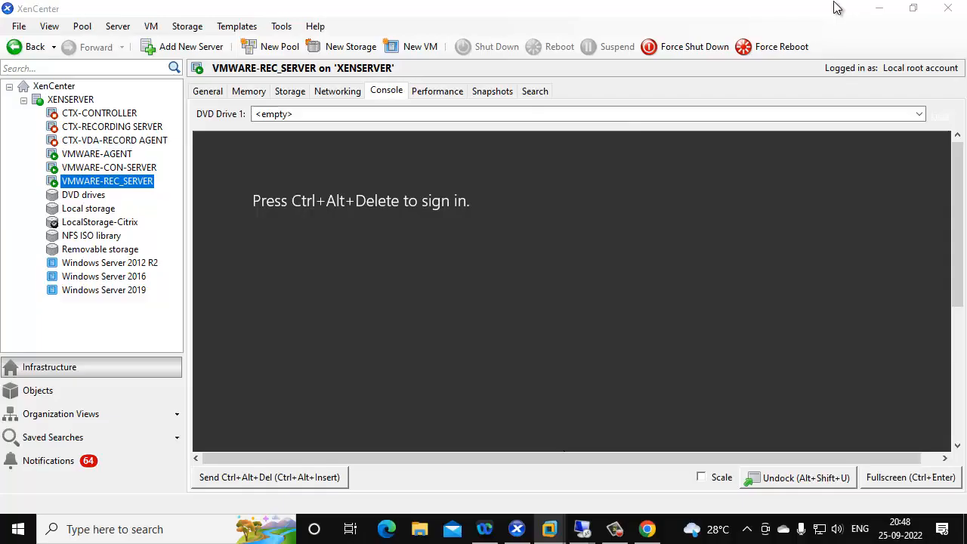
mouse_move(581, 529)
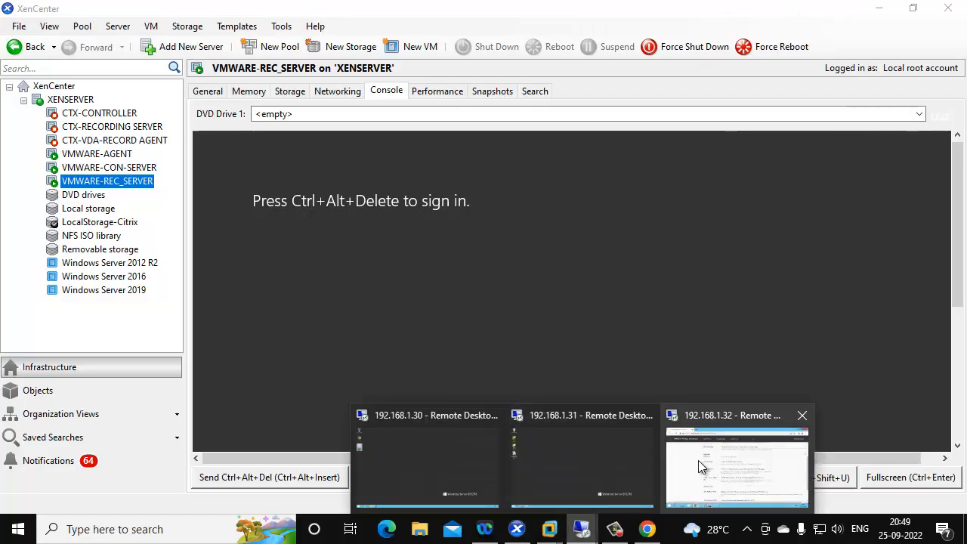
click(735, 465)
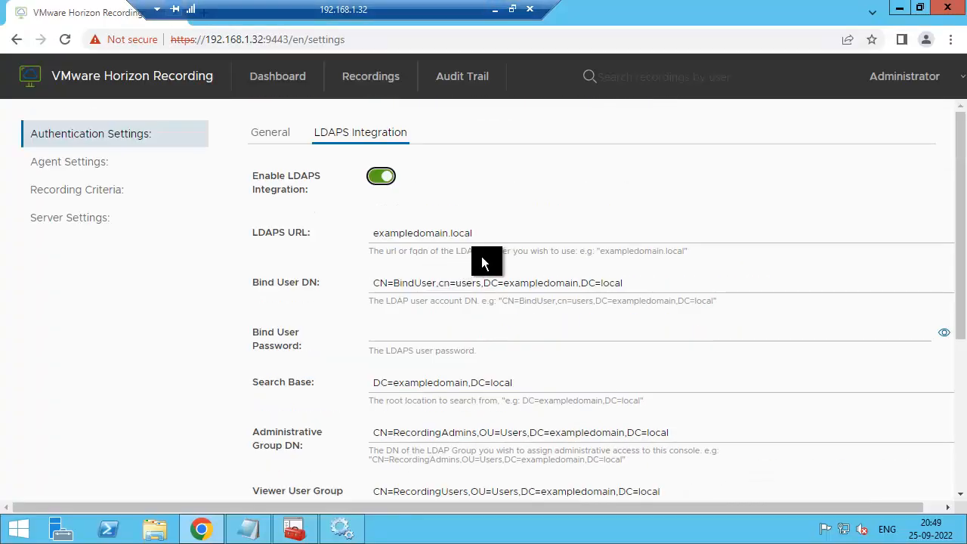
Set the LDAPS URL to citrixgsr.com and update the bind DN user and password for sivakumar
click(420, 233)
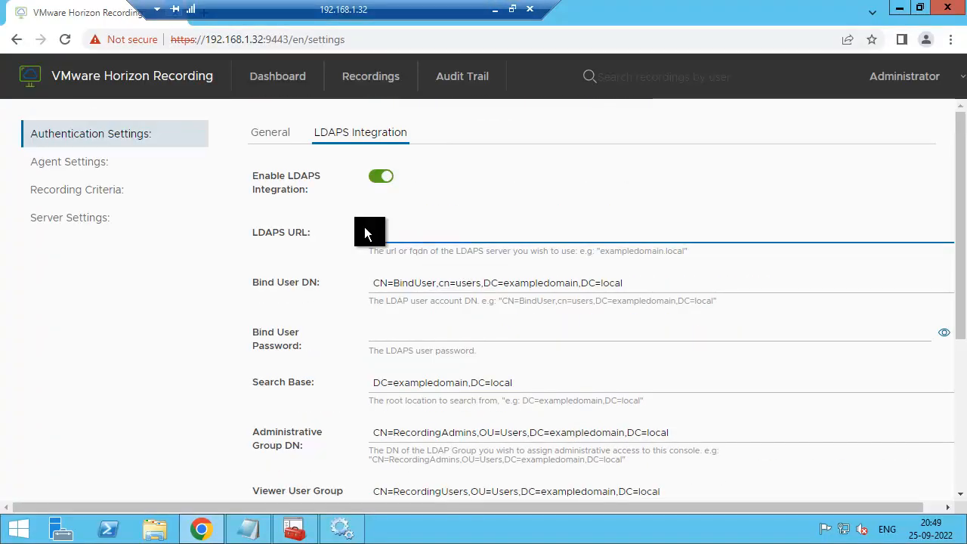
text(rixgsr.com)
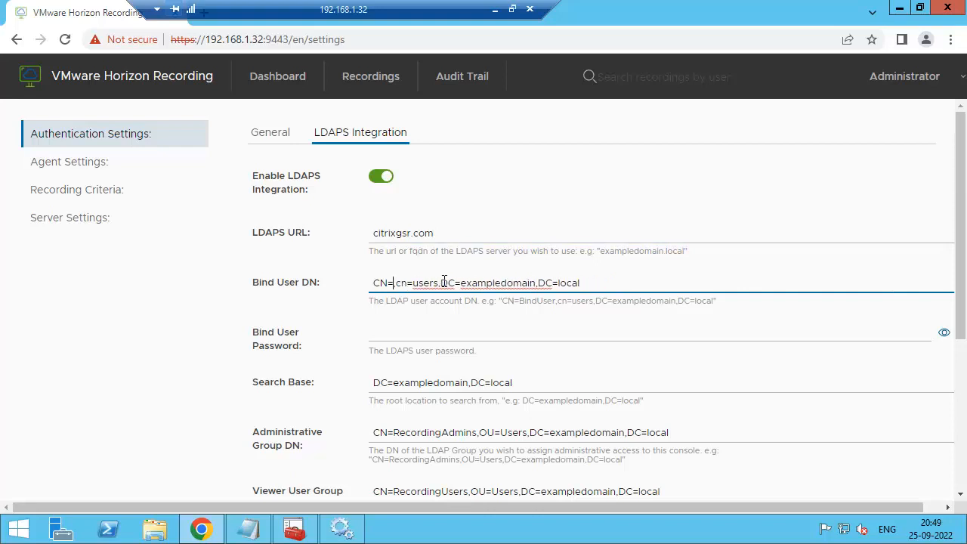
text(sivakumar)
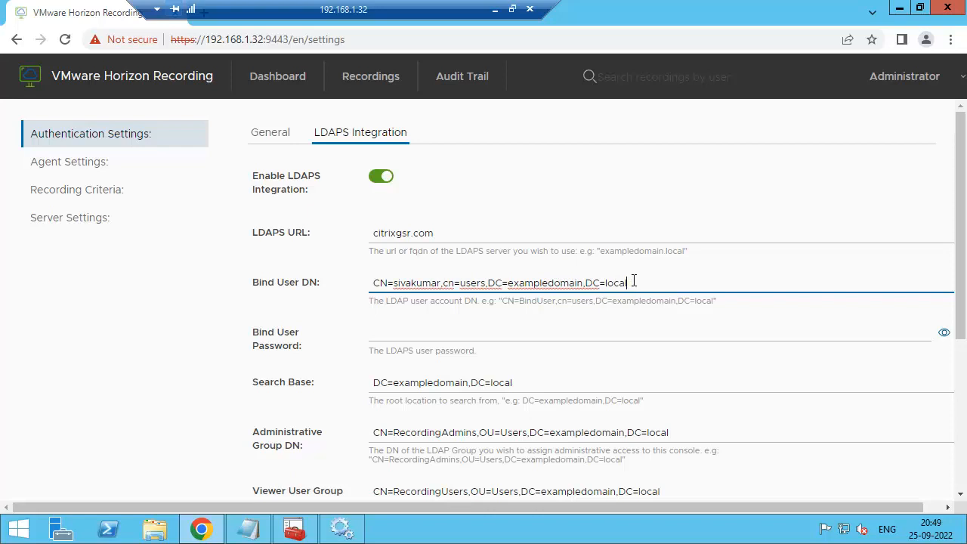
key(Backspace)
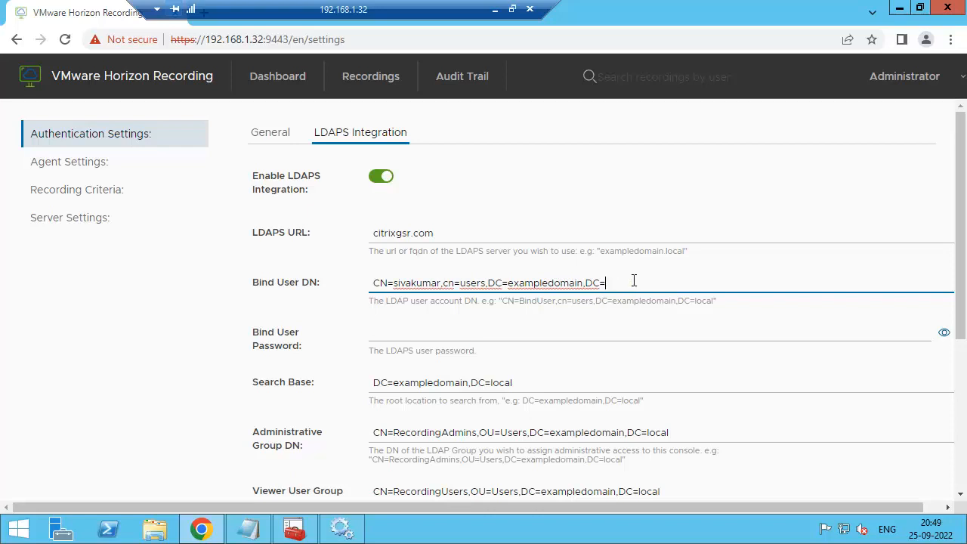
text(com)
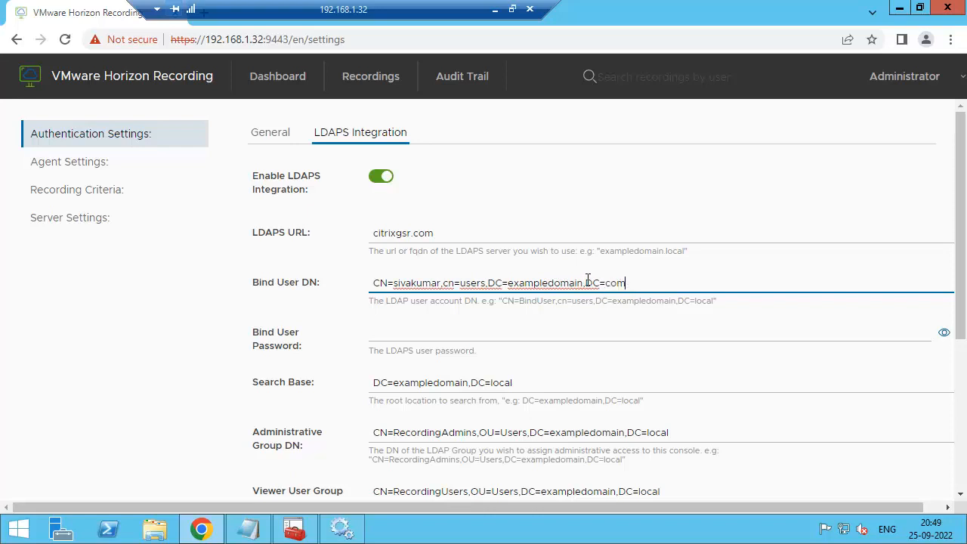
Replace the bind DN's exampledomain part with citrixgsr and select the old Search Base value
double_click(544, 282)
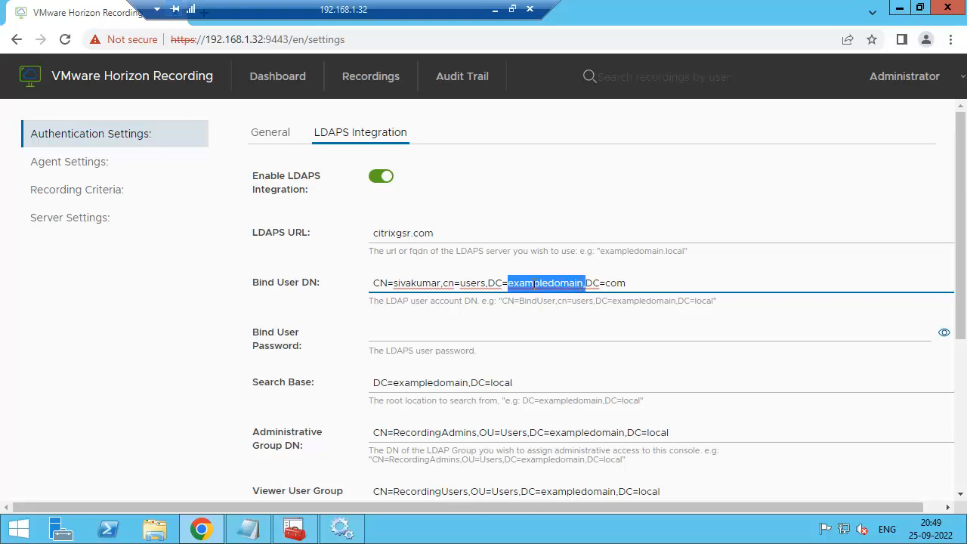
text(citrixgsr)
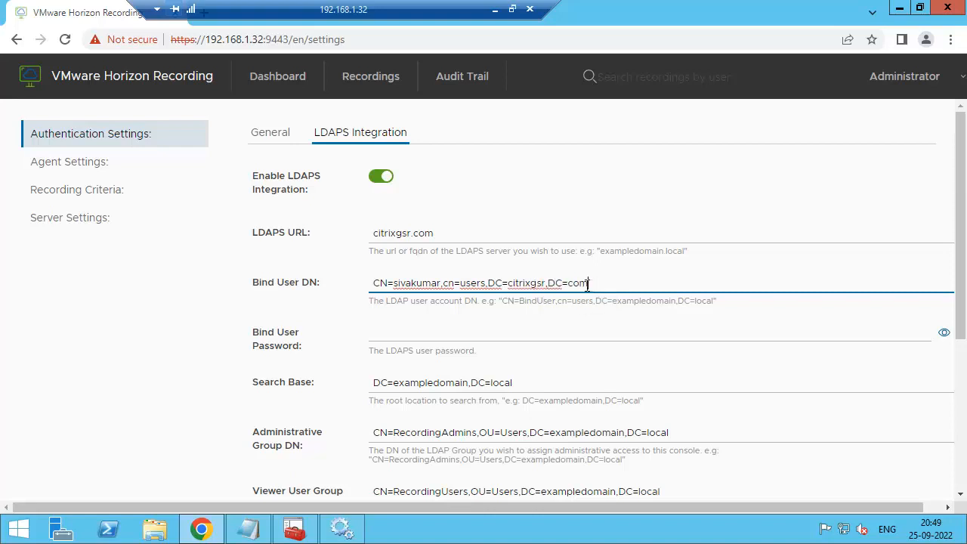
drag(587, 282, 487, 283)
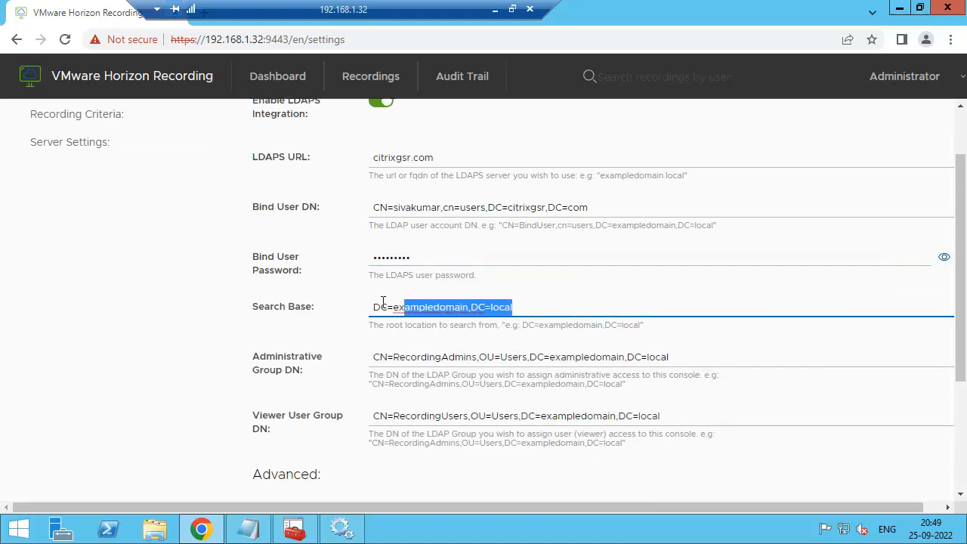
Enter DC=citrixgsr,DC=com as the Search Base and group DN suffix
text(DC=citrixgsr,DC=com)
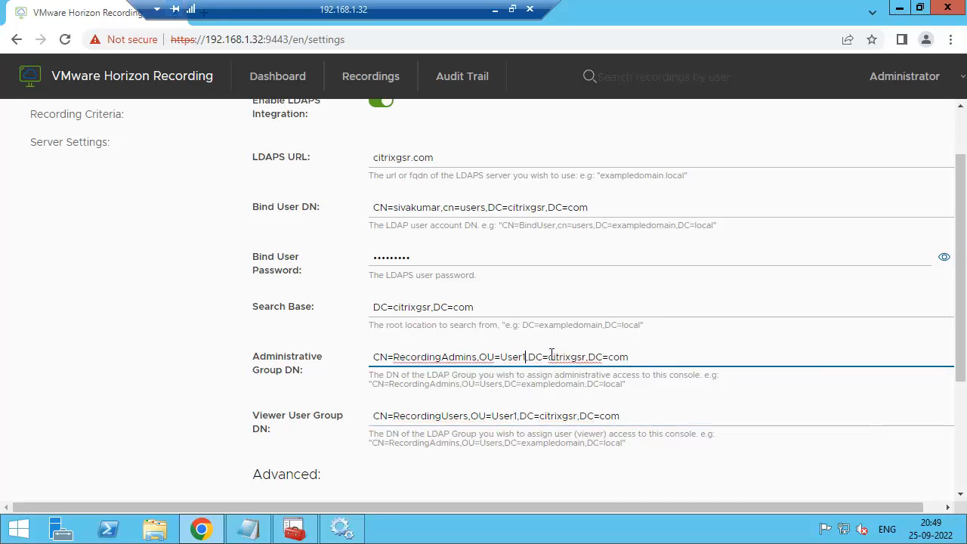
scroll(down, 3)
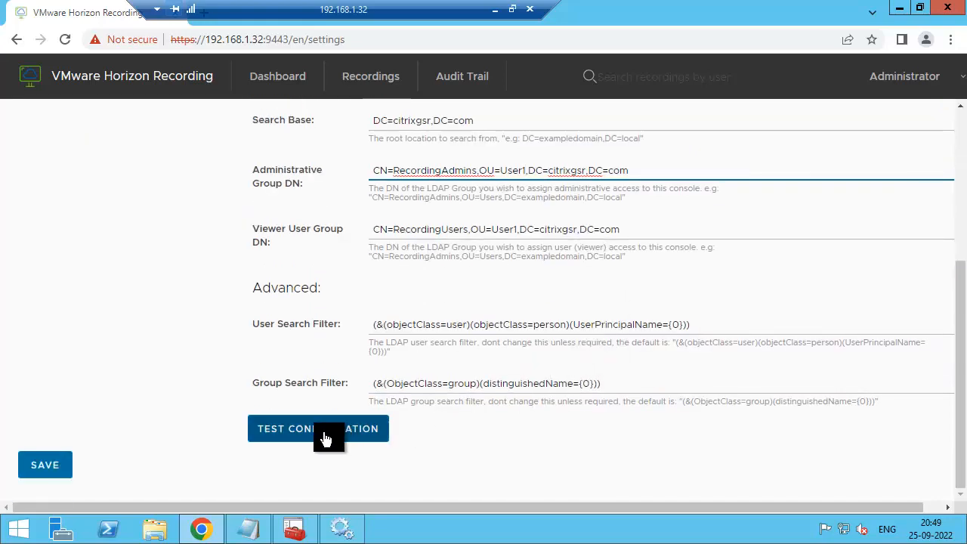
Test the LDAPS configuration successfully and save the authentication settings
click(317, 429)
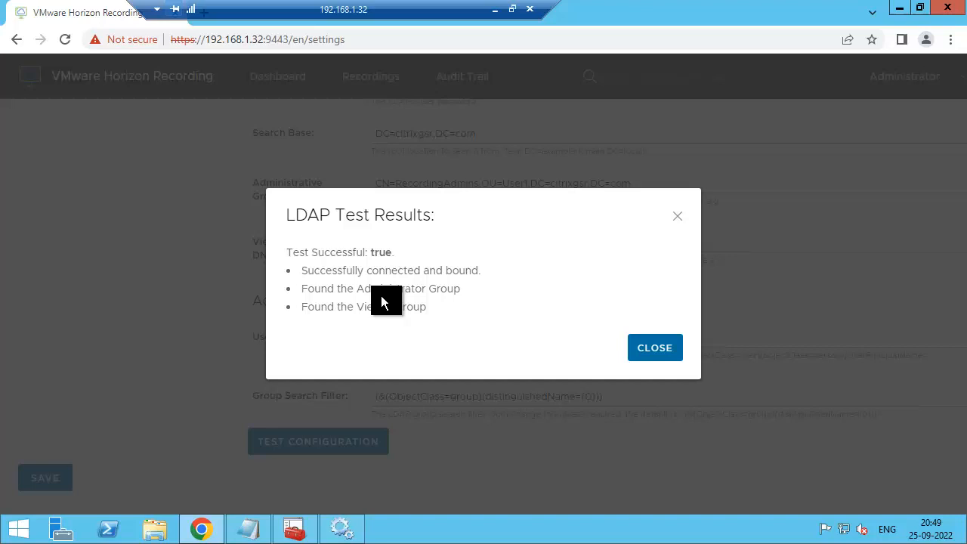
mouse_move(453, 273)
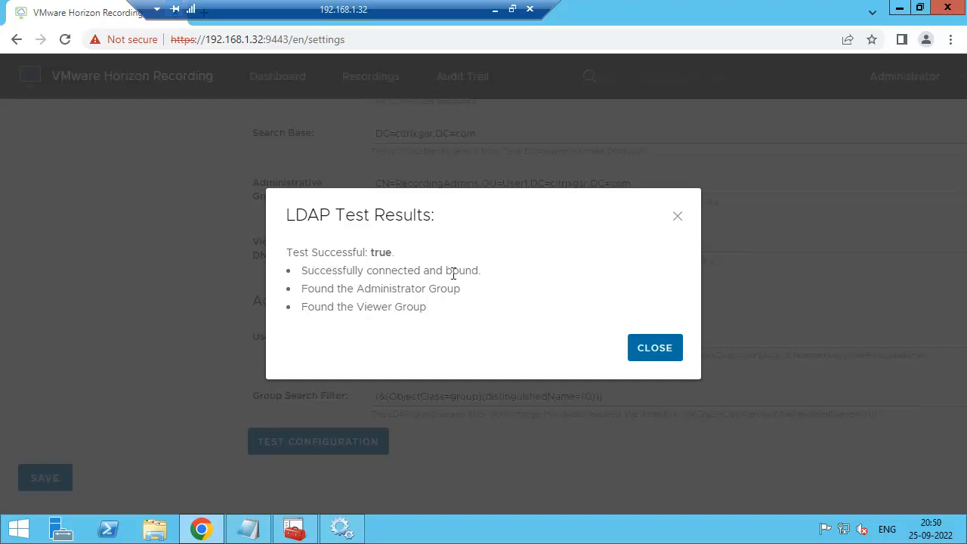
mouse_move(324, 302)
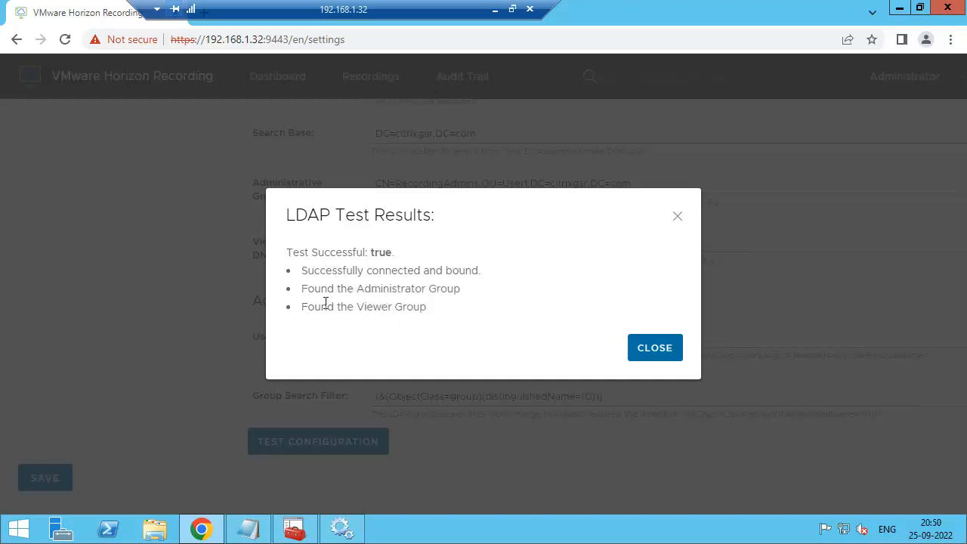
mouse_move(654, 348)
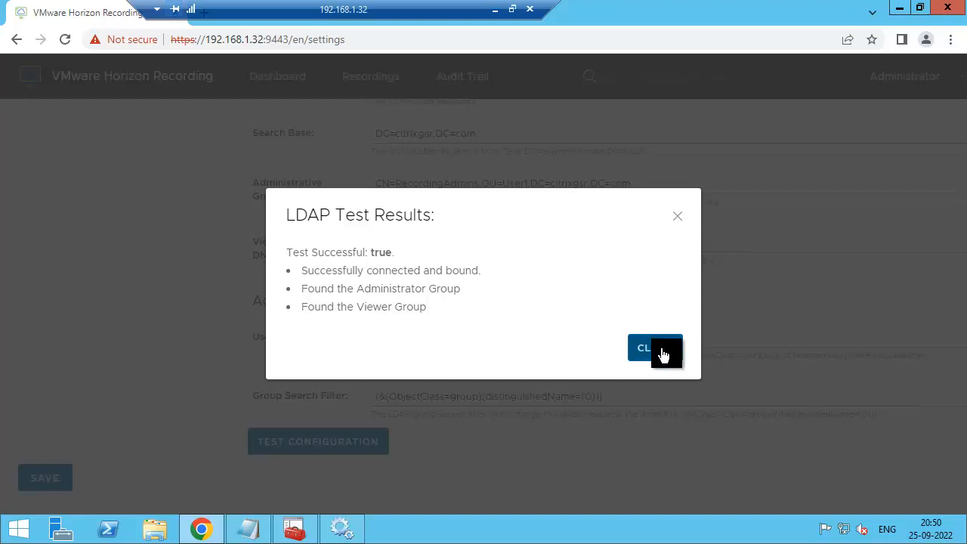
click(652, 347)
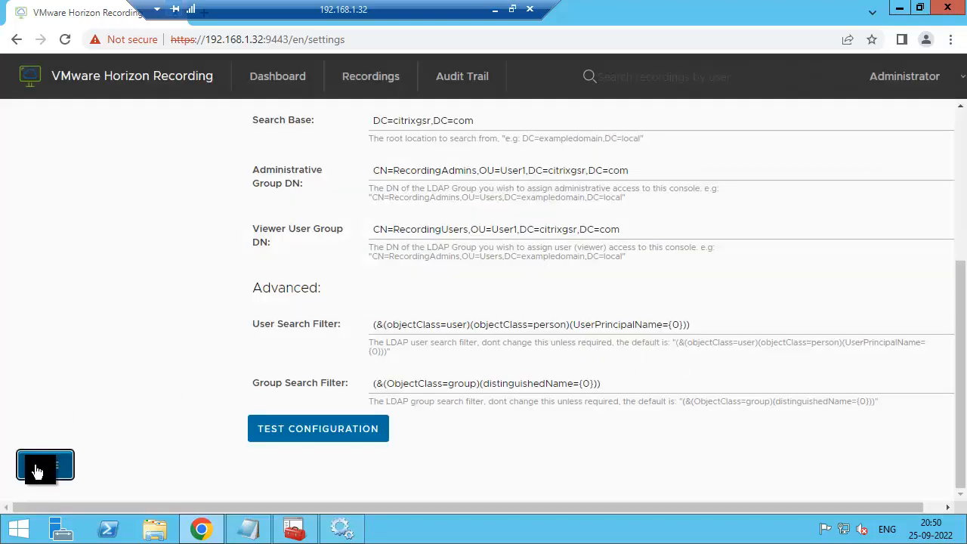
click(45, 465)
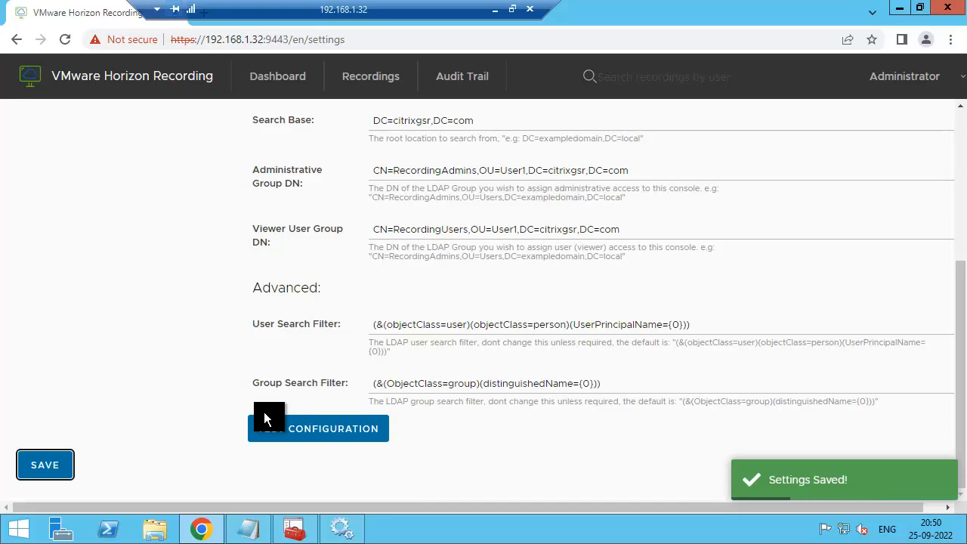
mouse_move(302, 293)
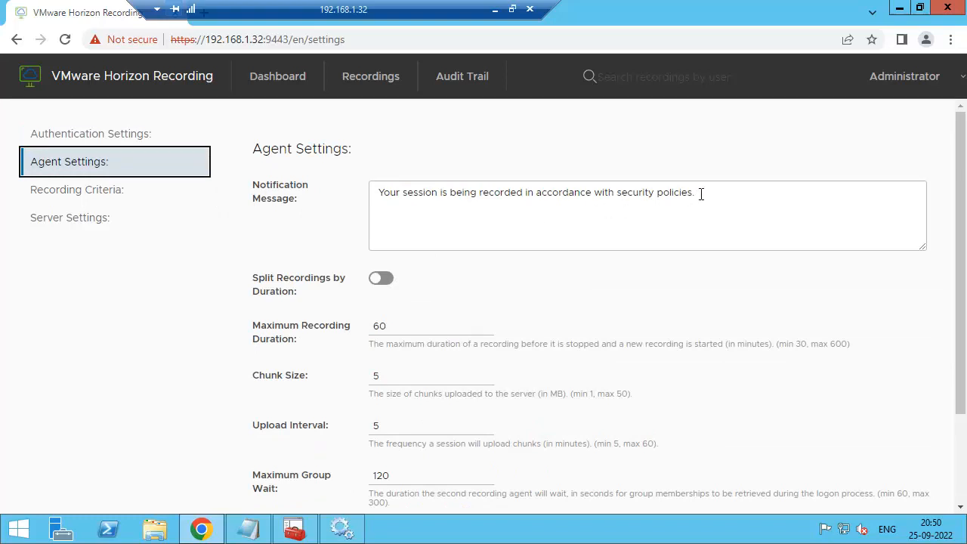
Review the Agent Settings notification message and the 60-minute maximum recording duration
triple_click(536, 192)
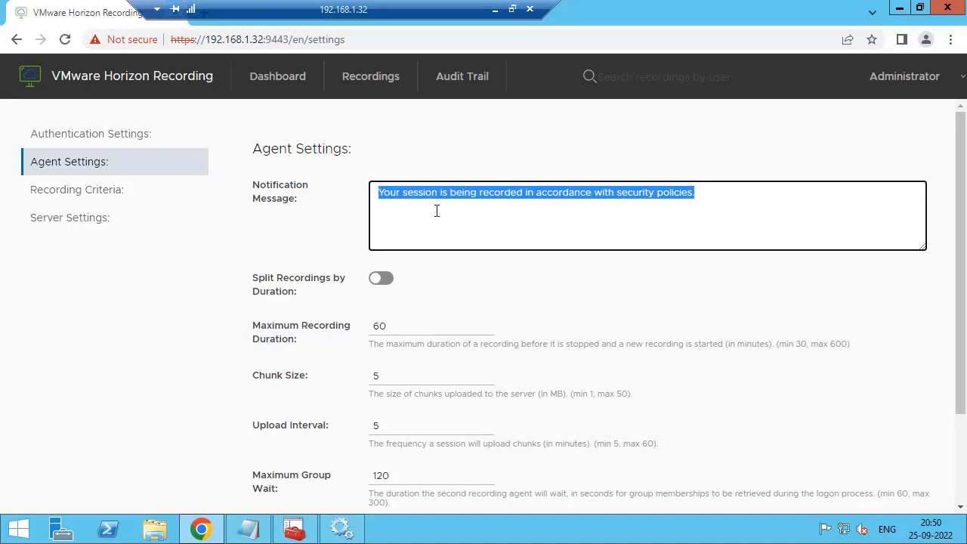
scroll(down, 3)
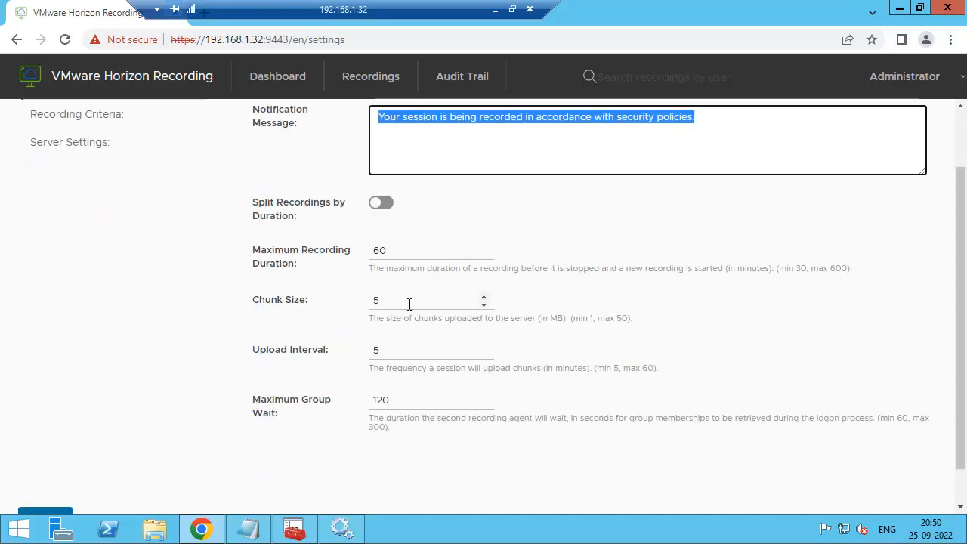
scroll(up, 3)
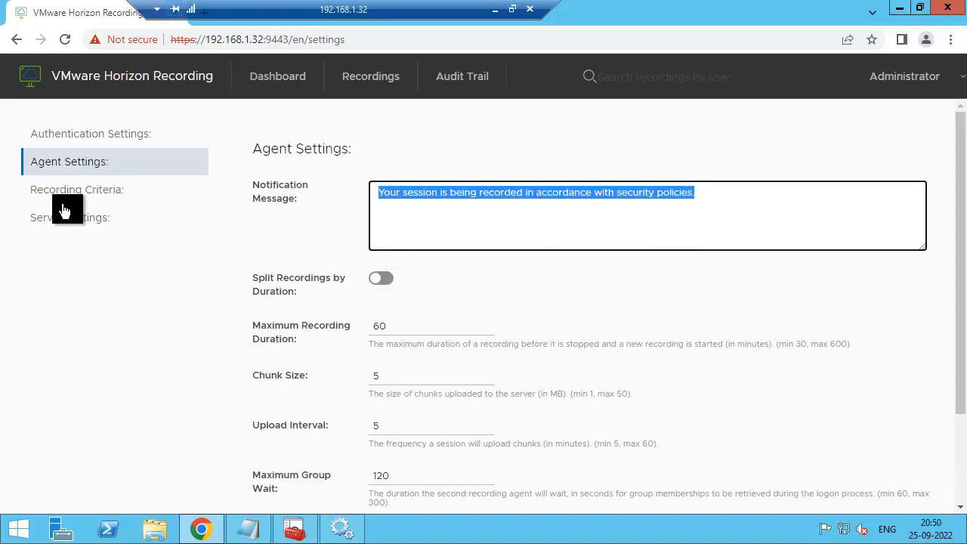
Turn on recording of local sessions in Recording Criteria
click(75, 189)
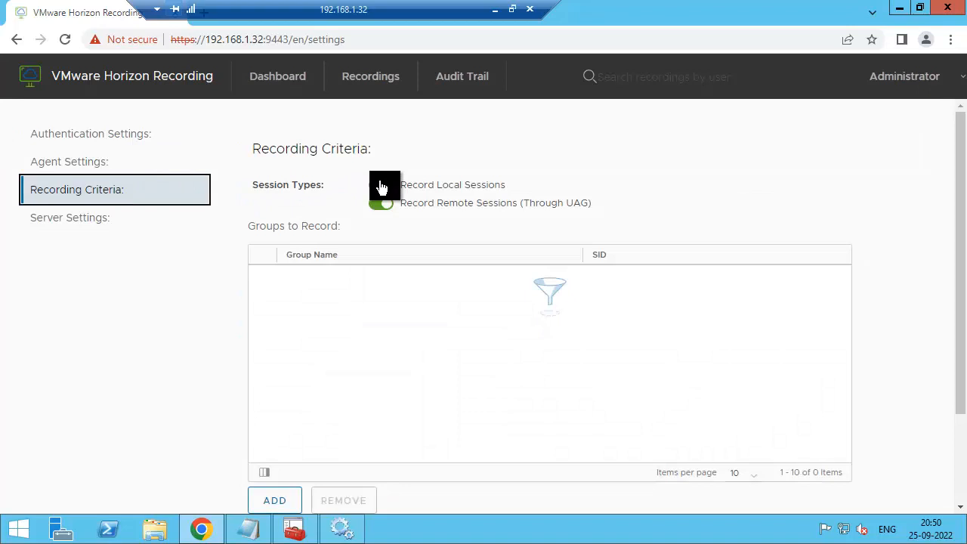
click(380, 184)
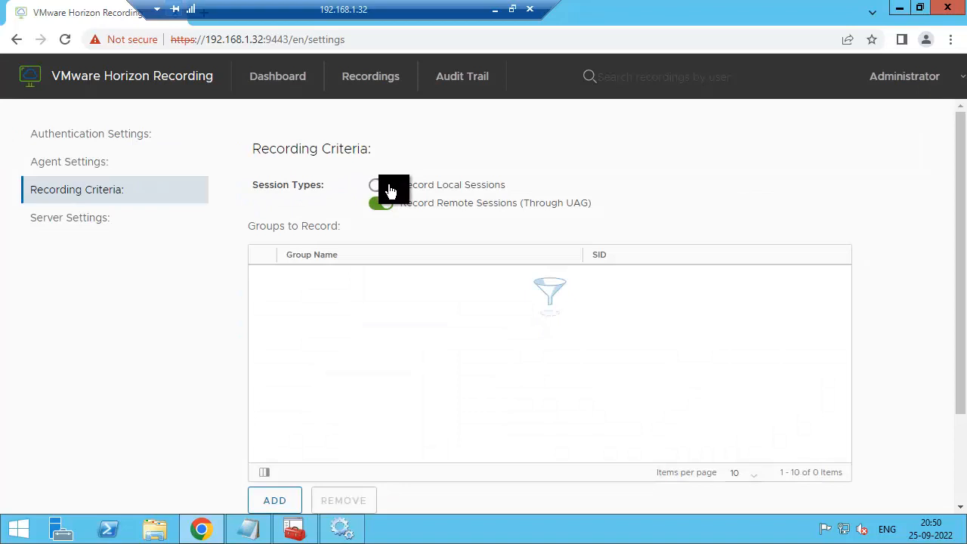
click(380, 184)
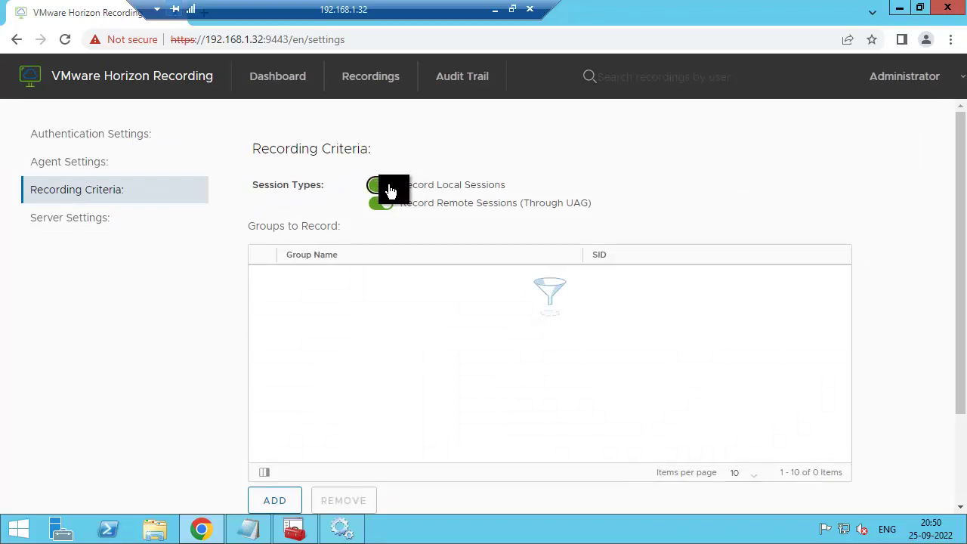
click(381, 184)
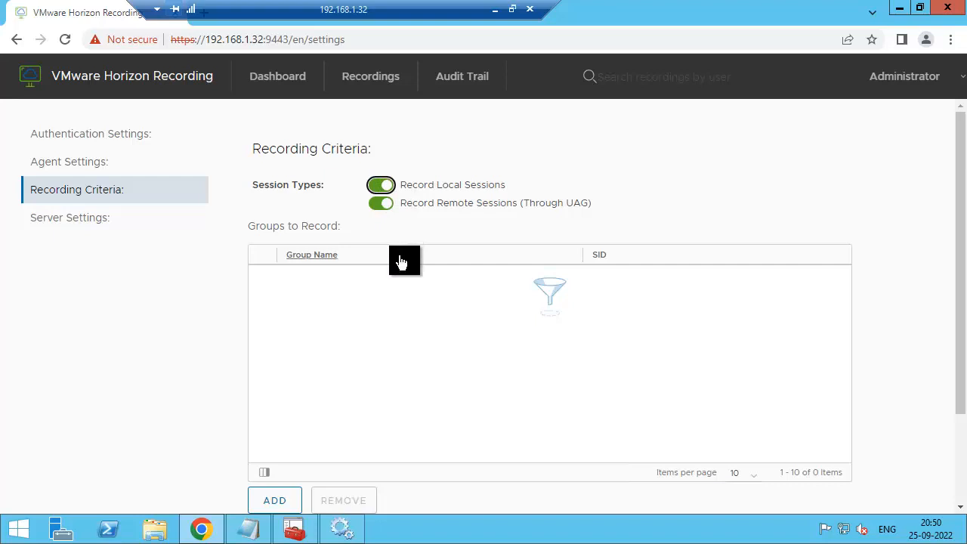
Add the Domain Users group to the groups to record and save
click(275, 499)
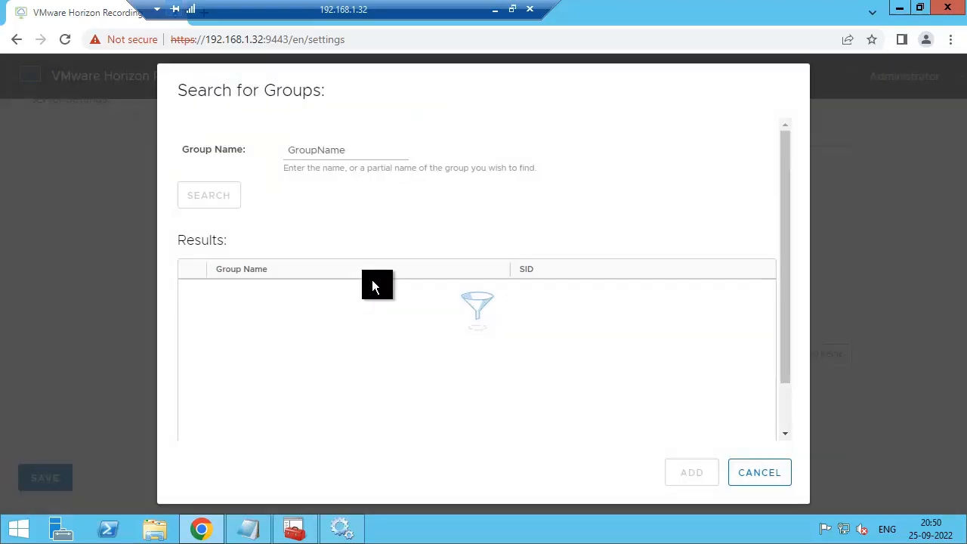
text(domain users)
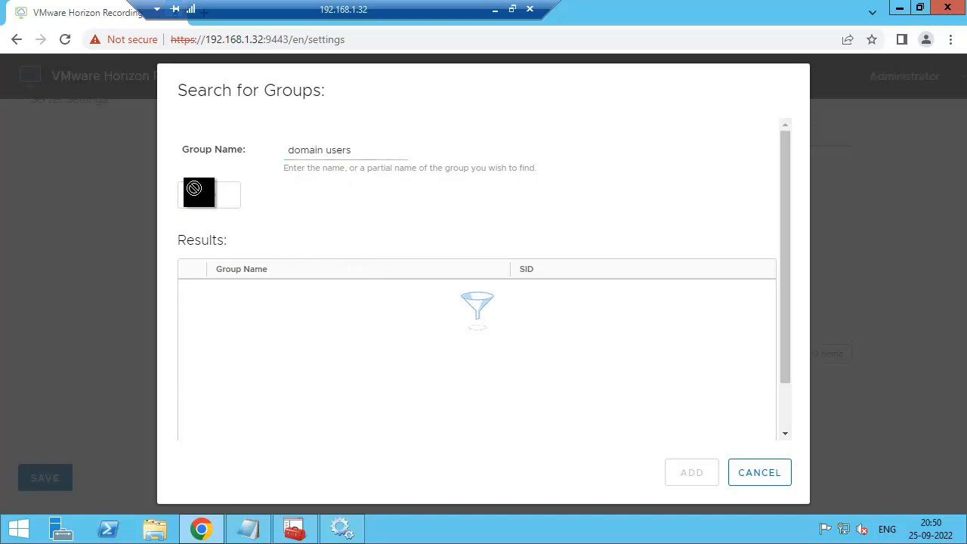
click(208, 195)
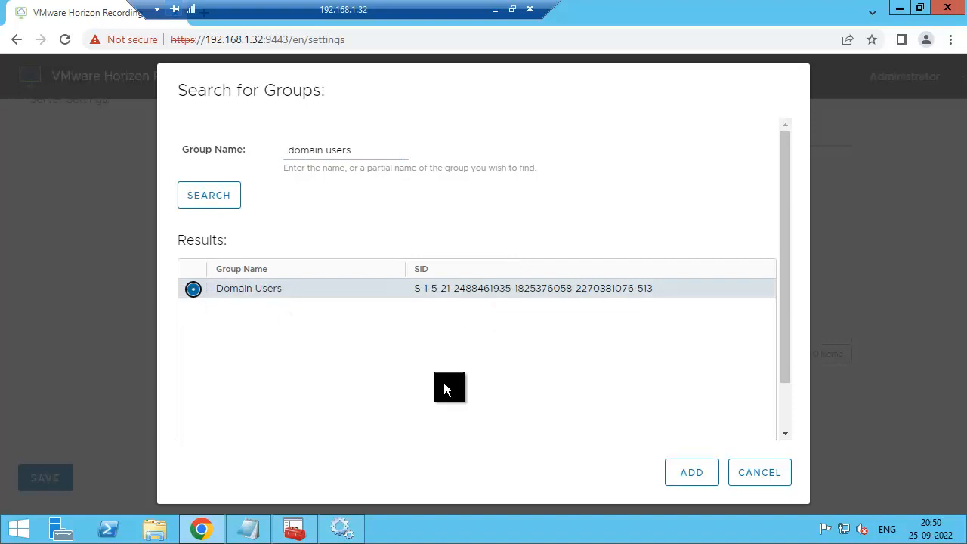
click(690, 471)
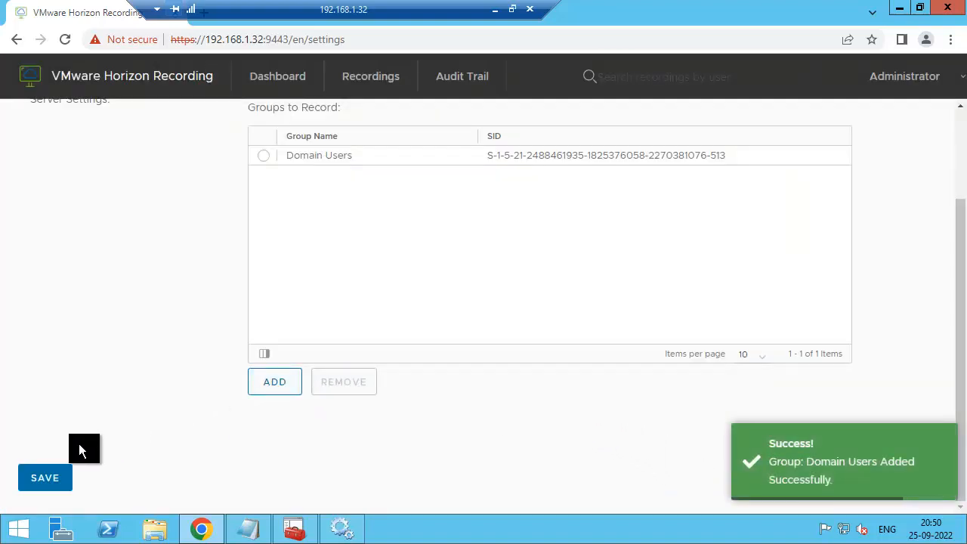
click(46, 477)
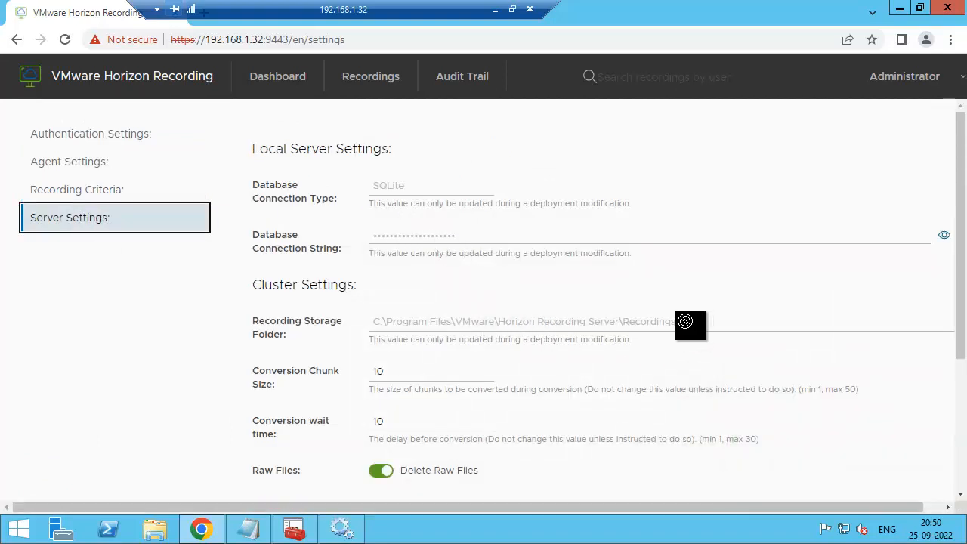
mouse_move(428, 326)
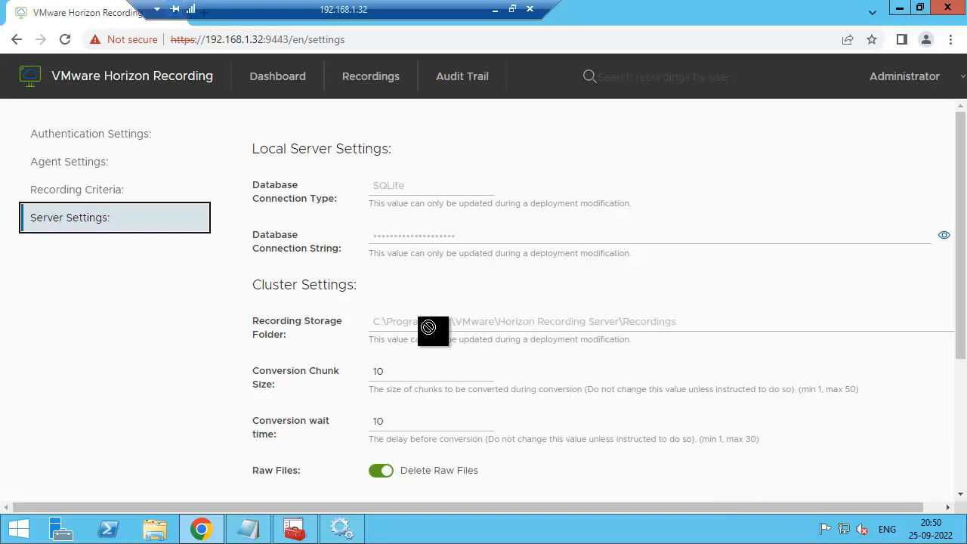
Save Server Settings with 14-day session recording and 30-day audit trail retention
scroll(down, 3)
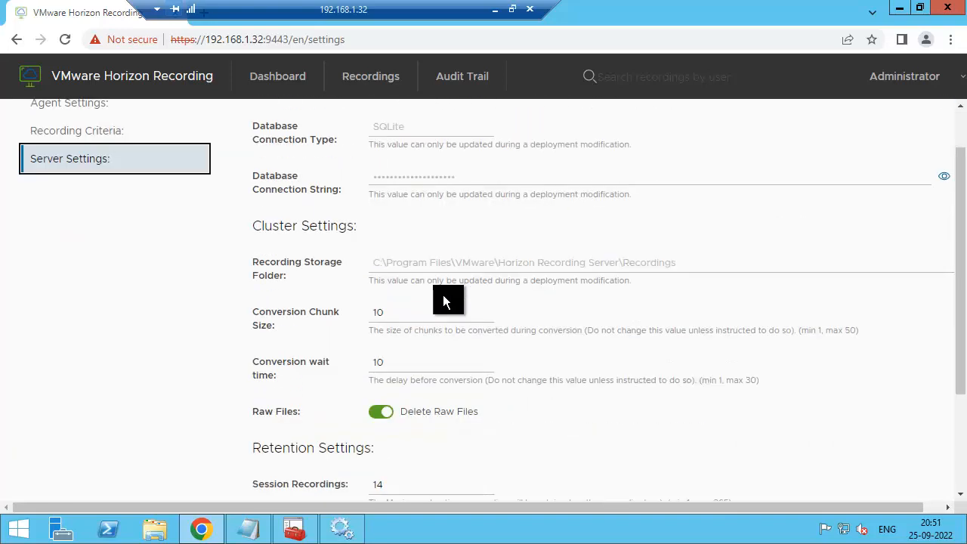
scroll(down, 3)
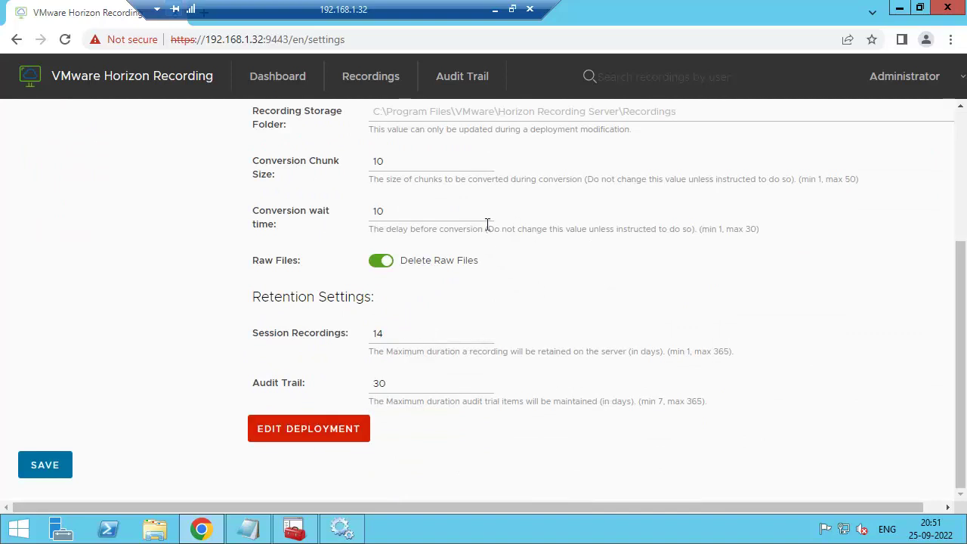
mouse_move(490, 121)
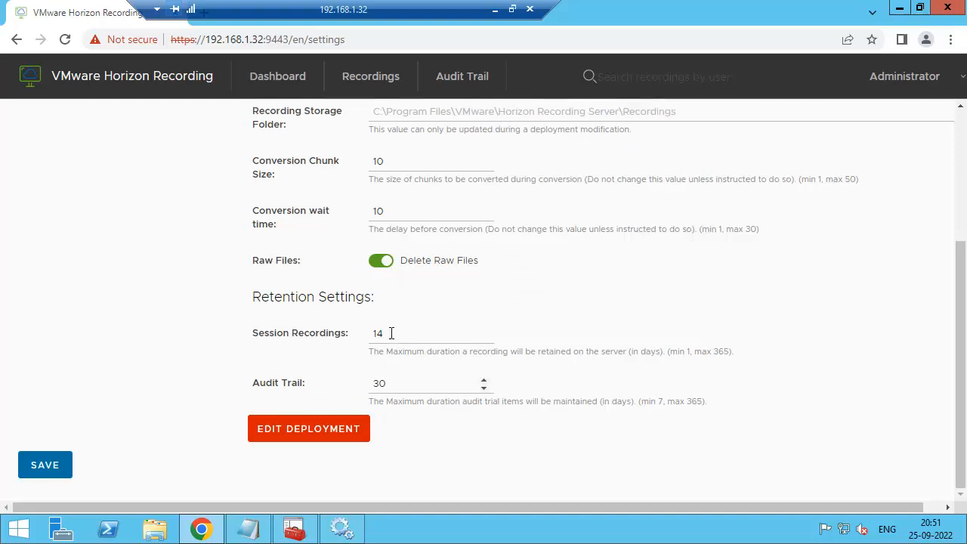
mouse_move(72, 450)
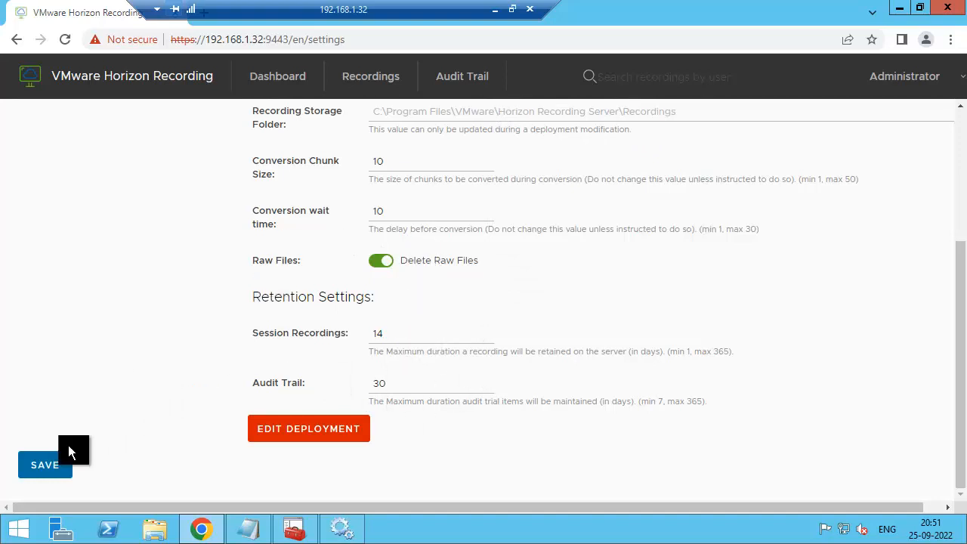
click(45, 465)
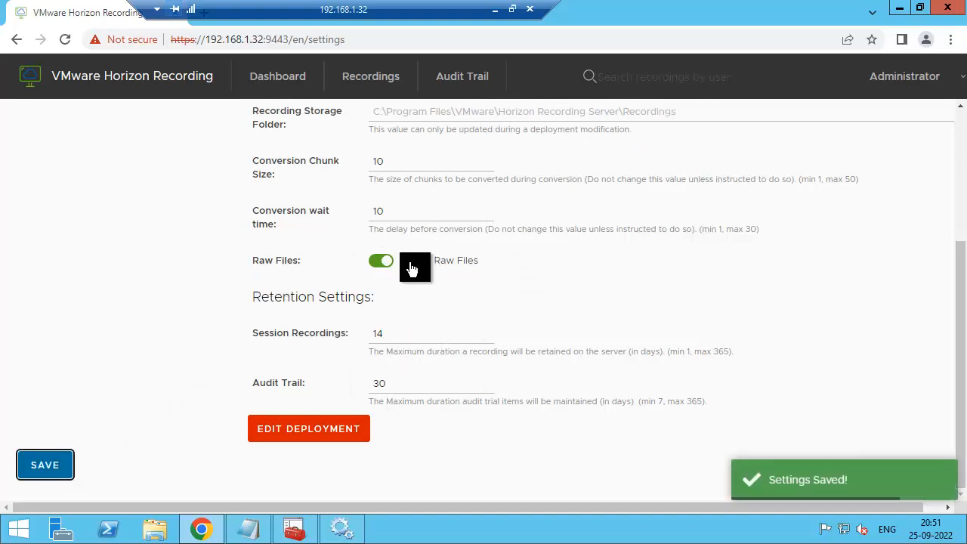
scroll(up, 3)
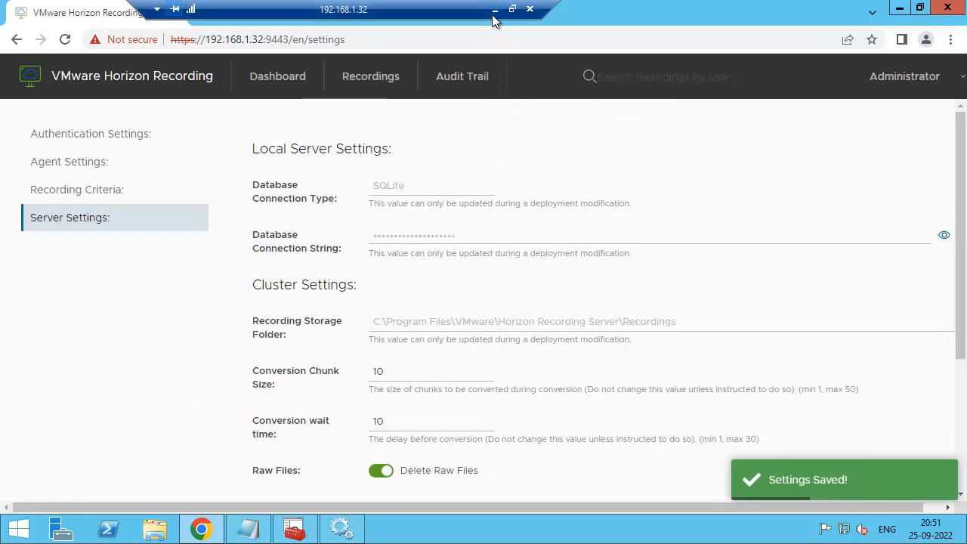
mouse_move(495, 9)
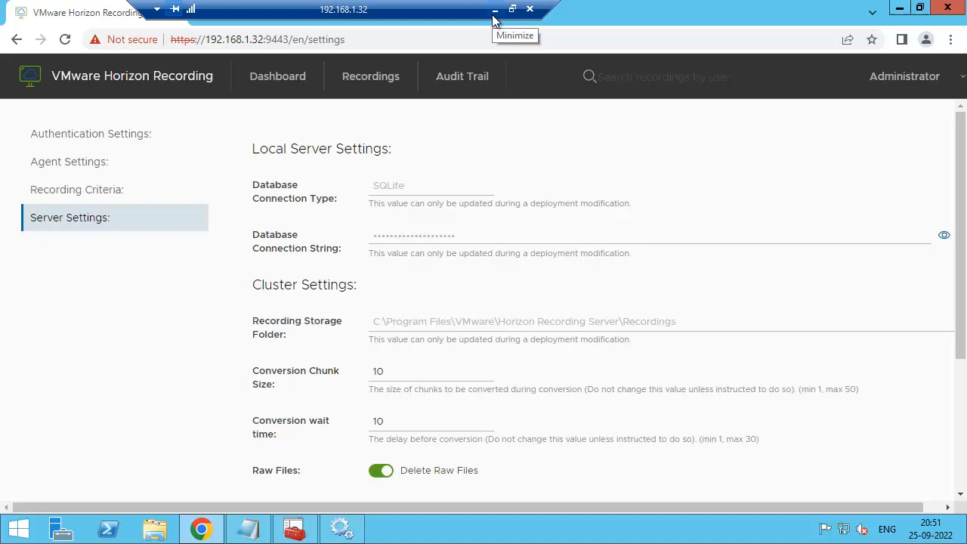
mouse_move(496, 18)
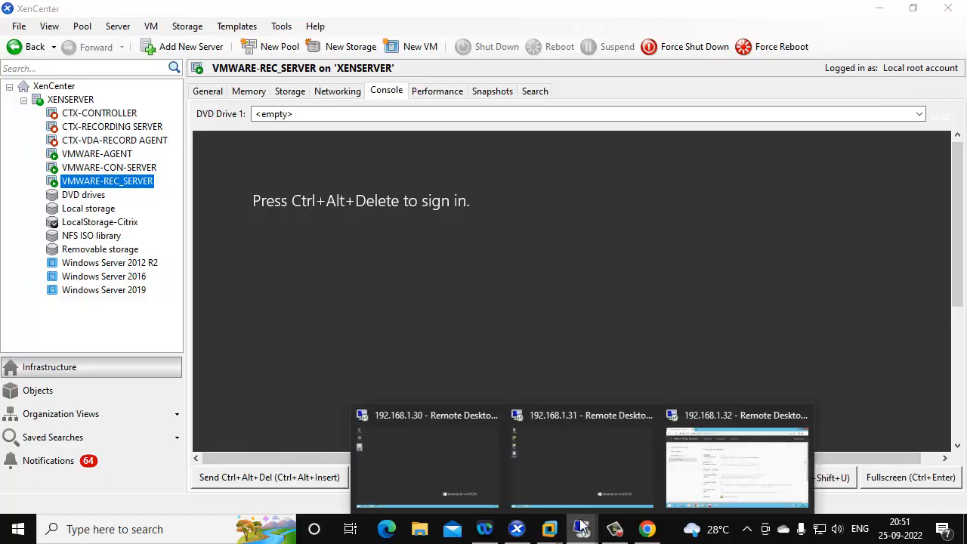
Switch to the 192.168.1.31 Remote Desktop session
click(581, 456)
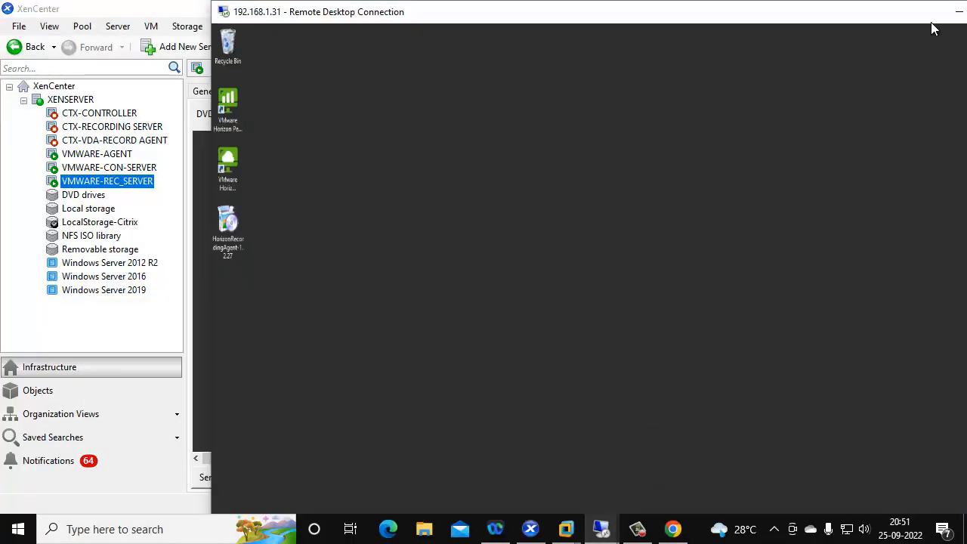
Maximize the 192.168.1.31 remote session and select the HorizonRecordingAgent installer on its desktop
click(652, 9)
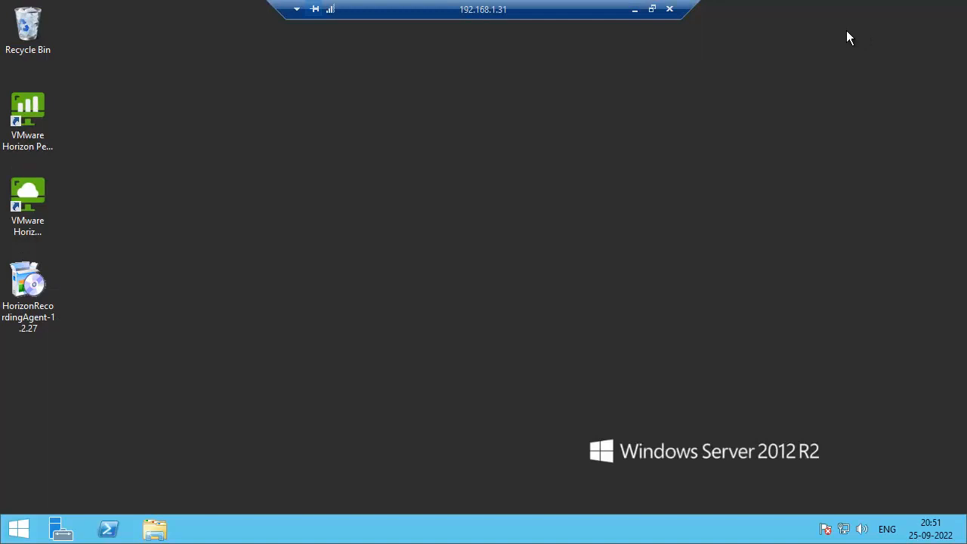
mouse_move(357, 226)
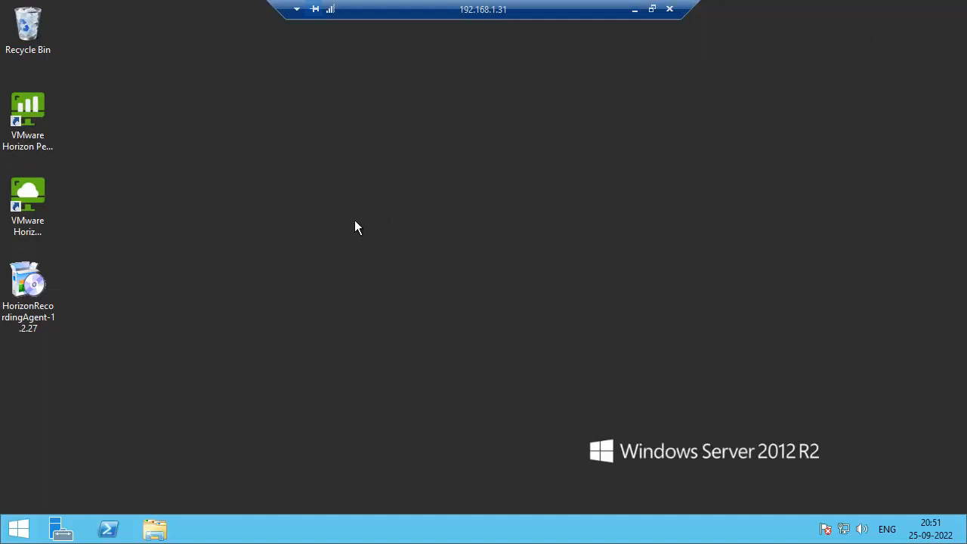
mouse_move(307, 227)
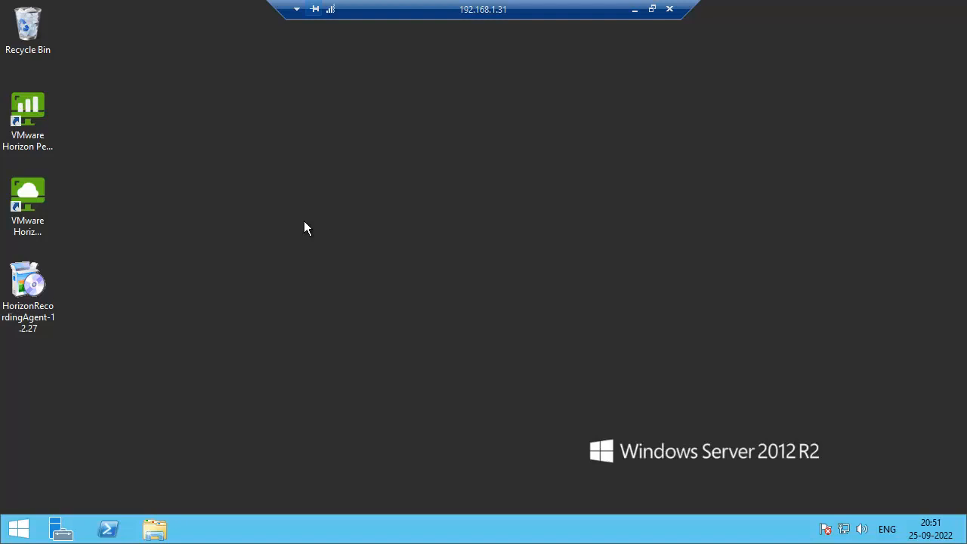
click(28, 290)
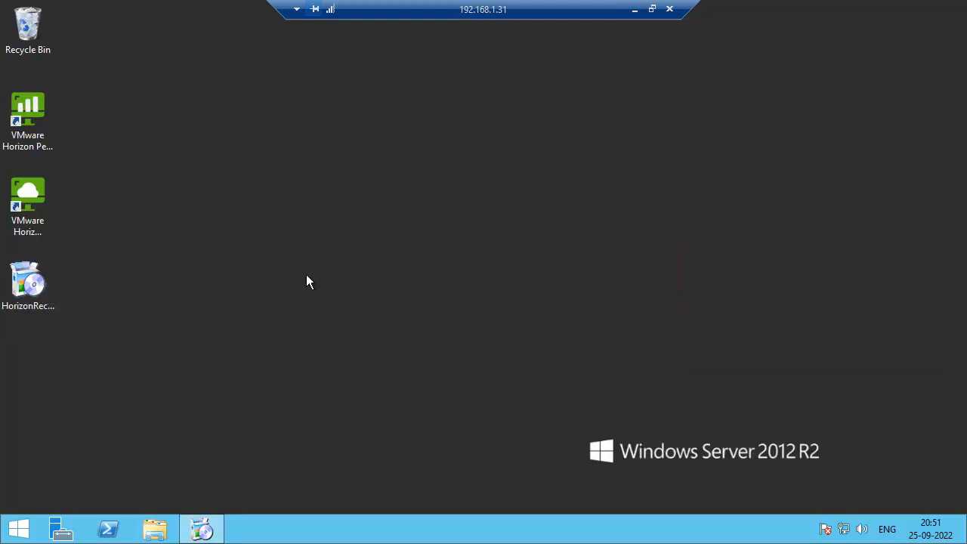
Launch the Horizon Recording Agent installer and continue past Welcome and the default Destination Folder
double_click(28, 281)
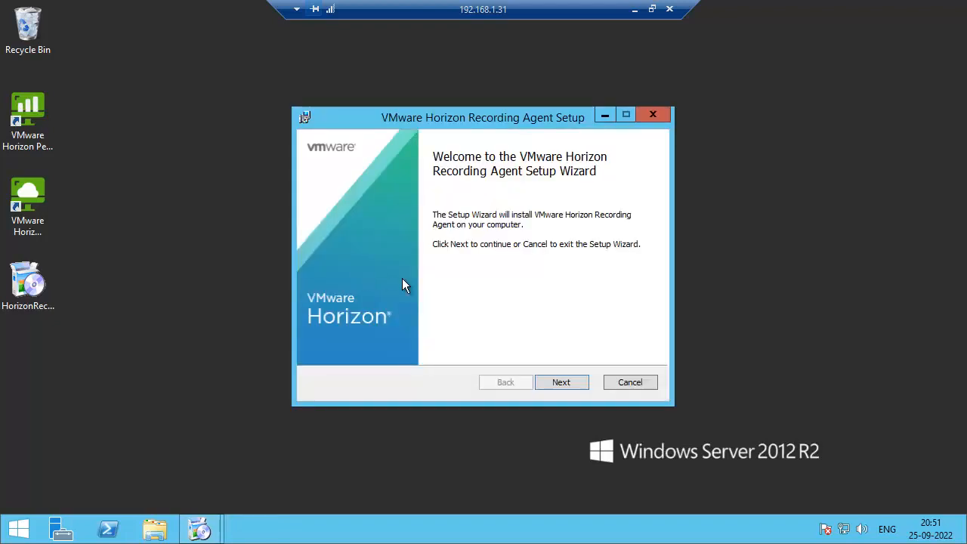
click(562, 381)
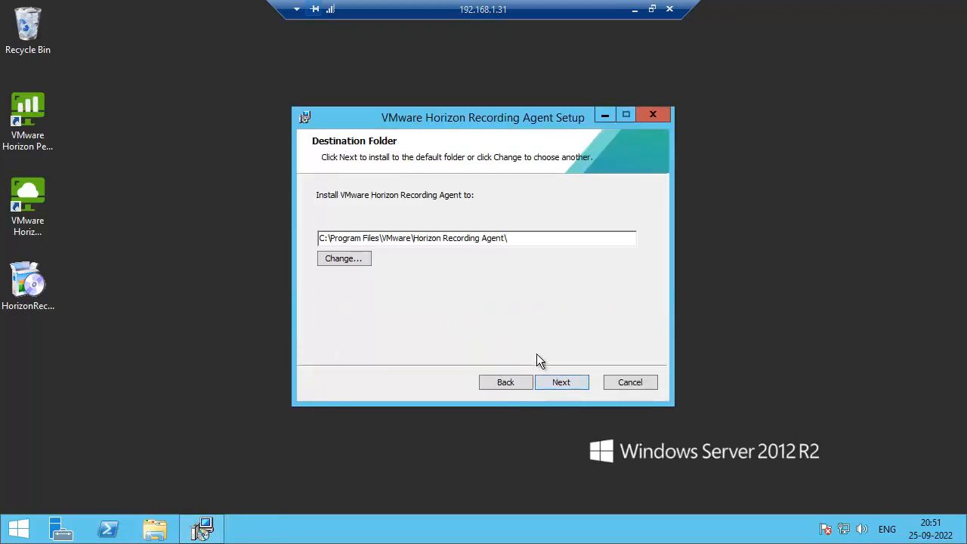
click(562, 380)
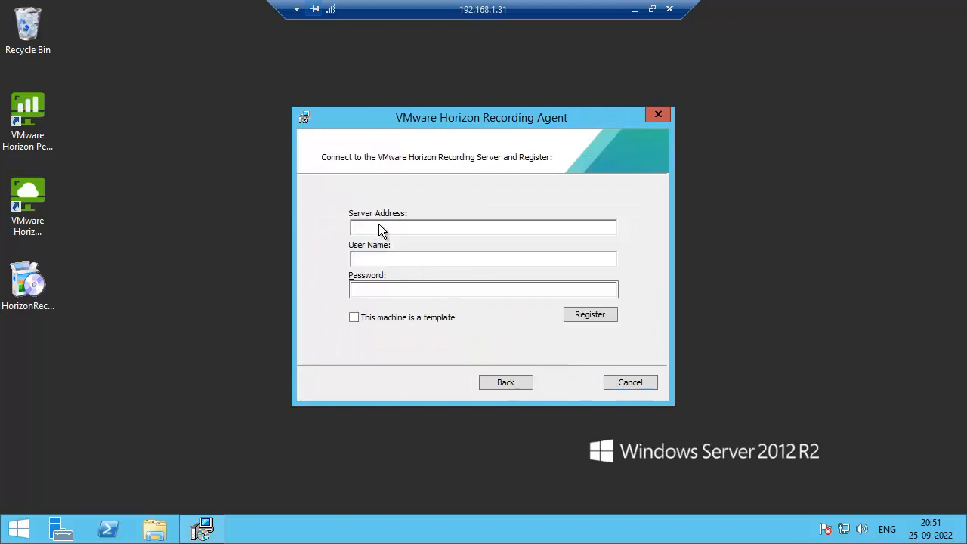
text(h)
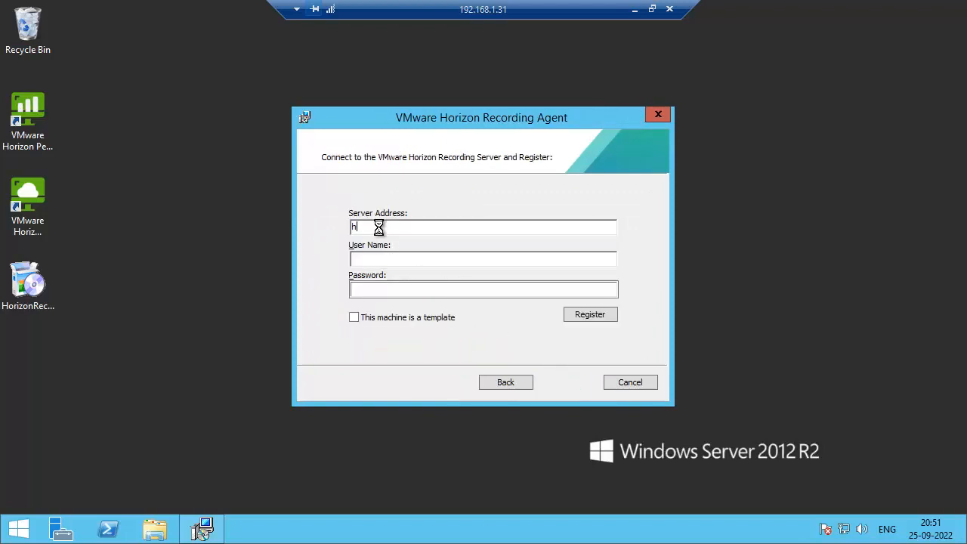
text(ttps:)
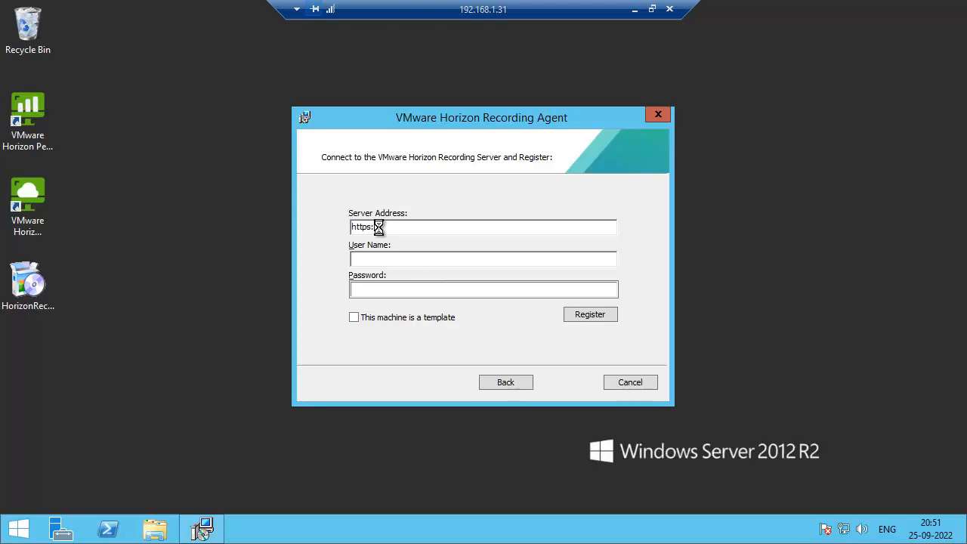
text(9)
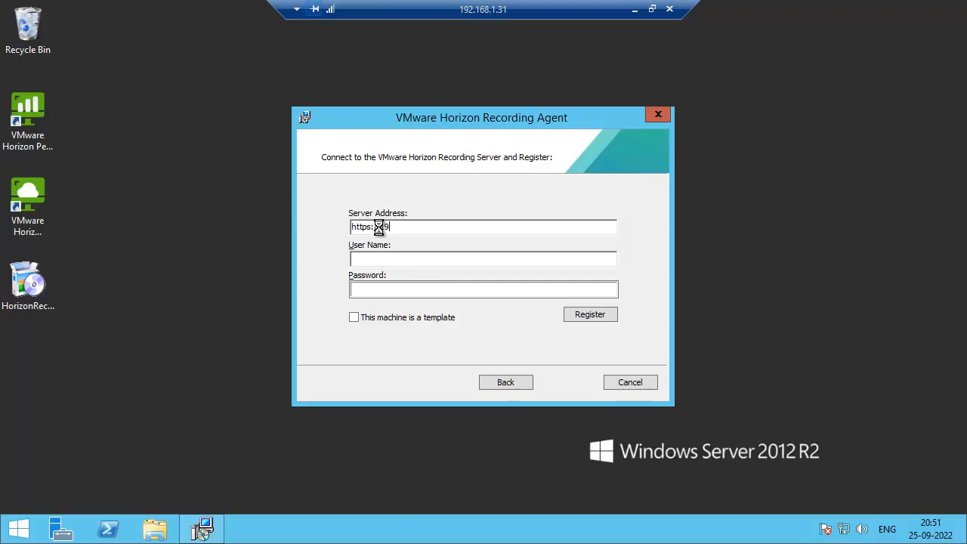
text(92.168.1)
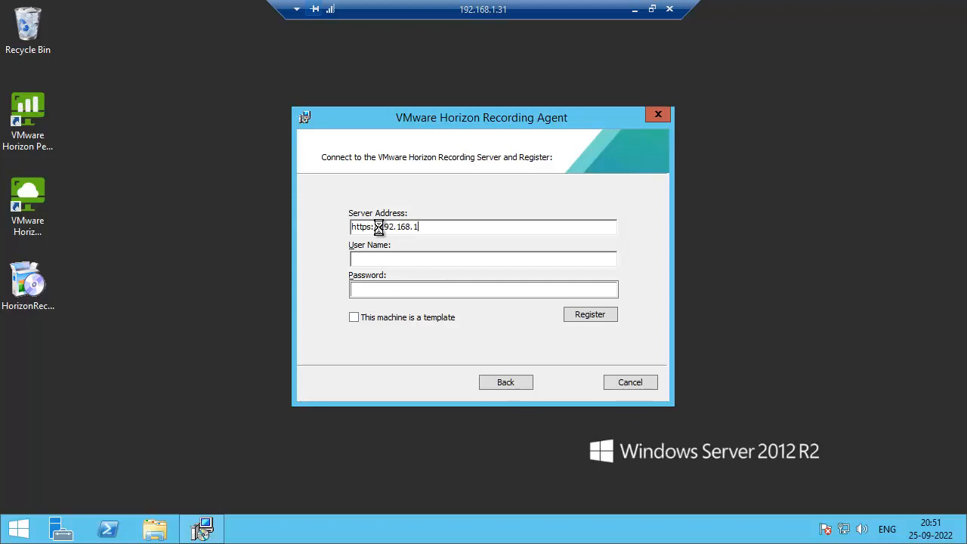
text(2:)
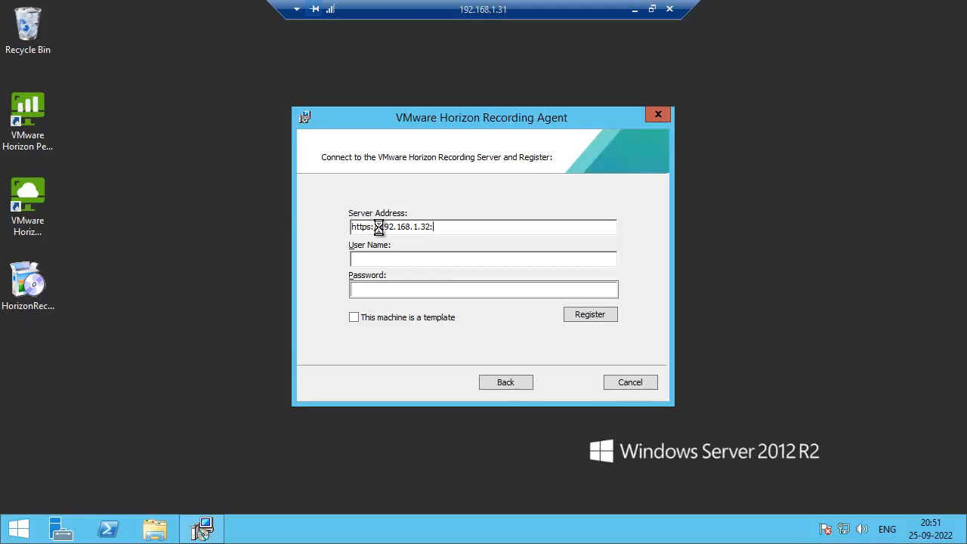
text(9433)
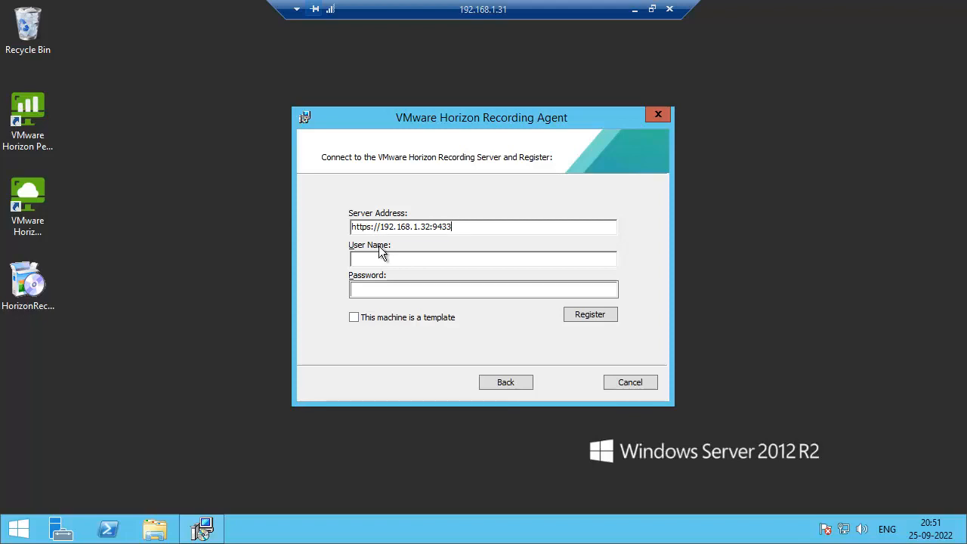
text(admi)
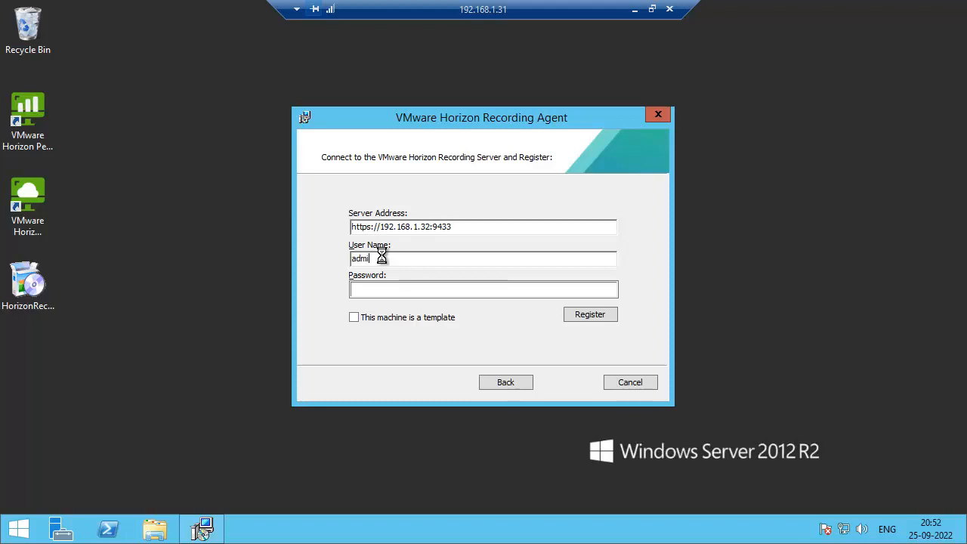
text(istrator)
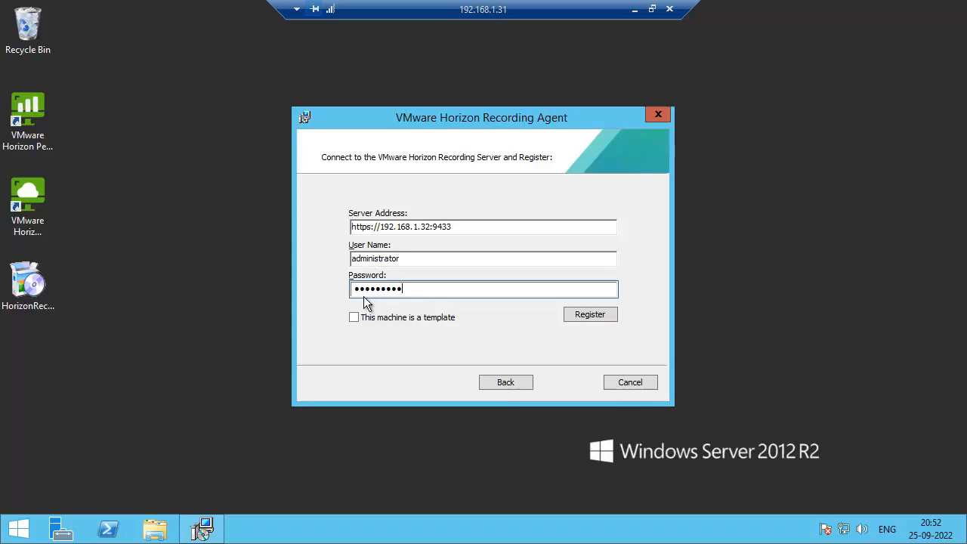
mouse_move(358, 302)
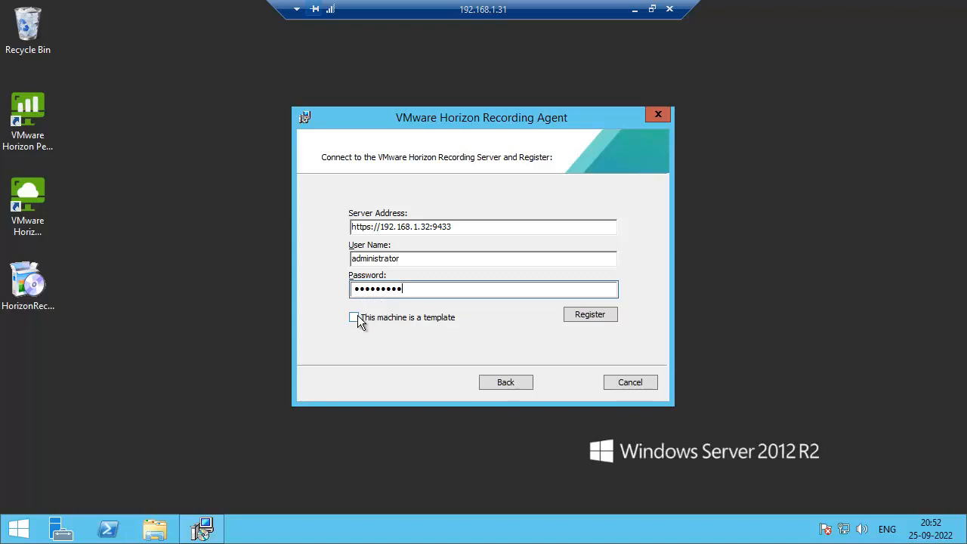
mouse_move(444, 262)
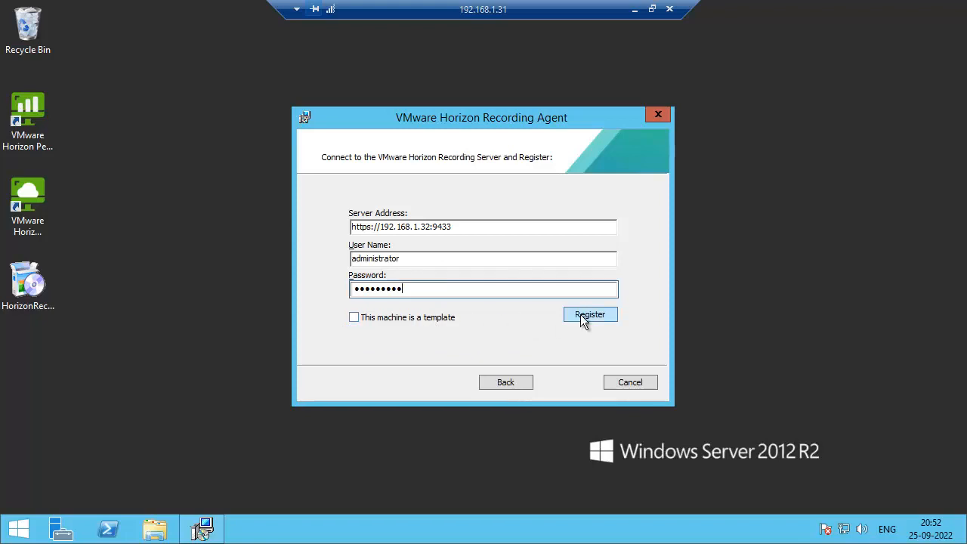
click(589, 314)
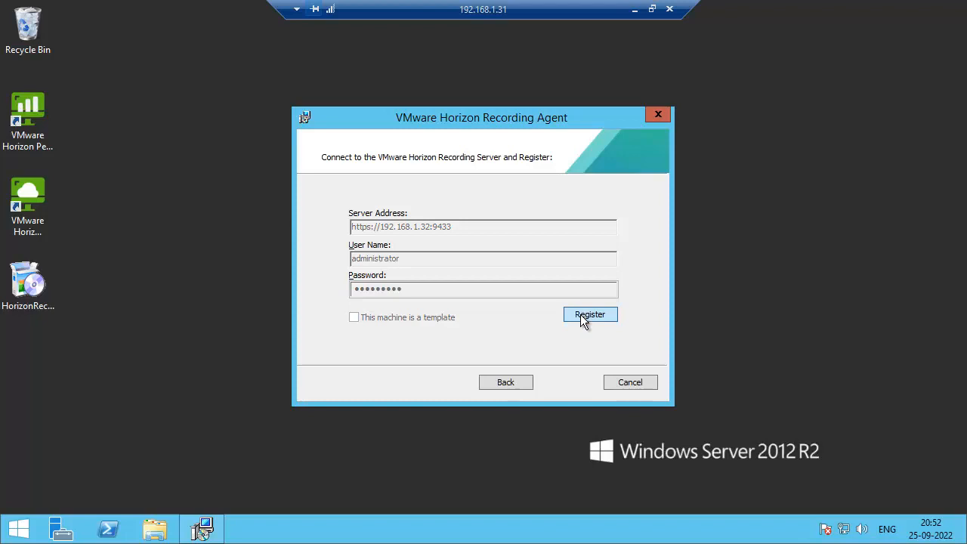
click(589, 314)
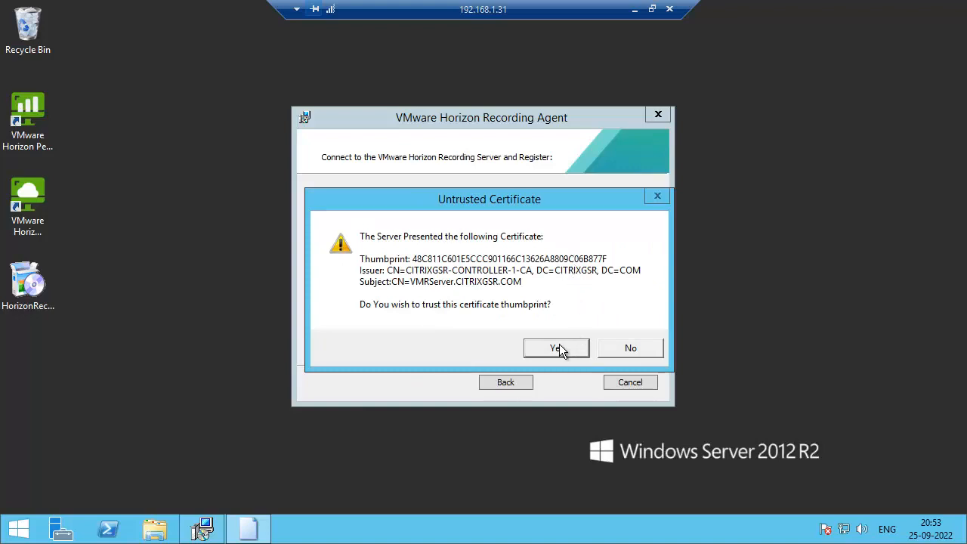
Trust the server's certificate thumbprint, install the recording agent and finish the wizard
click(555, 348)
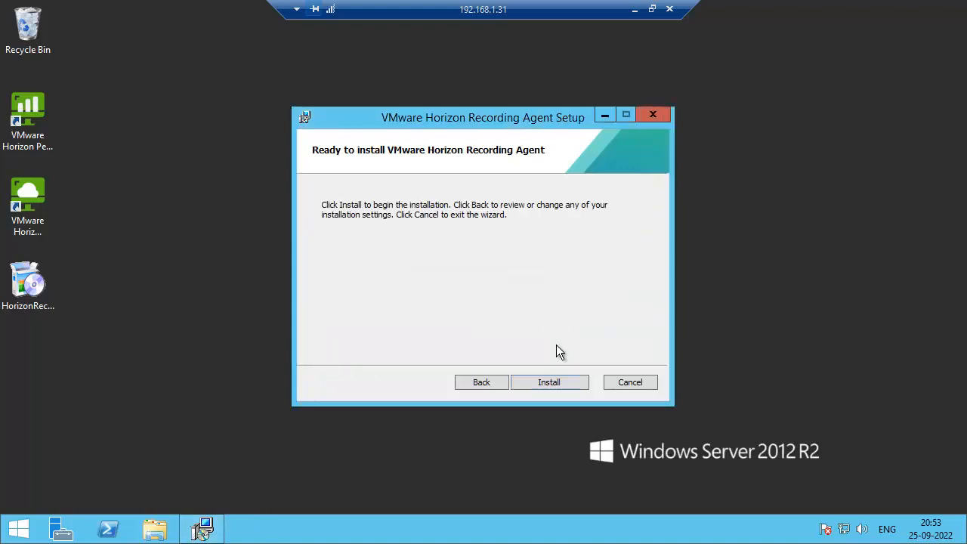
click(549, 380)
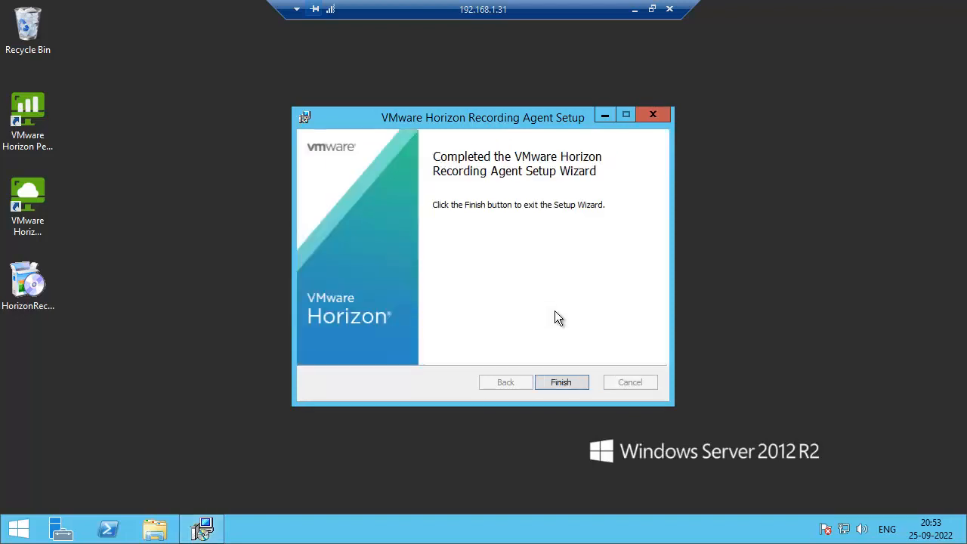
click(560, 381)
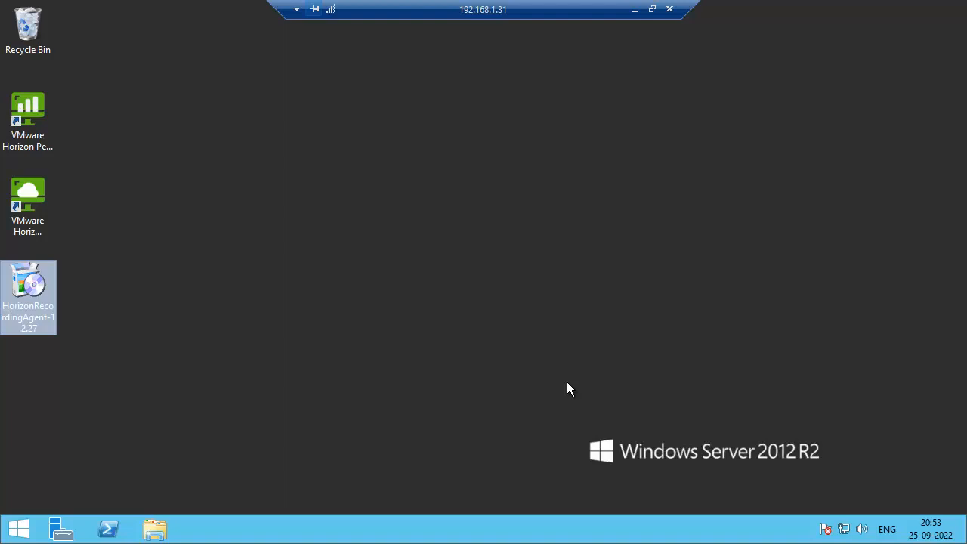
mouse_move(399, 266)
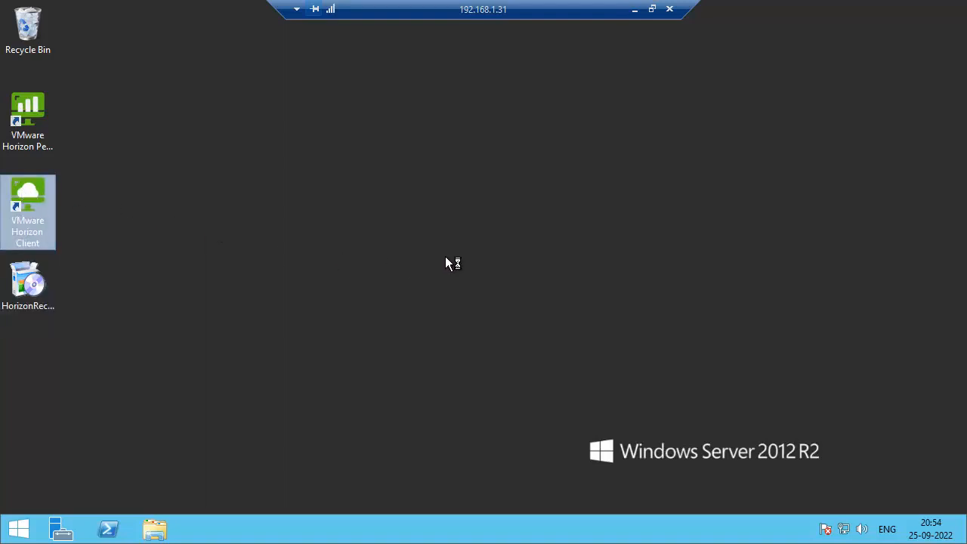
mouse_move(468, 257)
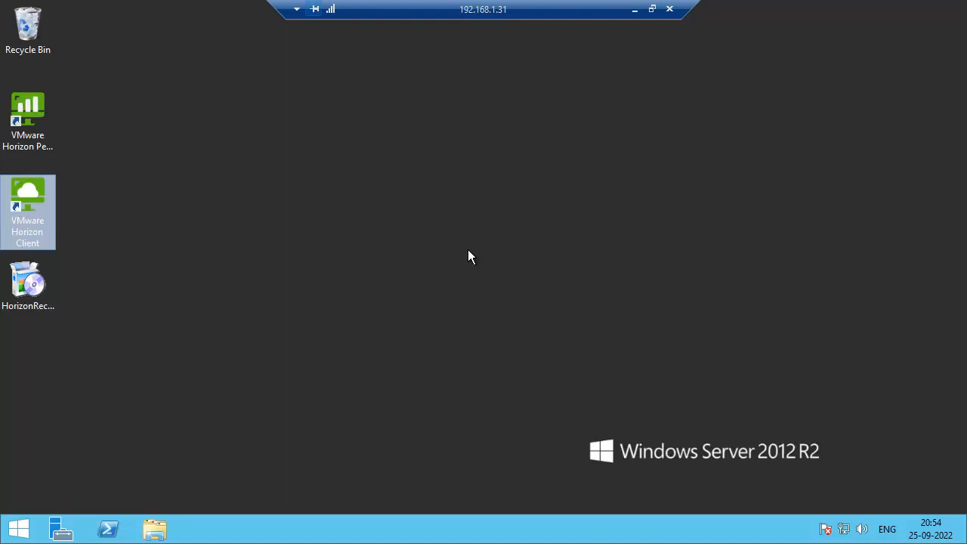
Start Horizon Client, accept the unverified 192.168.1.30 server and sign in with the password
double_click(27, 211)
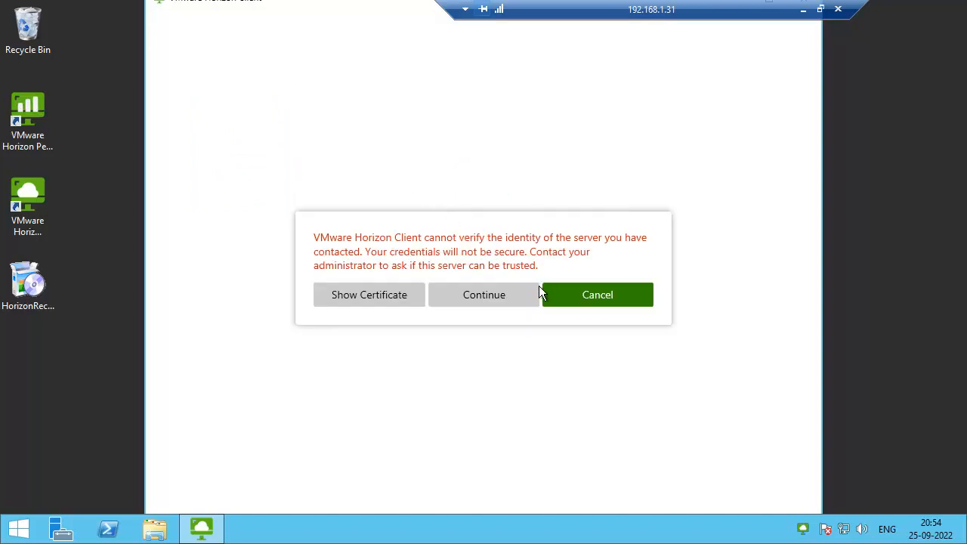
click(483, 294)
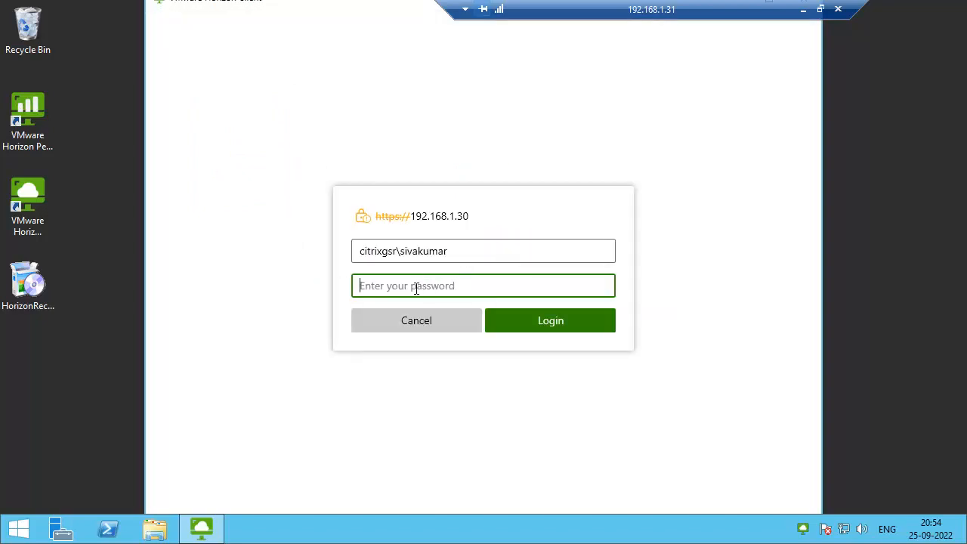
text(••••)
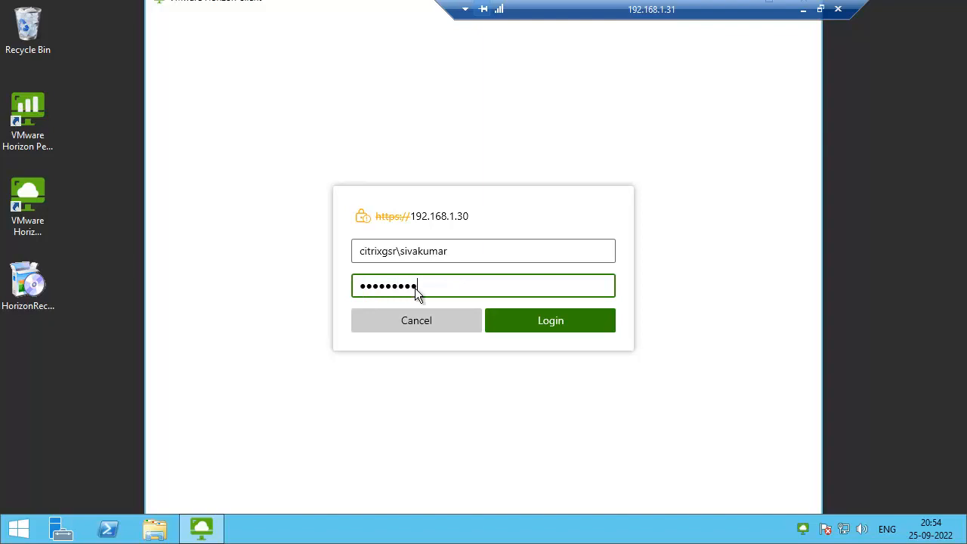
click(550, 320)
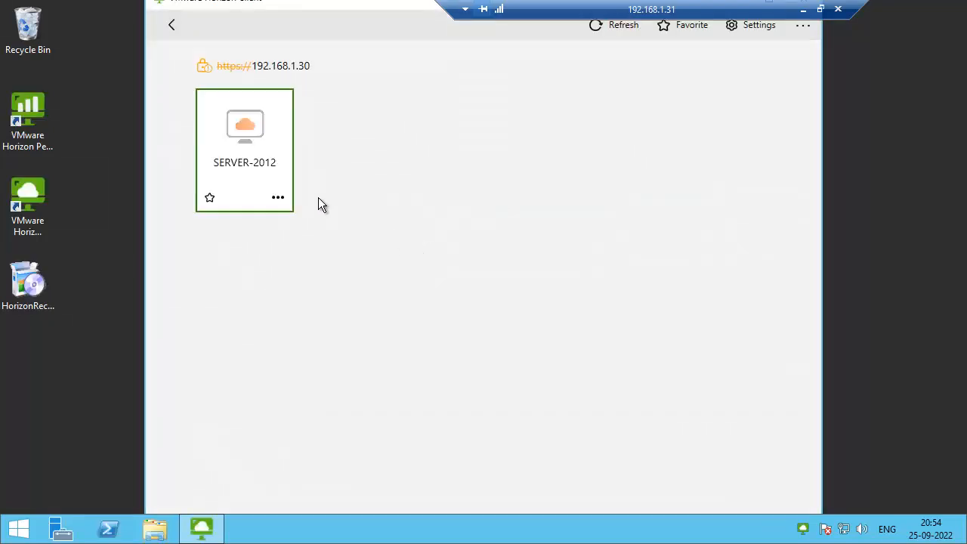
mouse_move(270, 127)
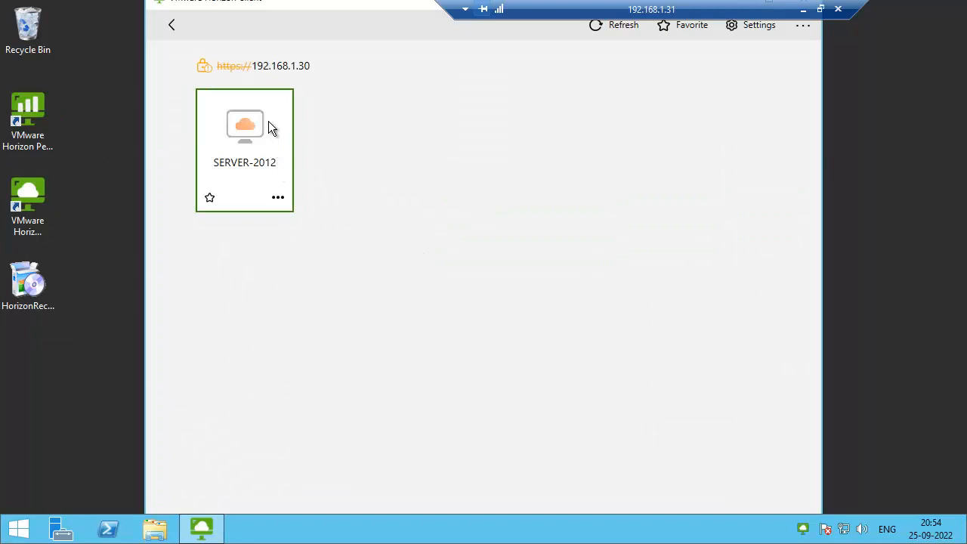
Launch the SERVER-2012 desktop from its tile's options menu
click(278, 197)
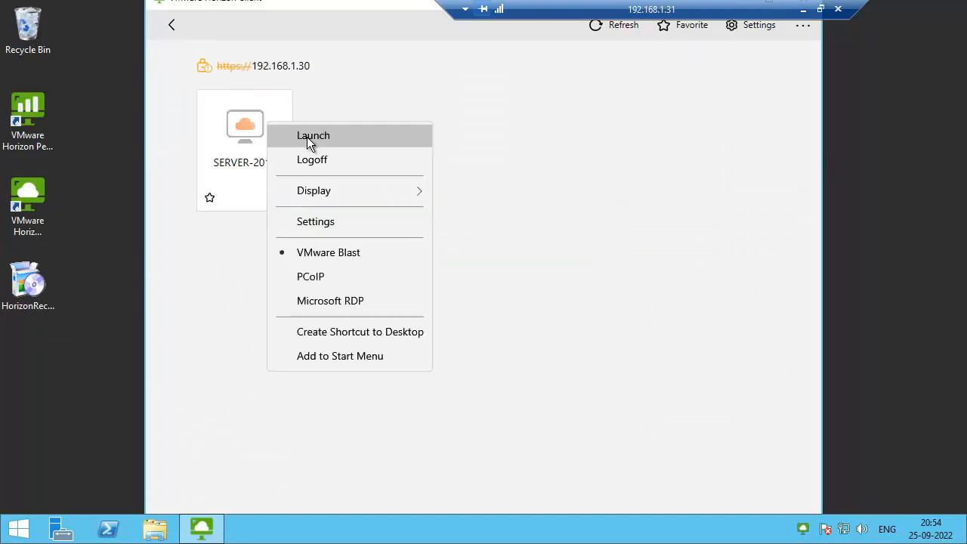
click(313, 136)
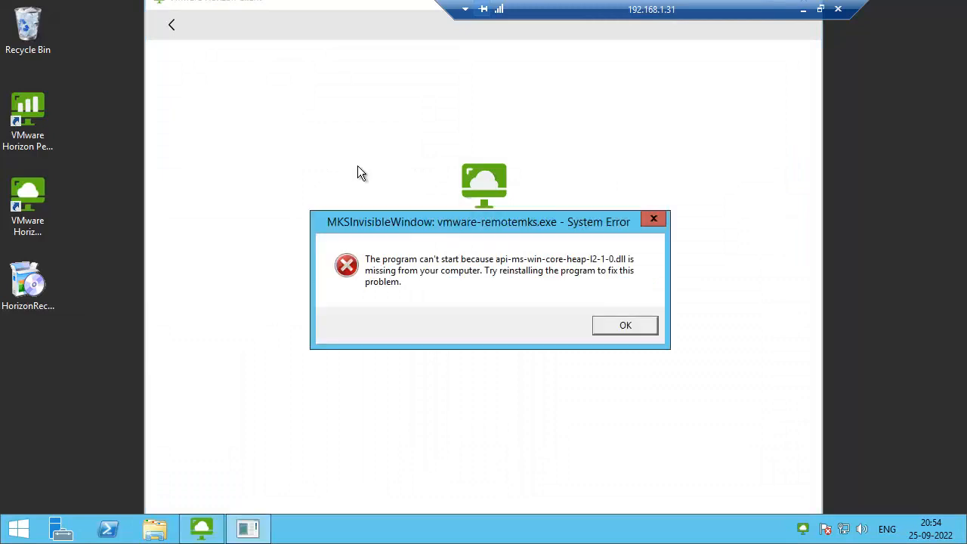
Dismiss the missing-DLL error and the recording notice, then sign out of SERVER-2012 via the Start menu
click(626, 325)
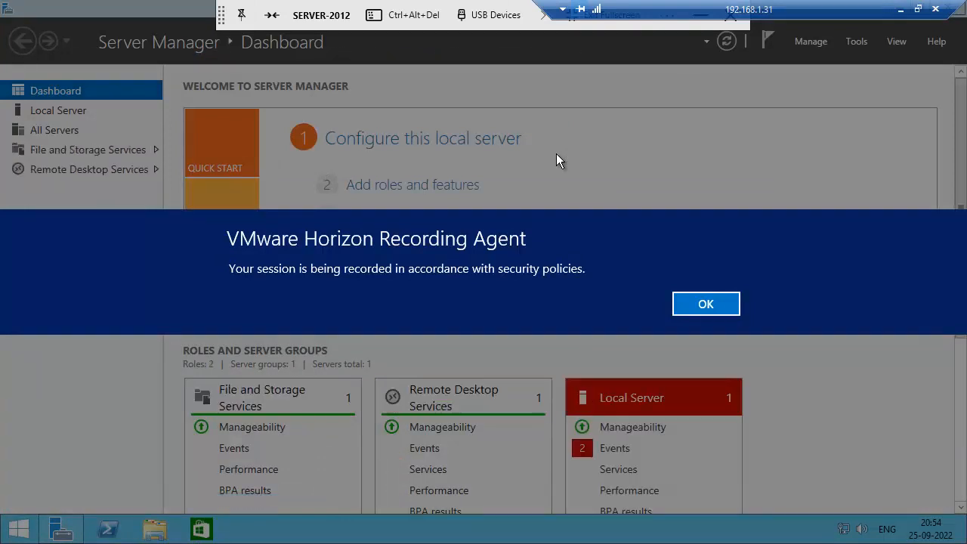
mouse_move(562, 160)
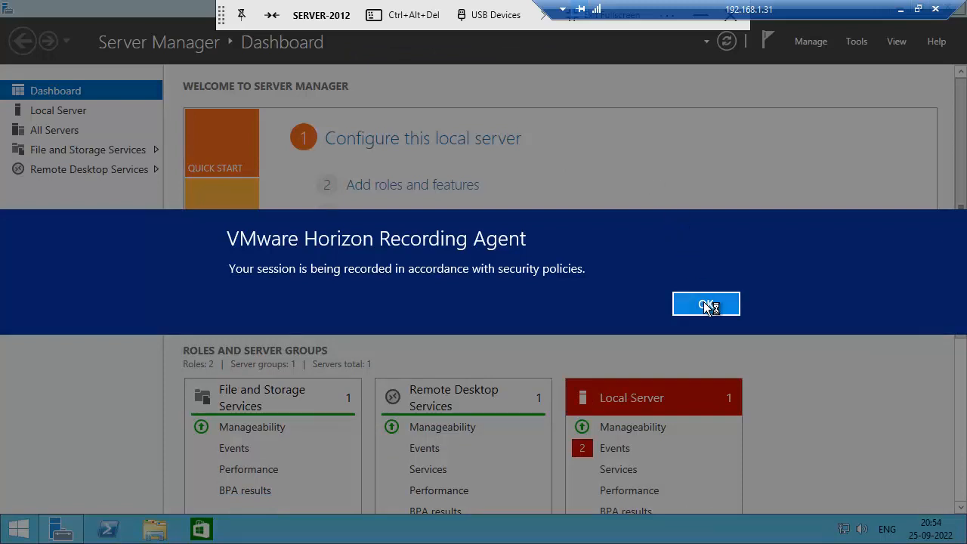
click(705, 303)
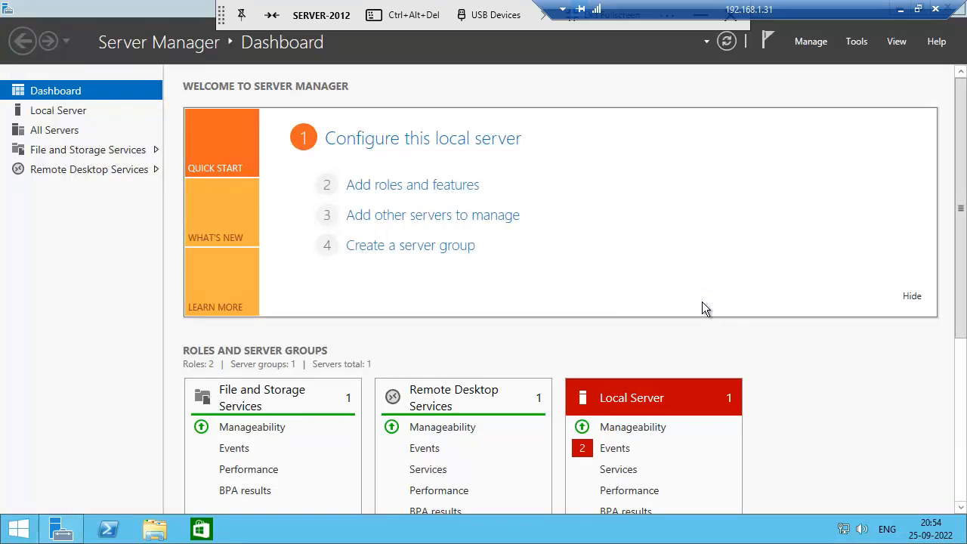
mouse_move(703, 274)
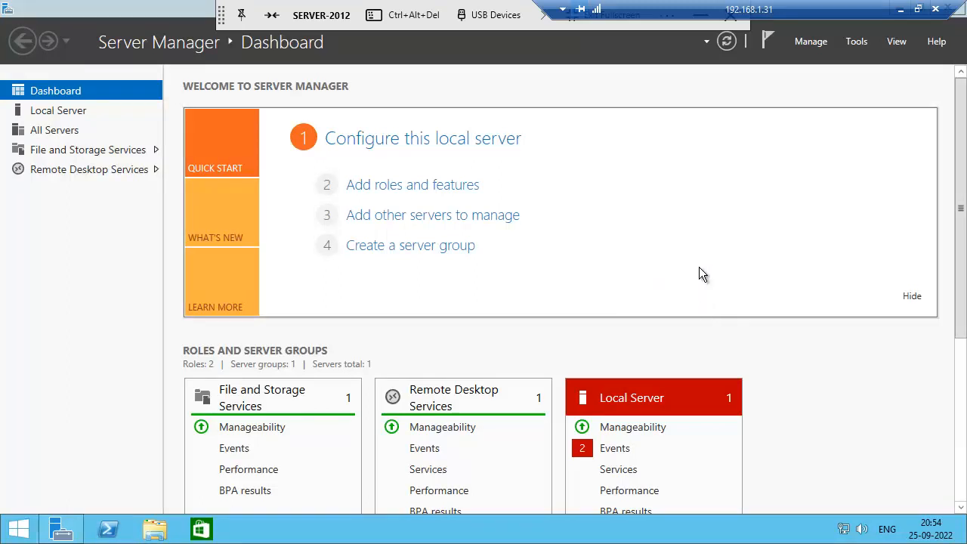
mouse_move(441, 174)
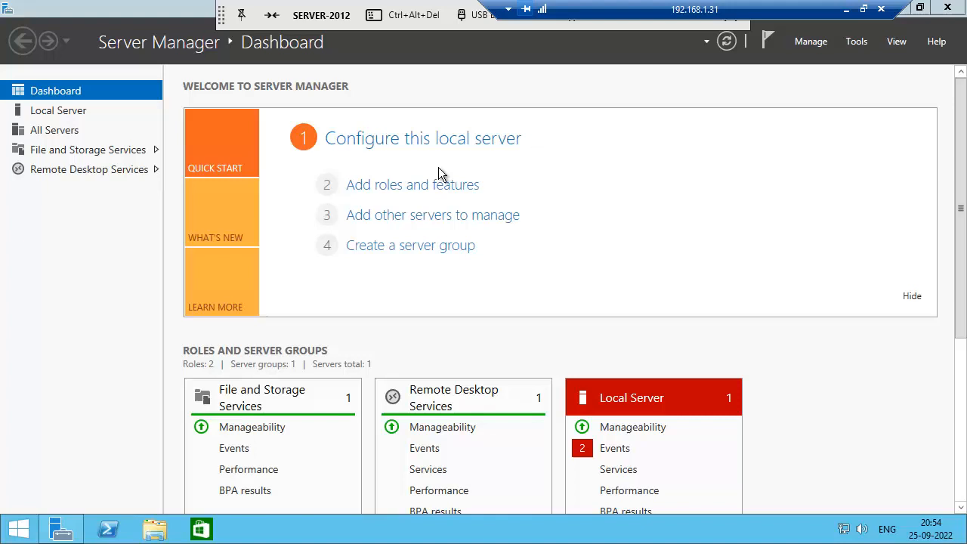
right_click(17, 529)
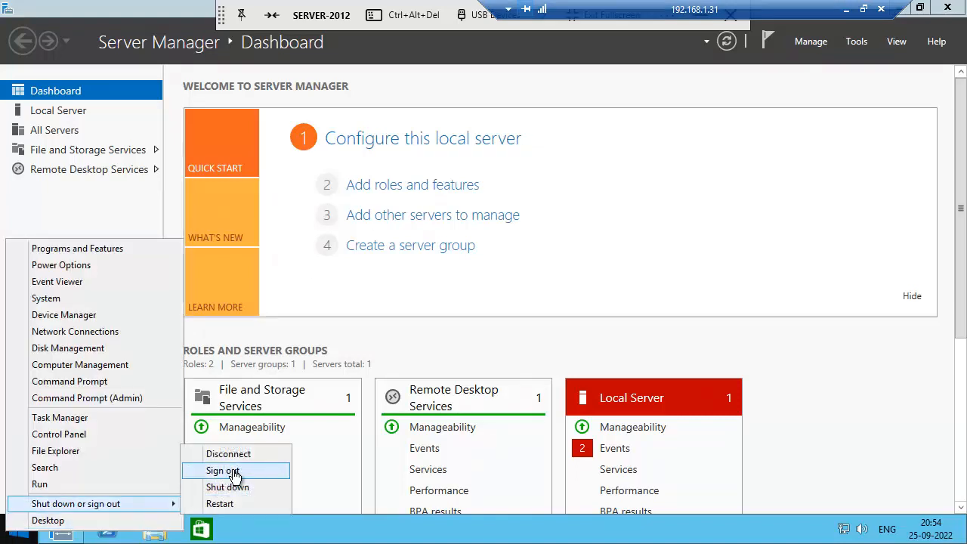
click(223, 471)
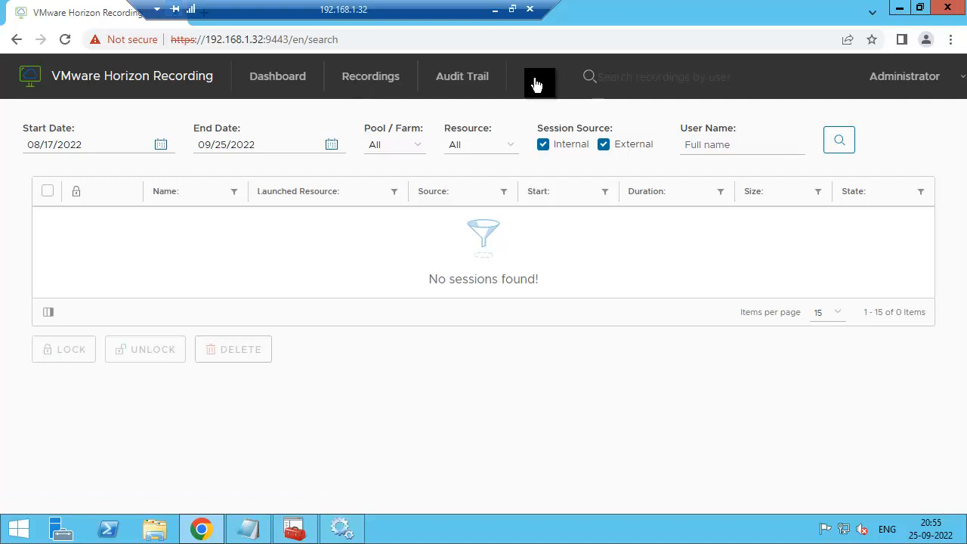
Search the recordings for user name 'siva' and open sivakumar's DESKTOP-1 session
click(278, 76)
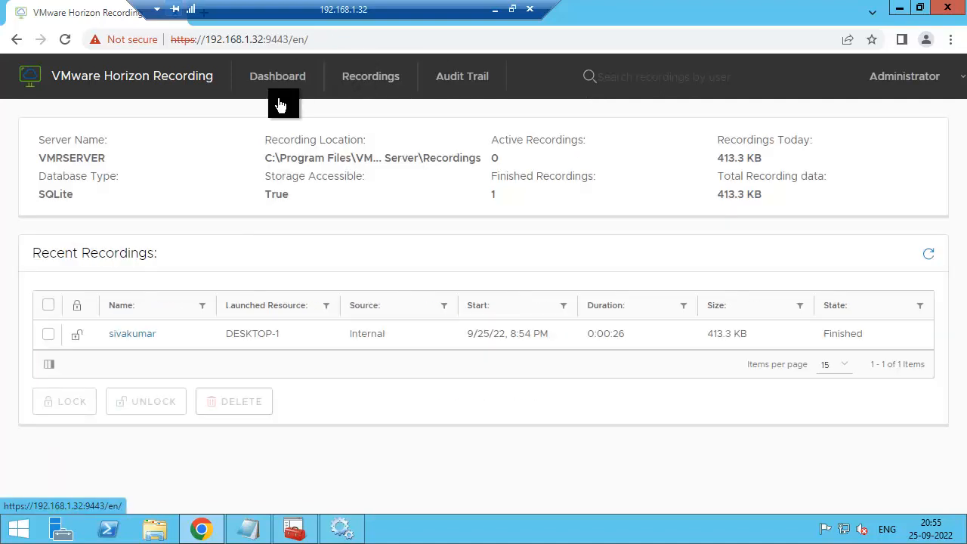
mouse_move(380, 83)
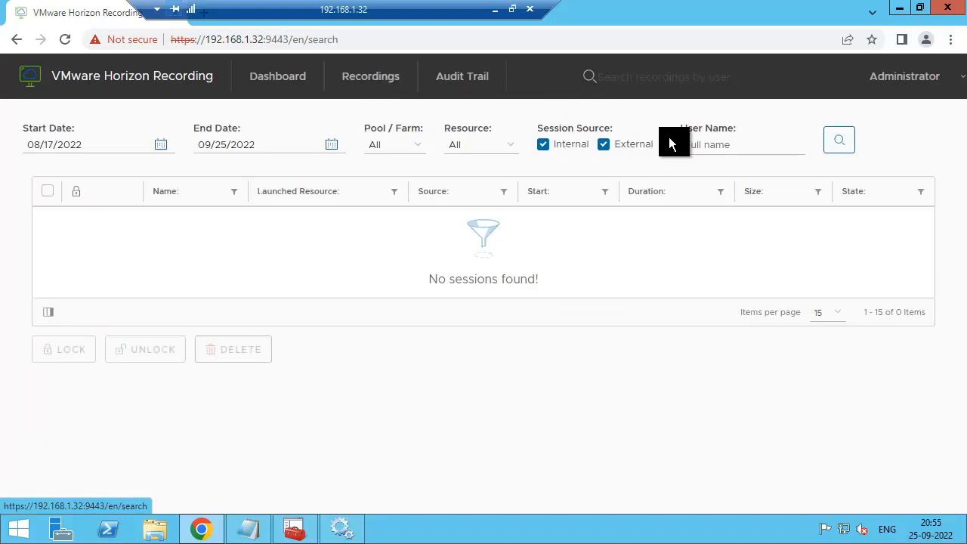
click(732, 145)
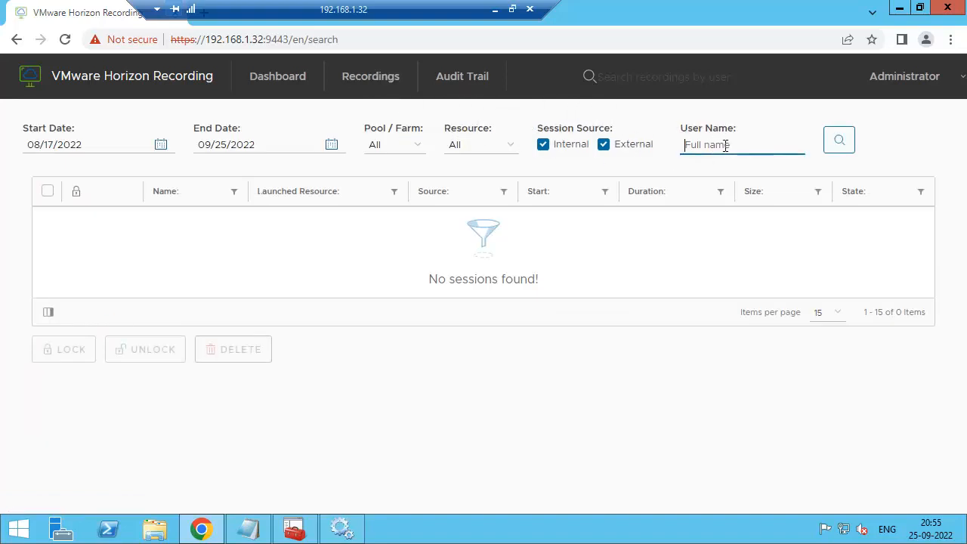
text(siva)
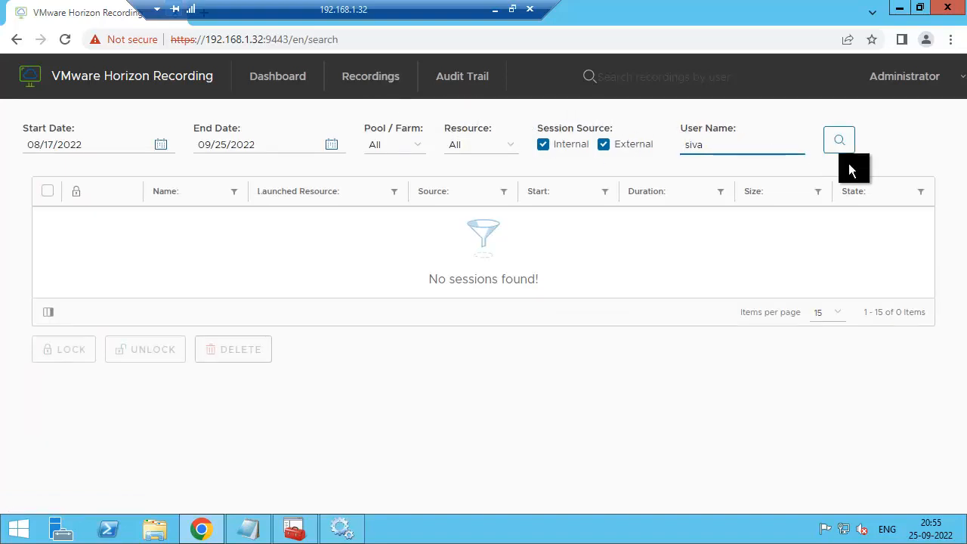
click(838, 139)
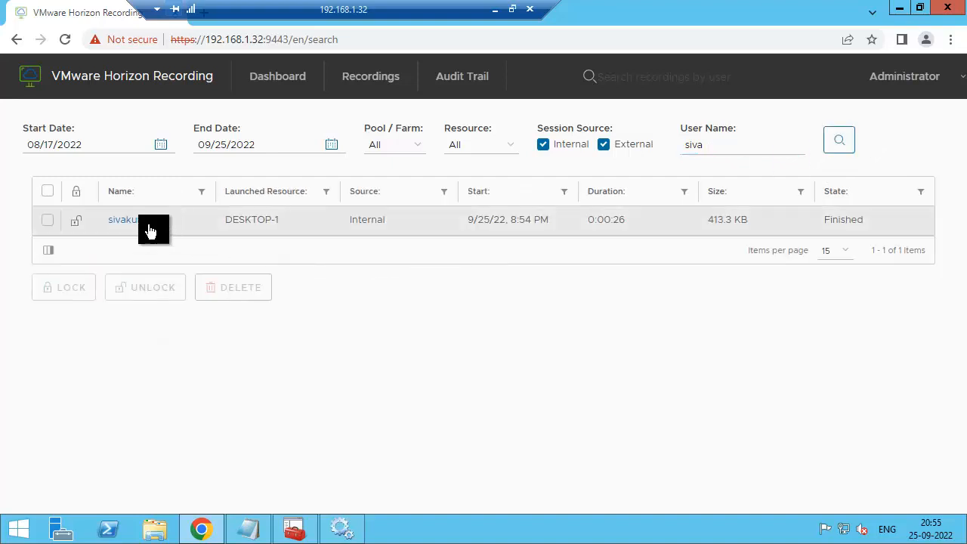
click(122, 219)
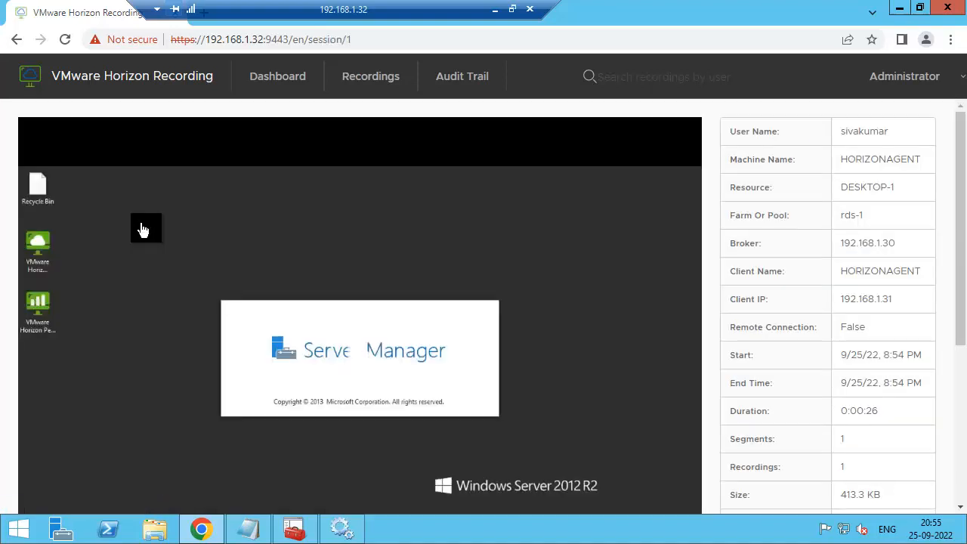
Play the sivakumar DESKTOP-1 recording from the player controls
scroll(down, 3)
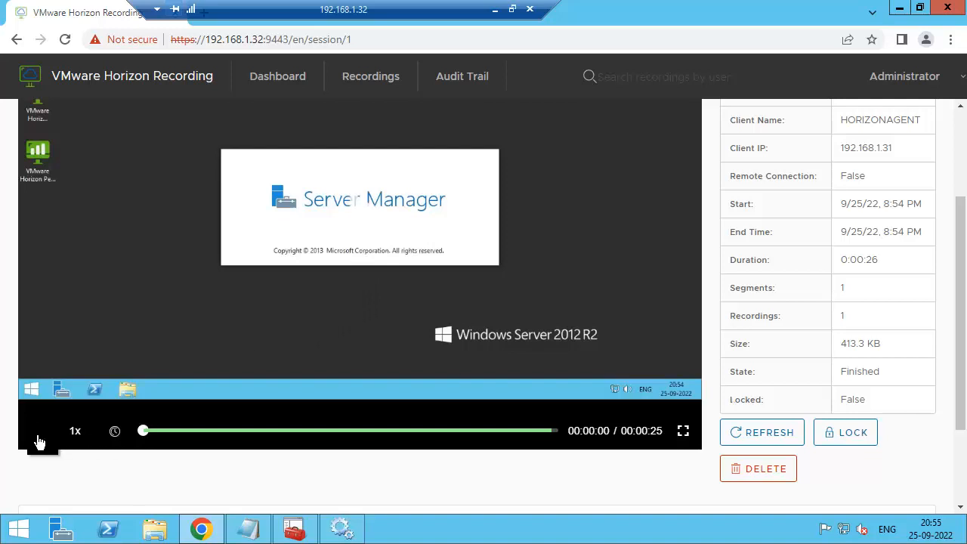
click(37, 430)
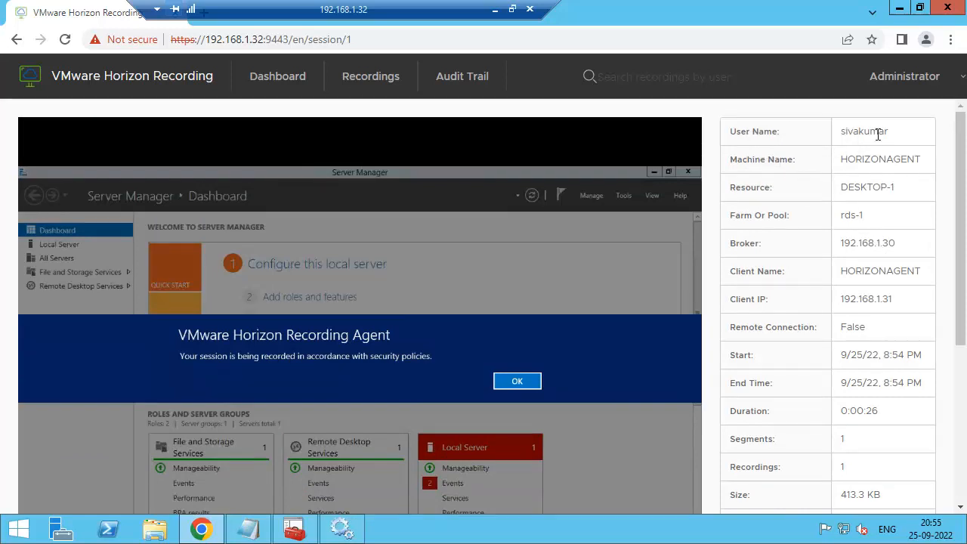
mouse_move(879, 154)
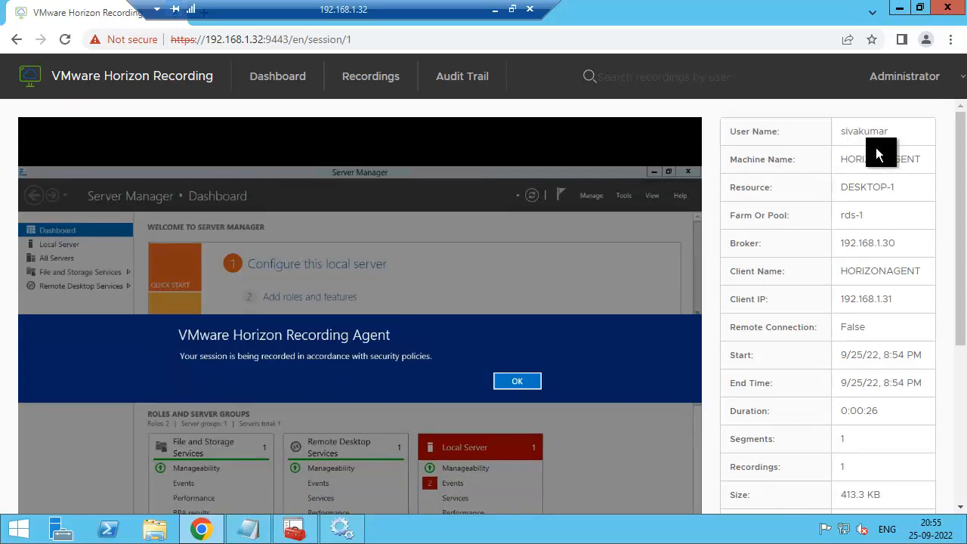
click(516, 380)
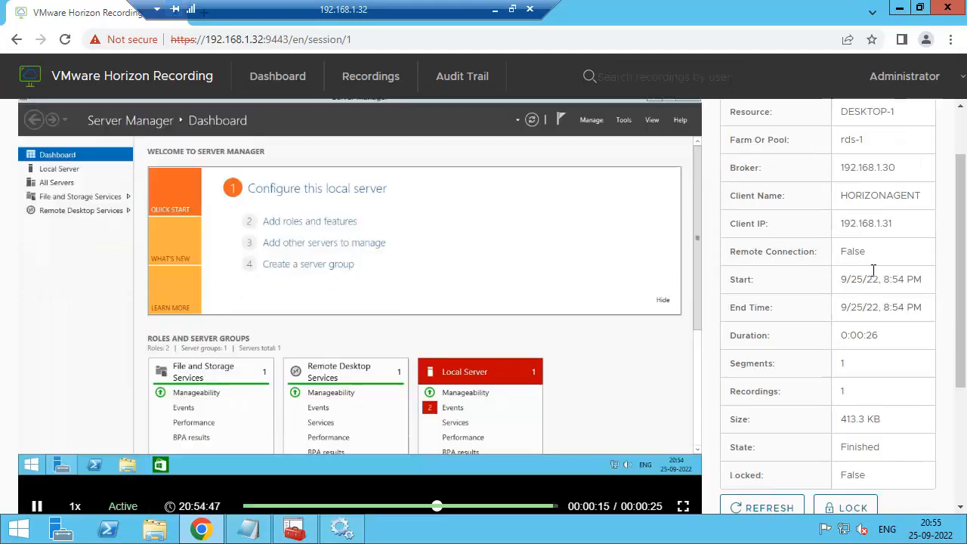